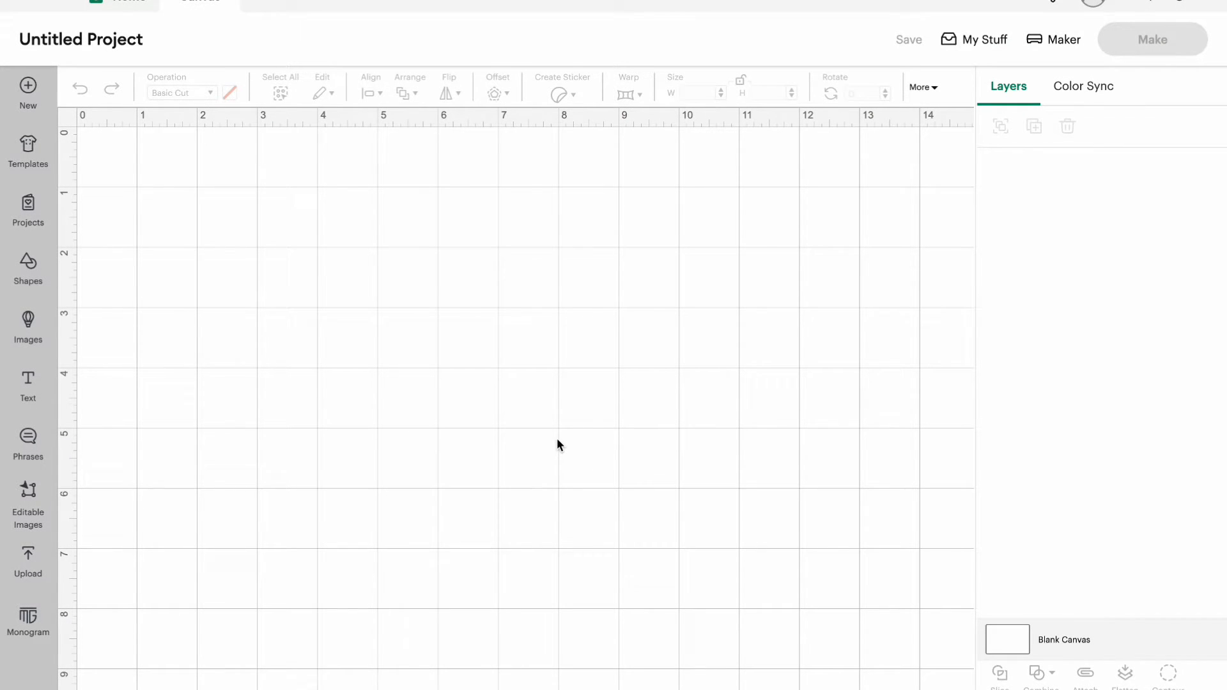
pyautogui.moveTo(465, 354)
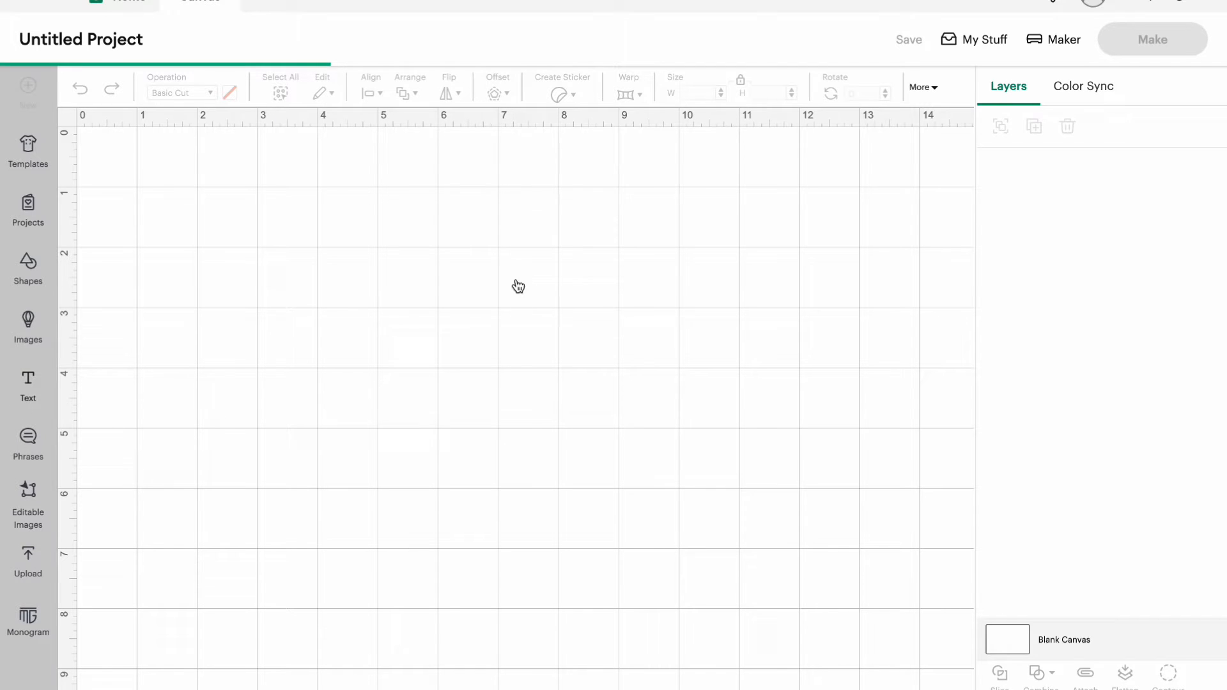
# - Add the name 'Kelsey' as text and enlarge it to about 8.35 by 3.48 inches
pyautogui.click(26, 380)
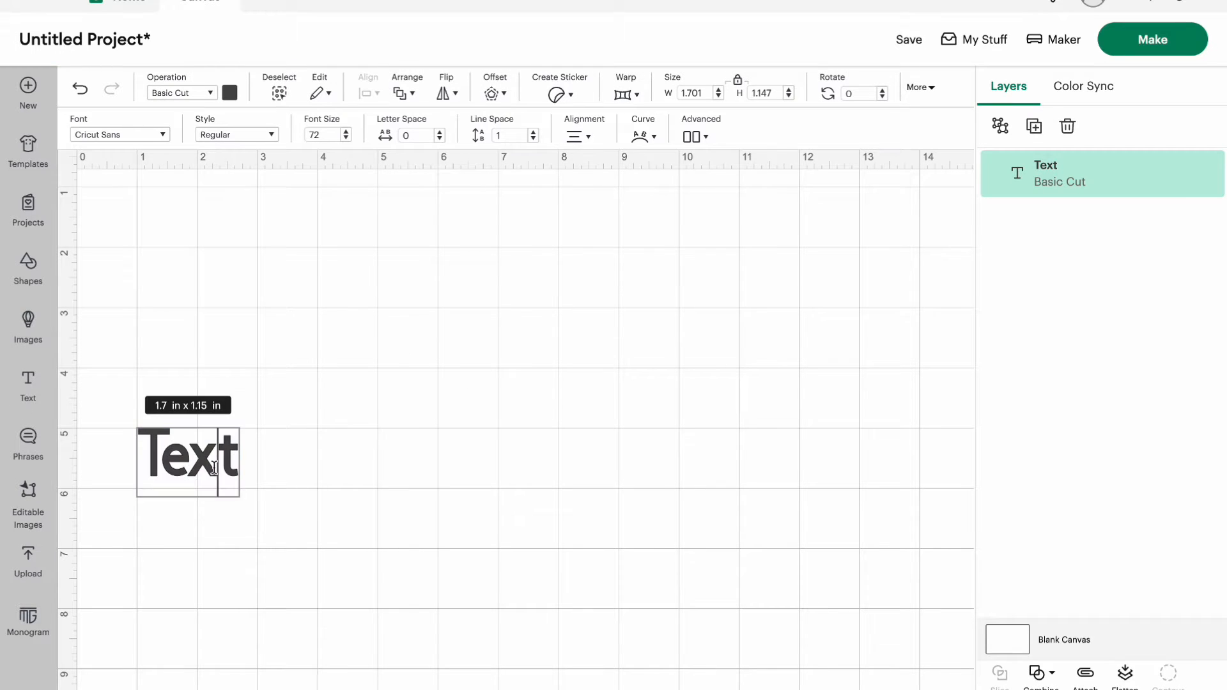
pyautogui.doubleClick(215, 466)
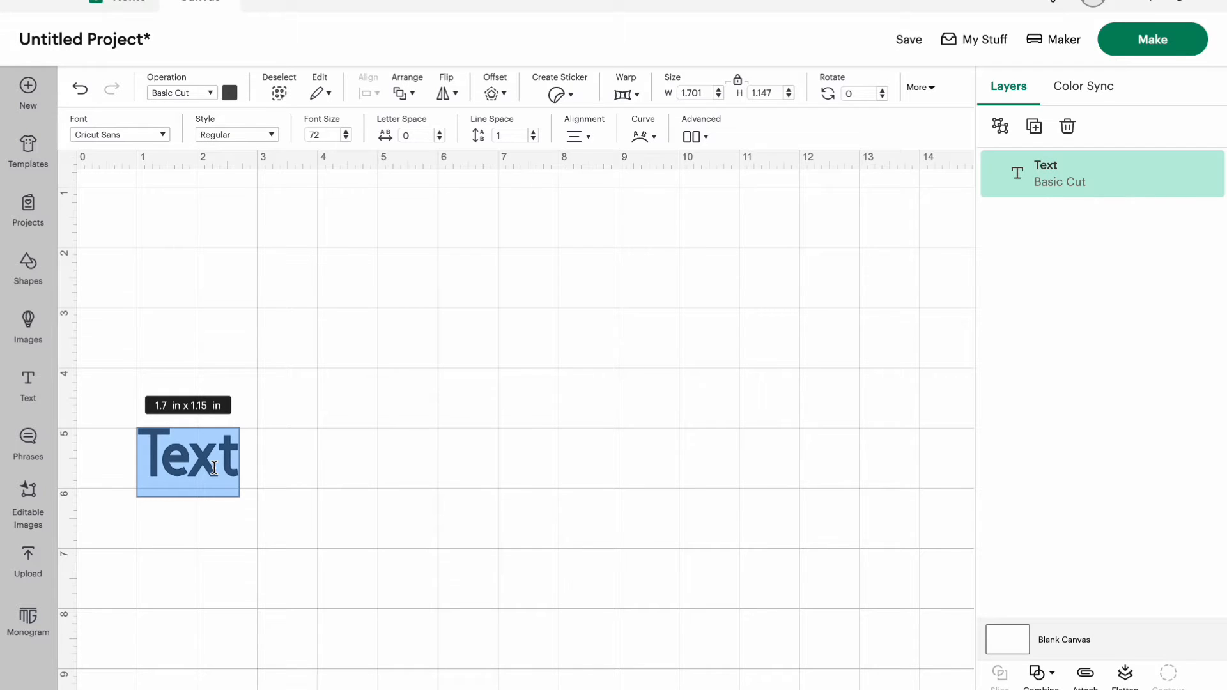
pyautogui.write('Kelsey')
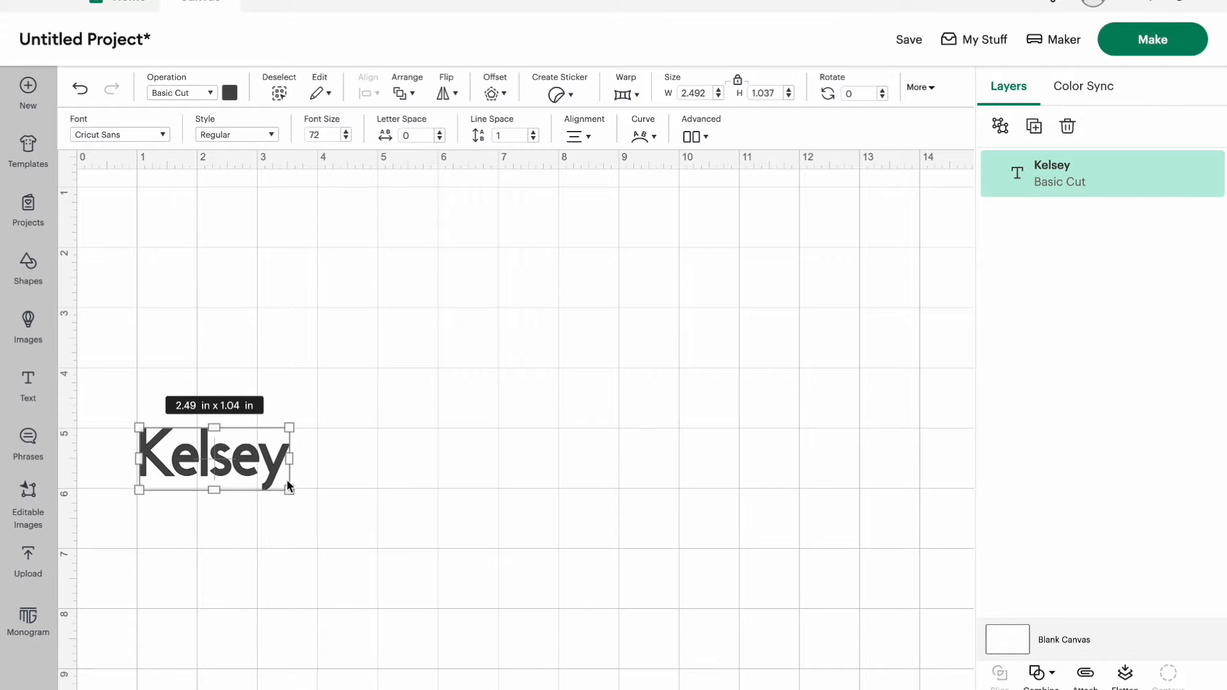
pyautogui.moveTo(293, 492); pyautogui.dragTo(815, 483)
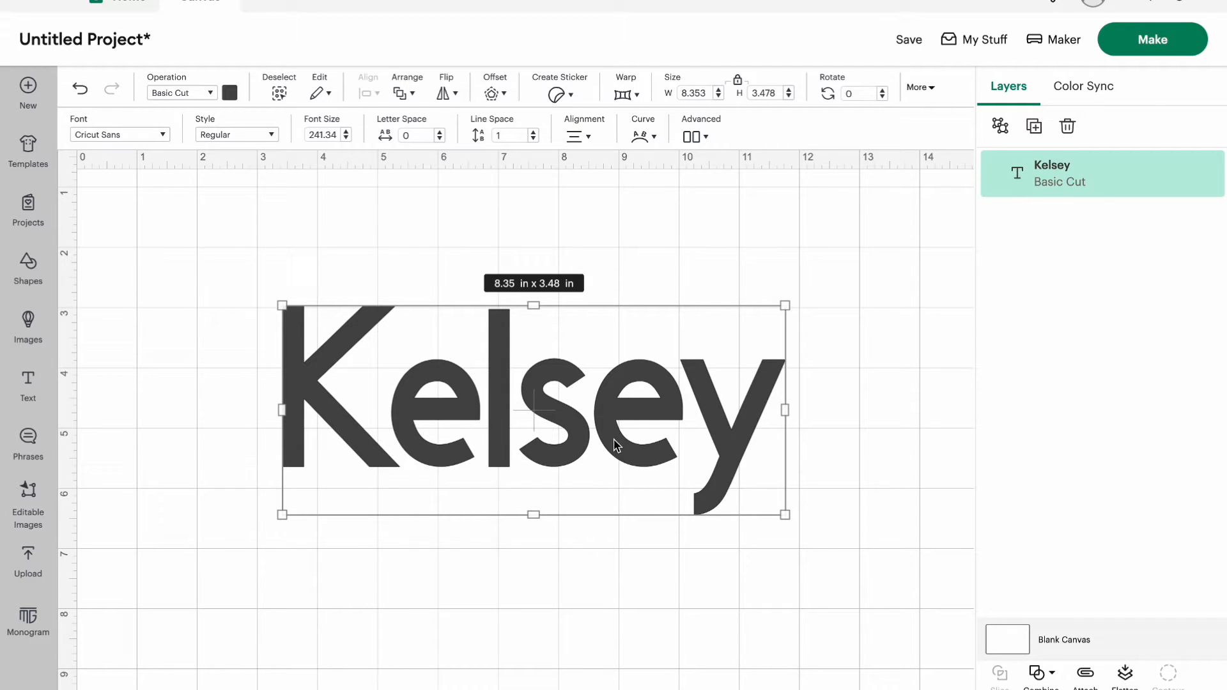
# - Apply a welded 0.25 in rounded offset outline around the name, then deselect it
pyautogui.click(491, 92)
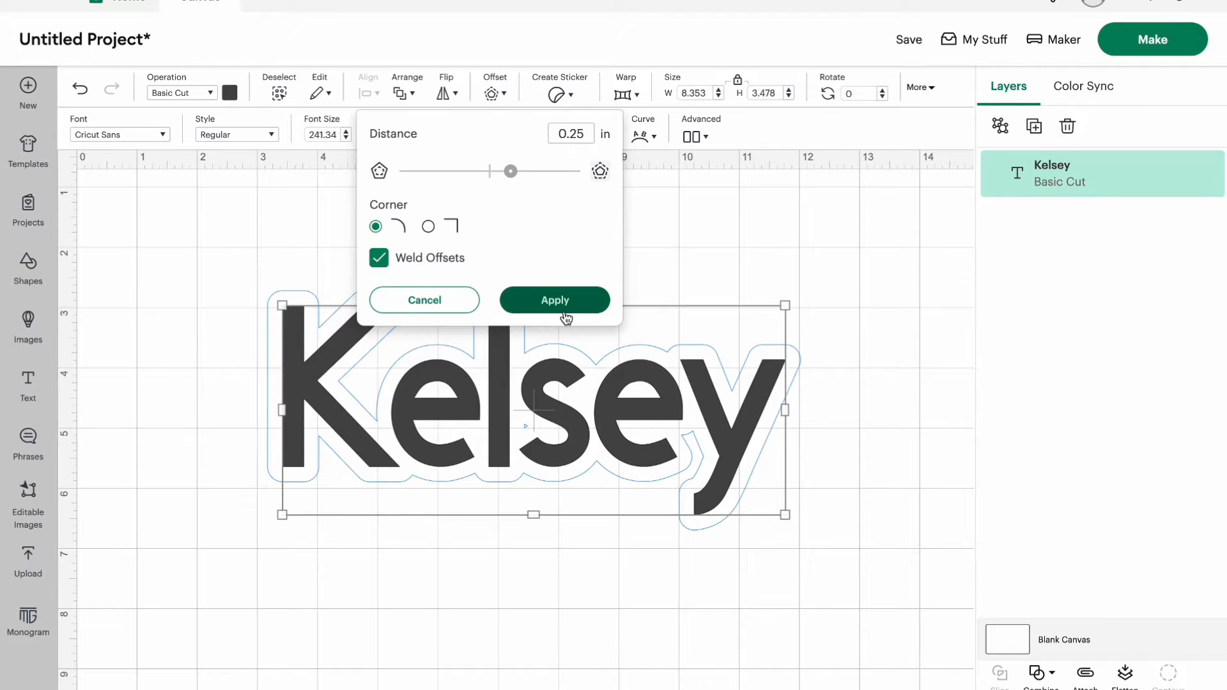
pyautogui.click(555, 301)
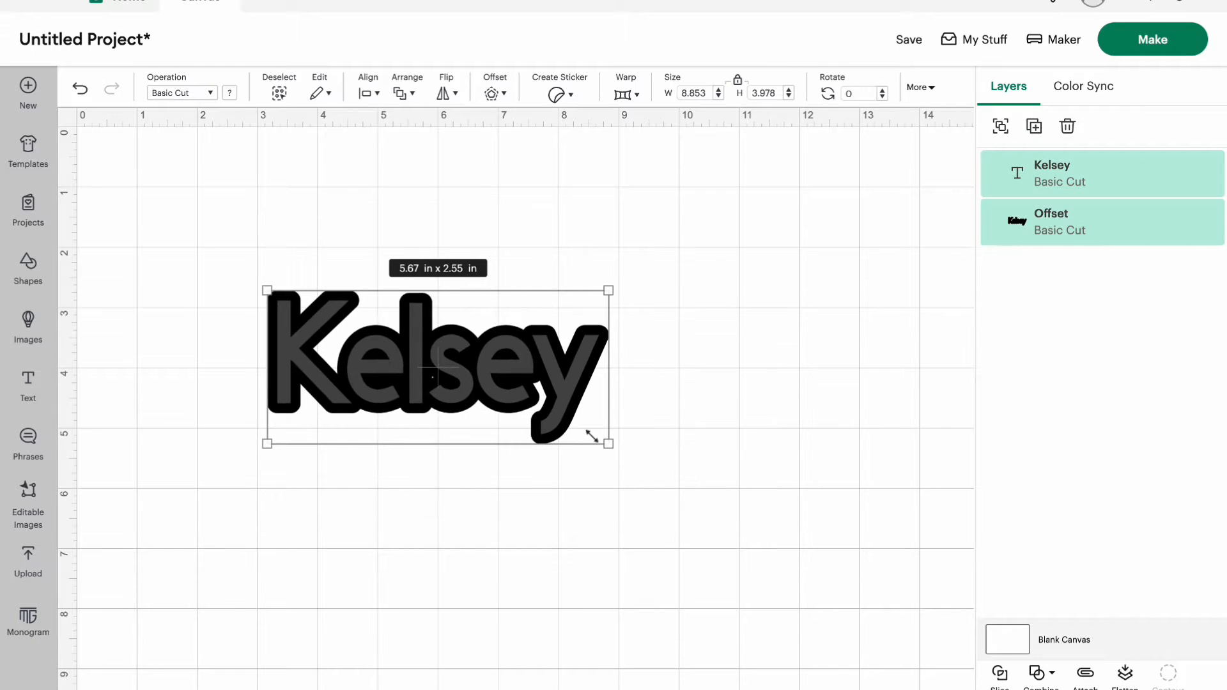
pyautogui.click(476, 446)
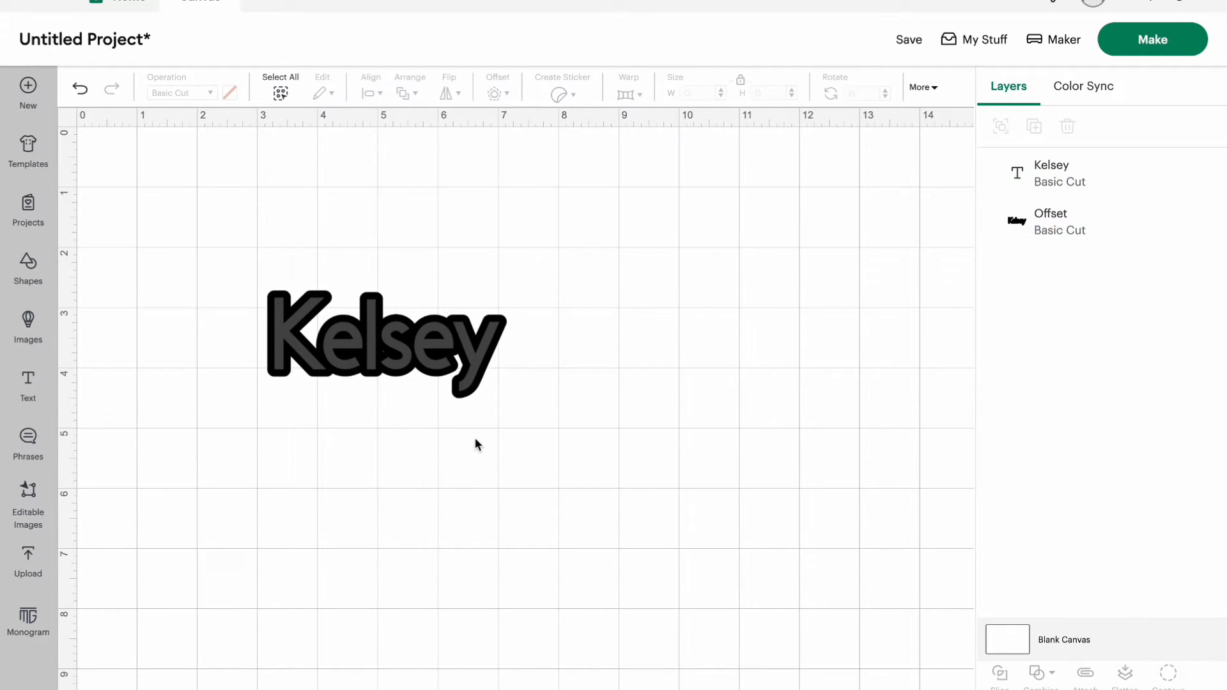
pyautogui.moveTo(306, 493)
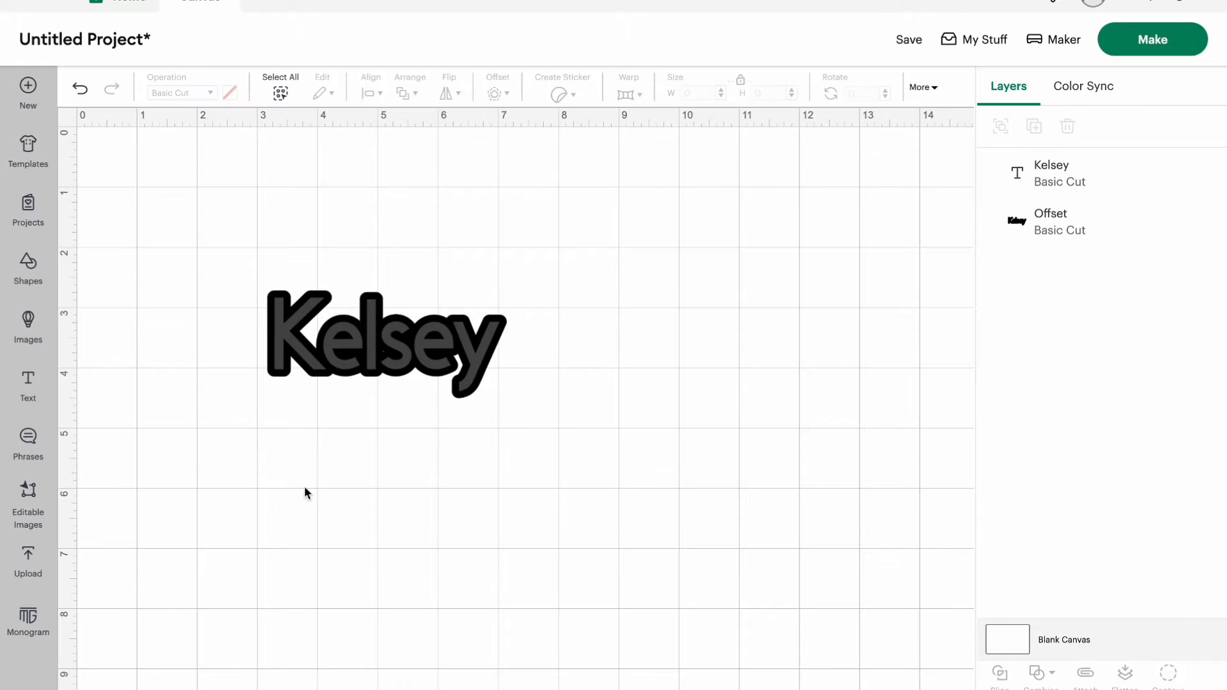
pyautogui.click(384, 343)
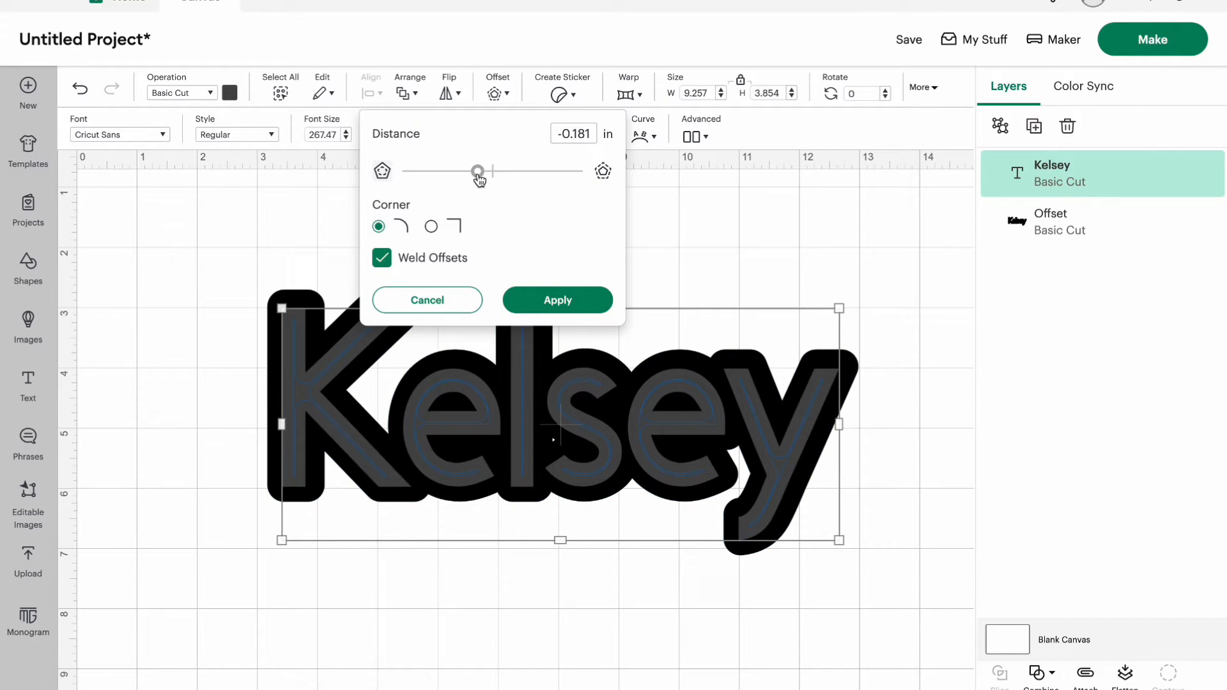
# - Create a -0.111 in inner offset inside the letters and colour it orange
pyautogui.moveTo(478, 171); pyautogui.dragTo(483, 171)
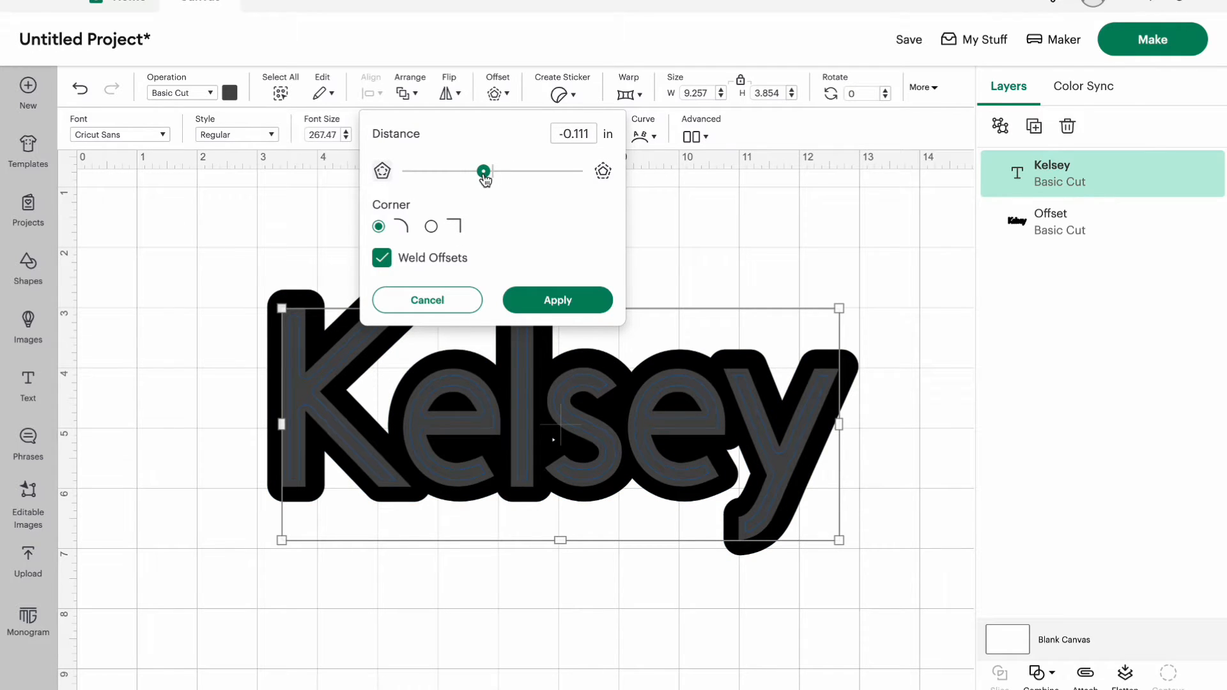
pyautogui.click(557, 299)
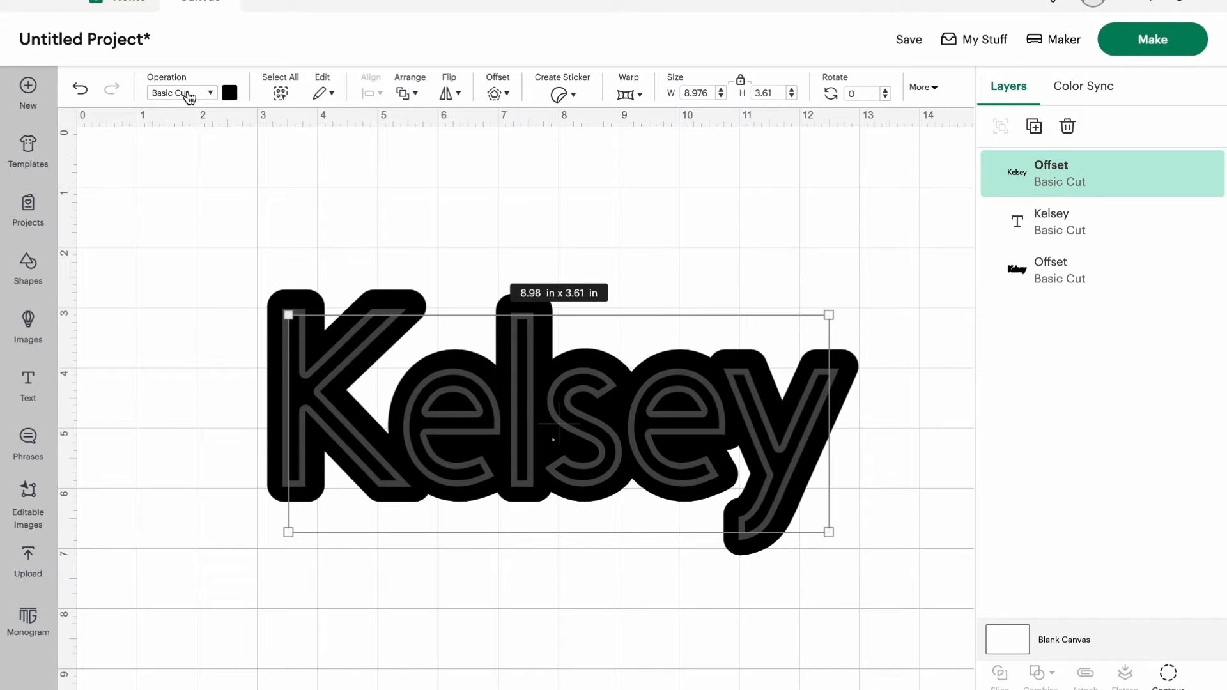
pyautogui.click(230, 92)
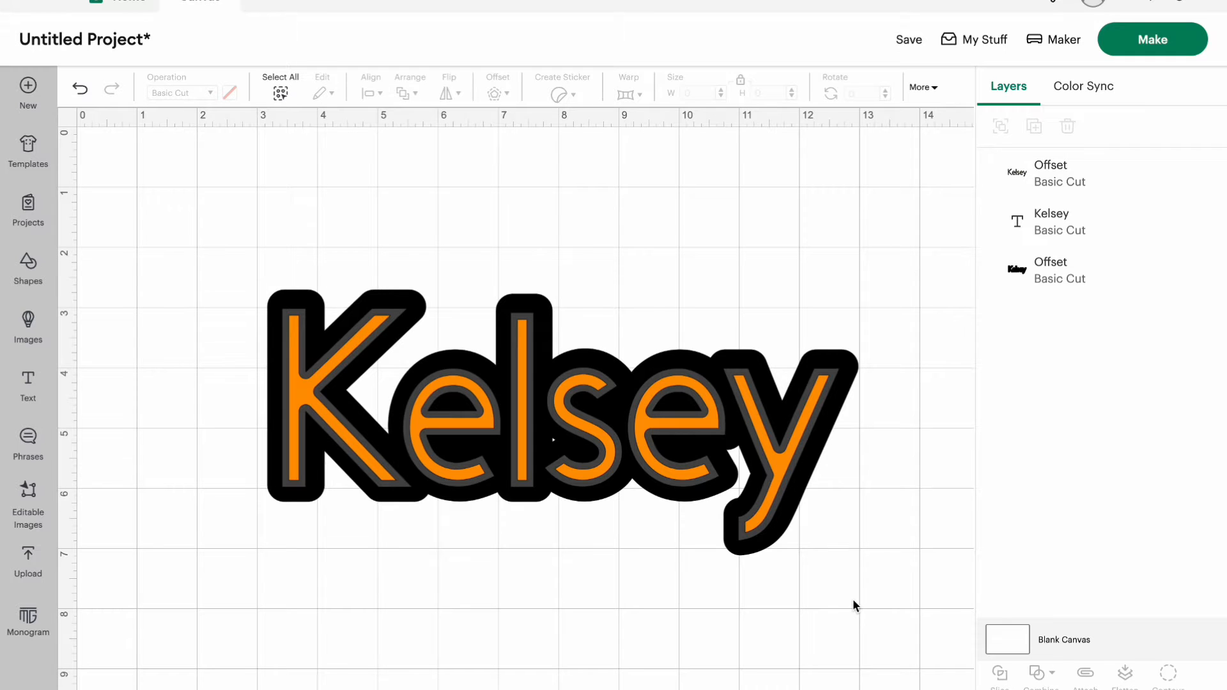
pyautogui.click(1051, 174)
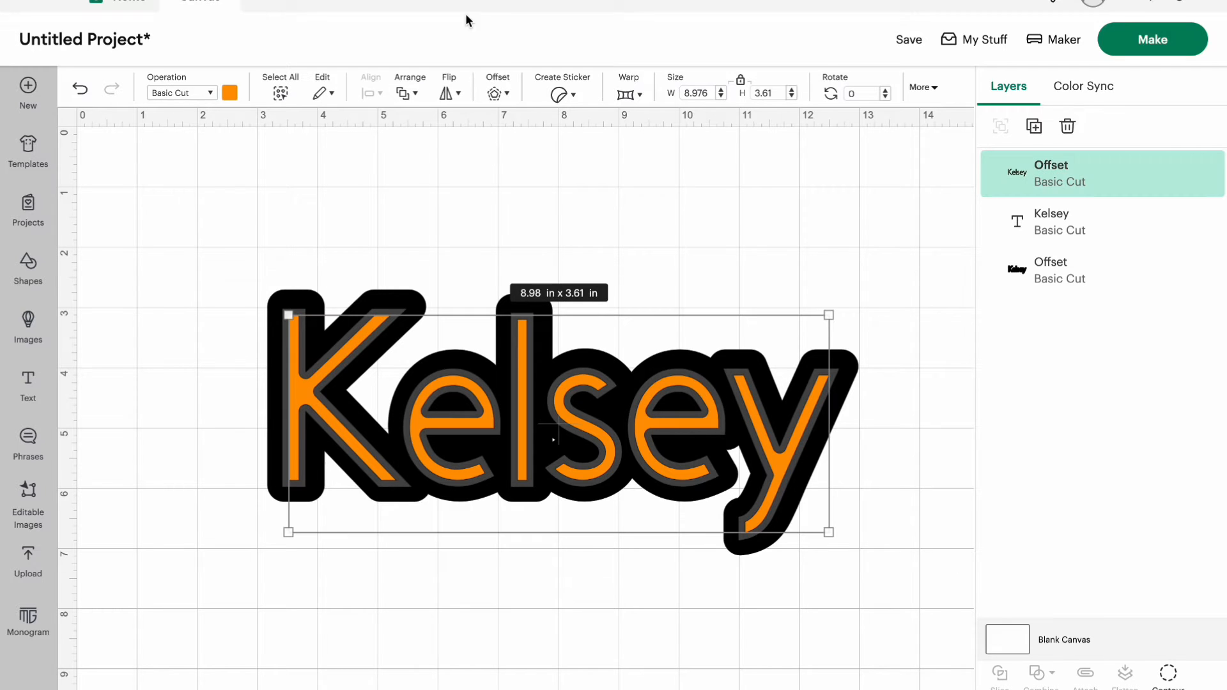
pyautogui.click(493, 86)
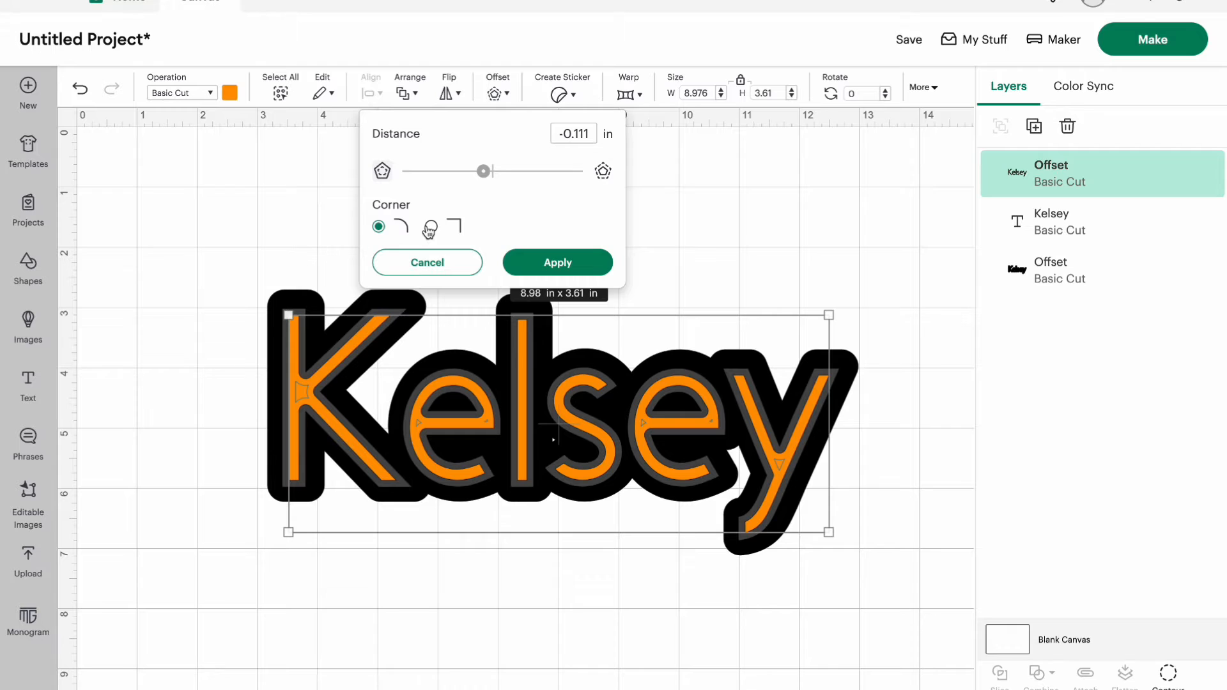
pyautogui.click(431, 227)
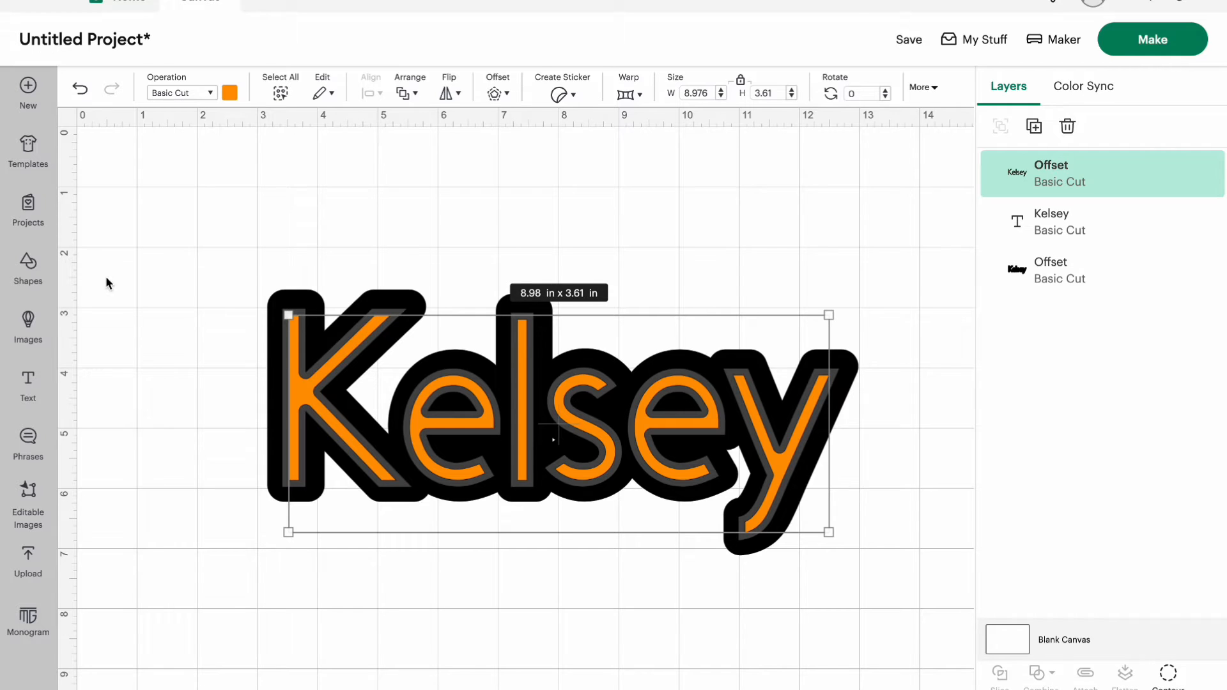
# - Insert a square from Shapes and preview a sharp-corner offset on it
pyautogui.click(28, 264)
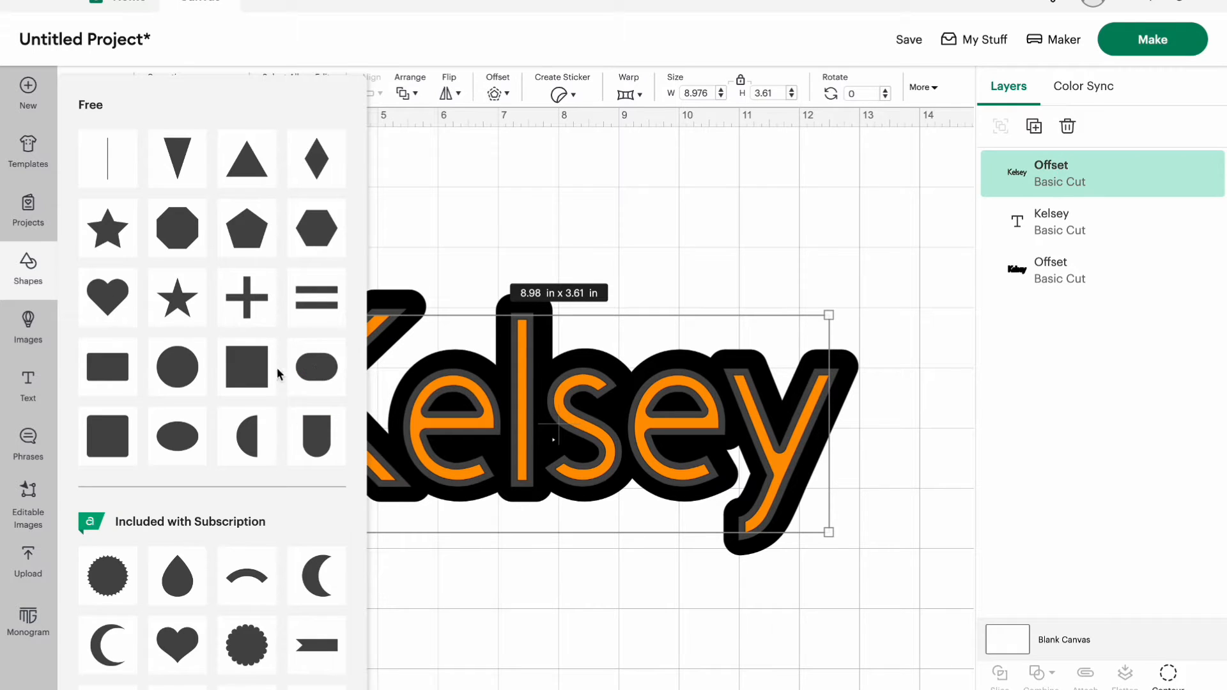
pyautogui.click(247, 365)
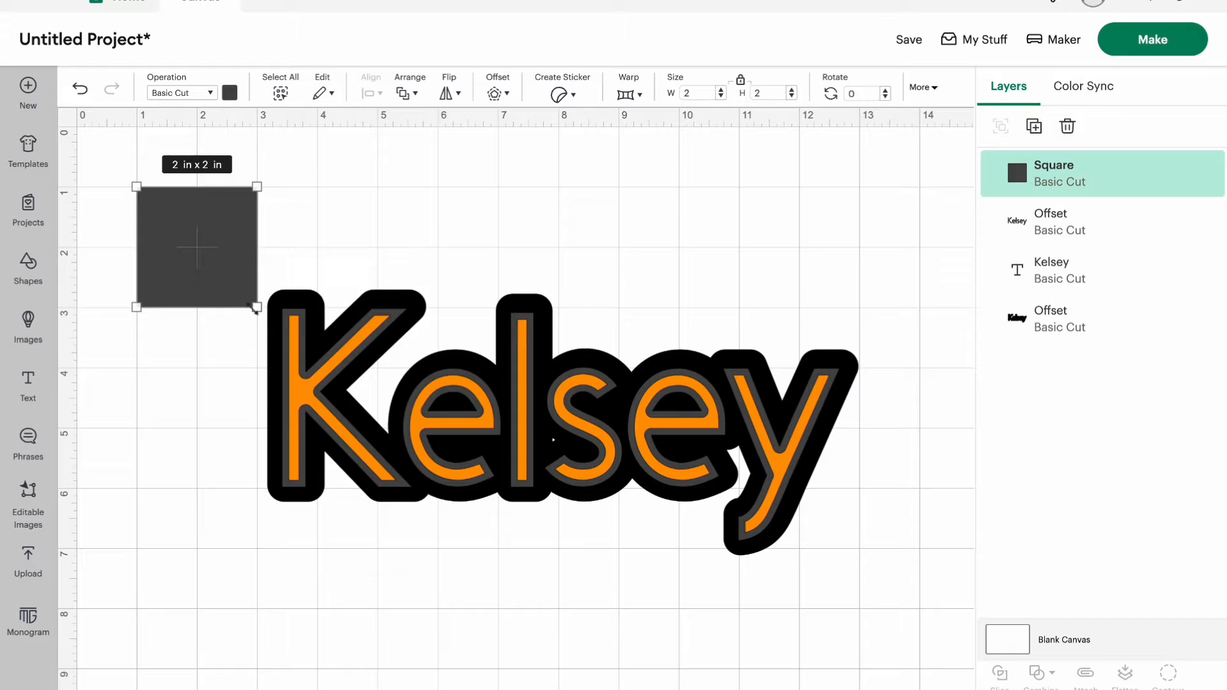
pyautogui.click(496, 87)
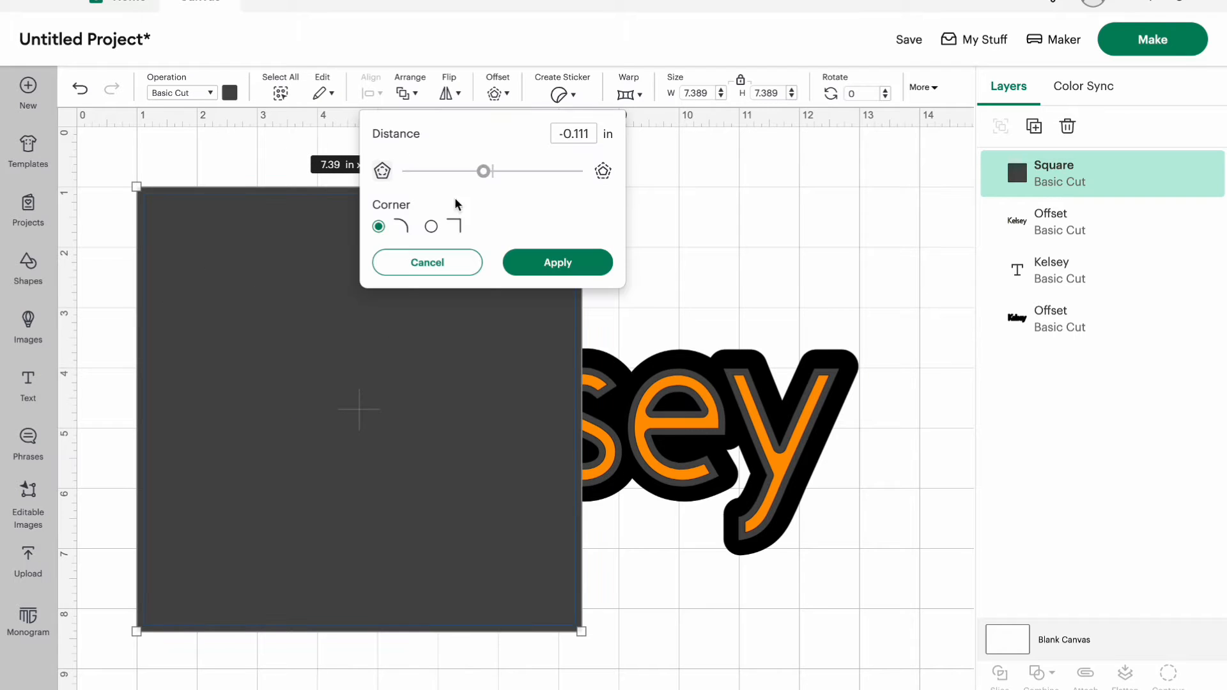
pyautogui.click(431, 226)
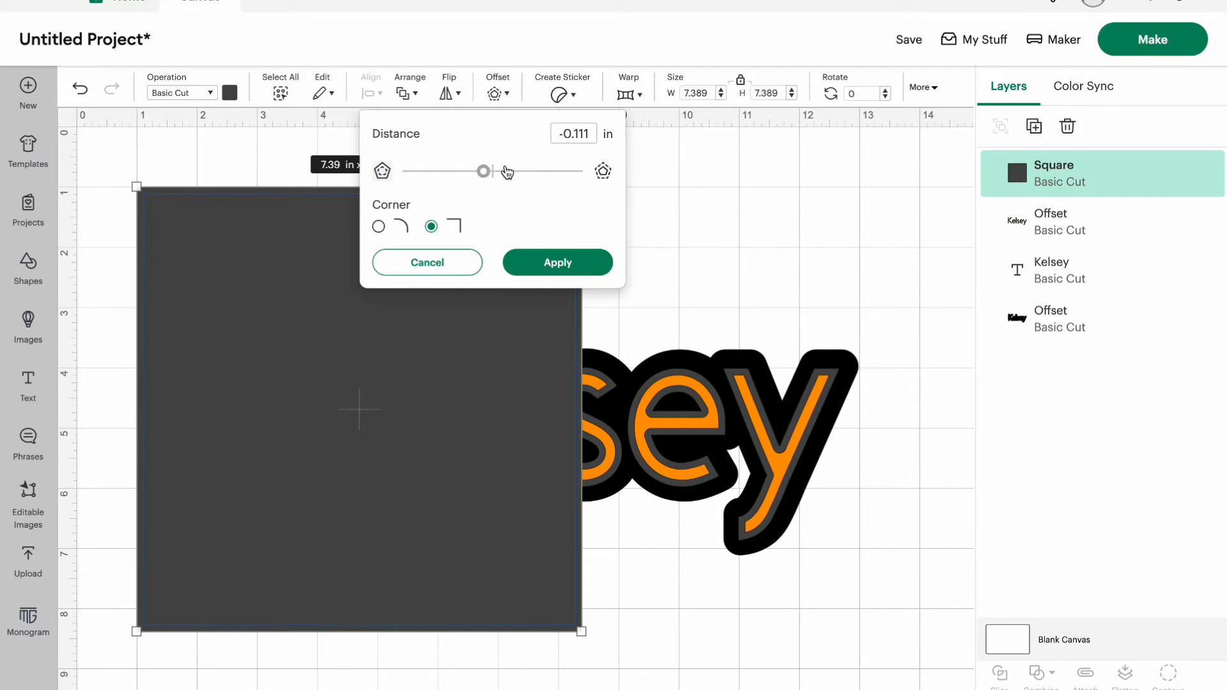
# - Push the square's offset to -0.722 in, revert to rounded corners and cancel it
pyautogui.moveTo(483, 170); pyautogui.dragTo(433, 172)
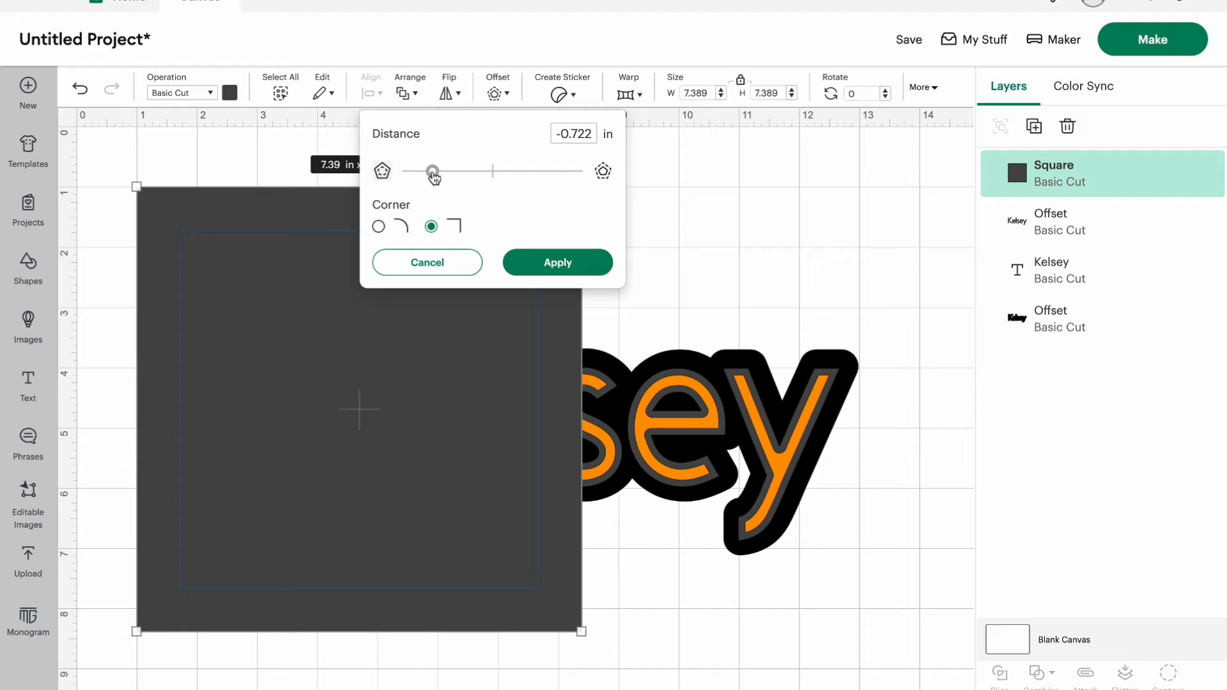
pyautogui.click(379, 226)
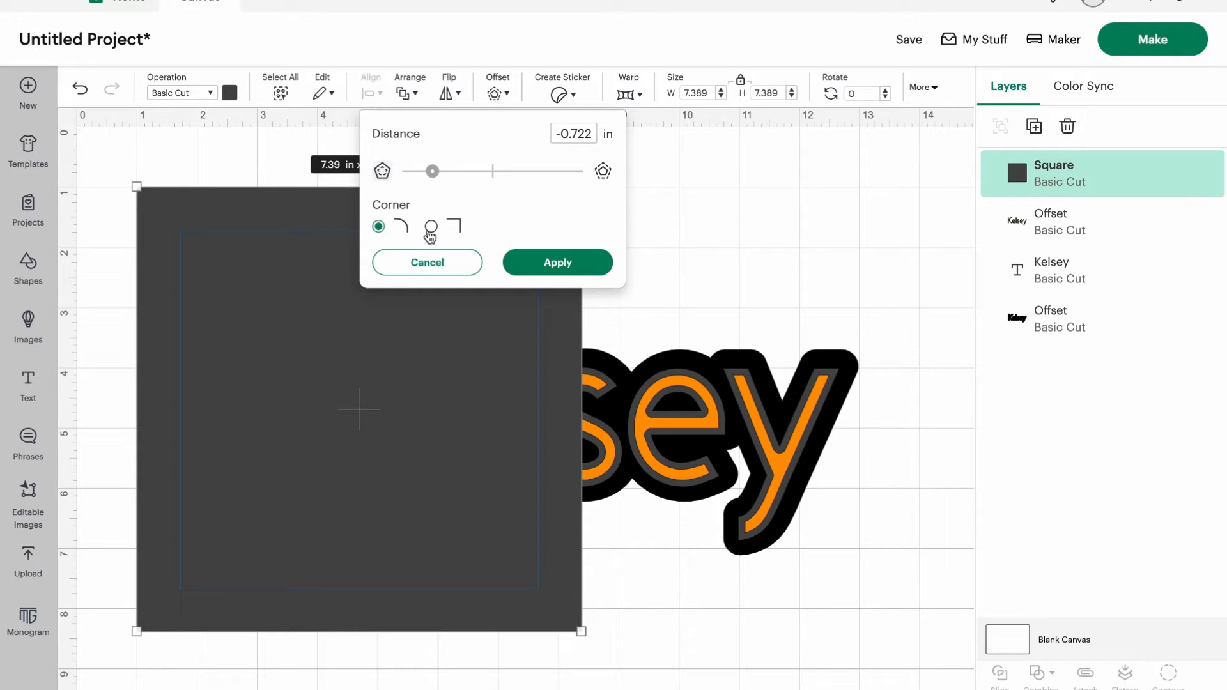
pyautogui.click(427, 261)
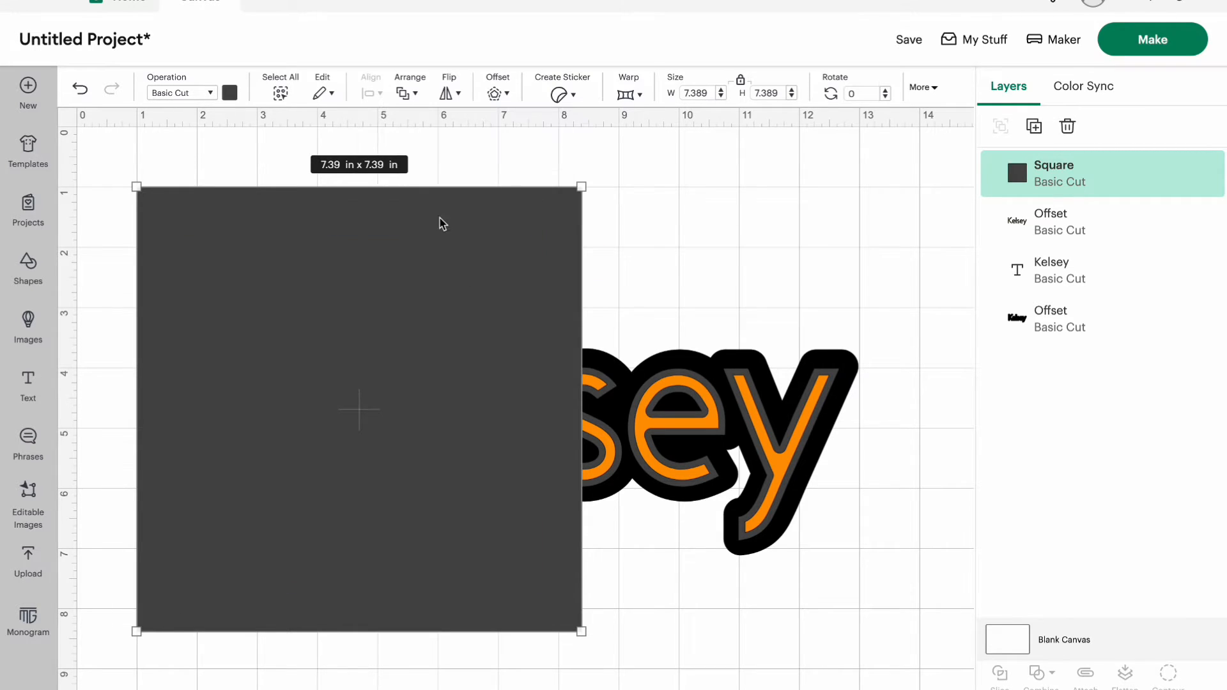
pyautogui.click(1065, 126)
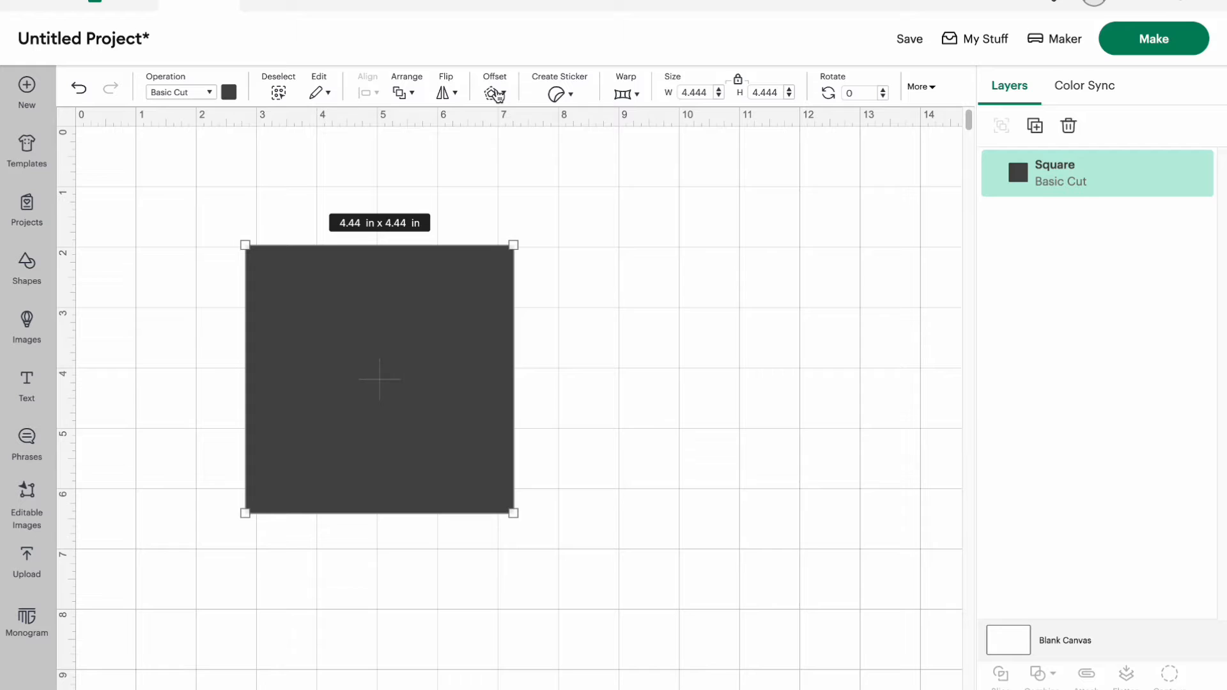
# - Preview the square's offset at 0.75 in with sharp corners, then inward, then back to zero
pyautogui.click(493, 92)
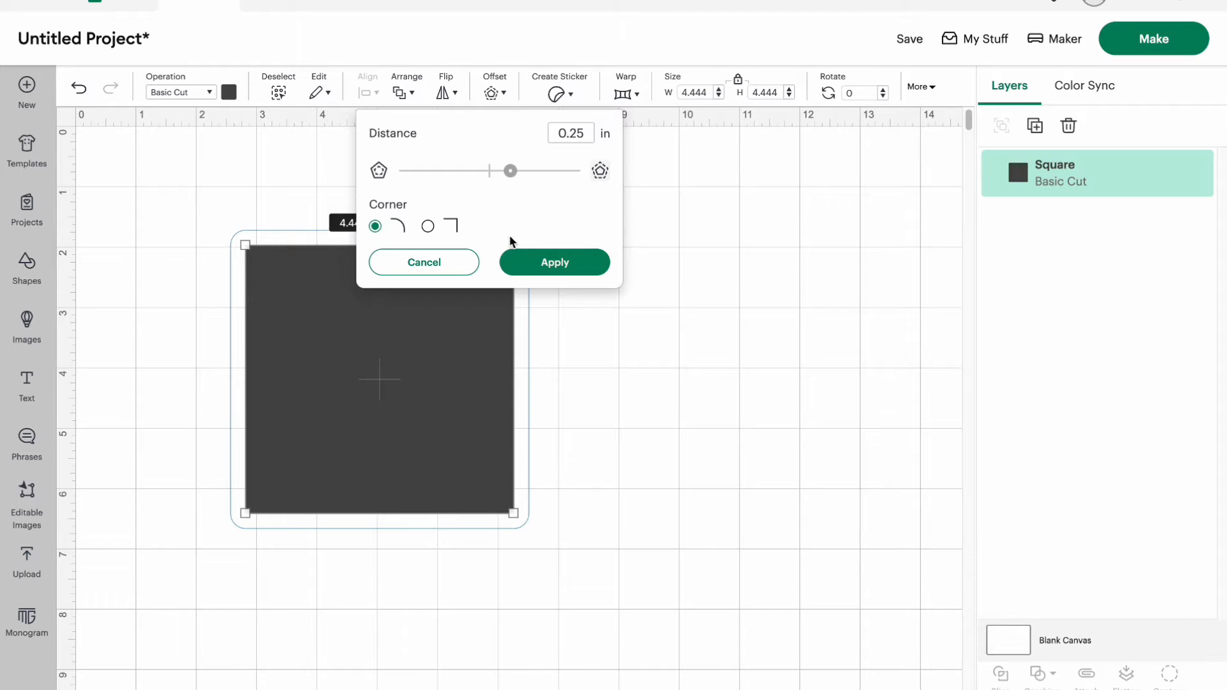
pyautogui.moveTo(510, 170); pyautogui.dragTo(554, 171)
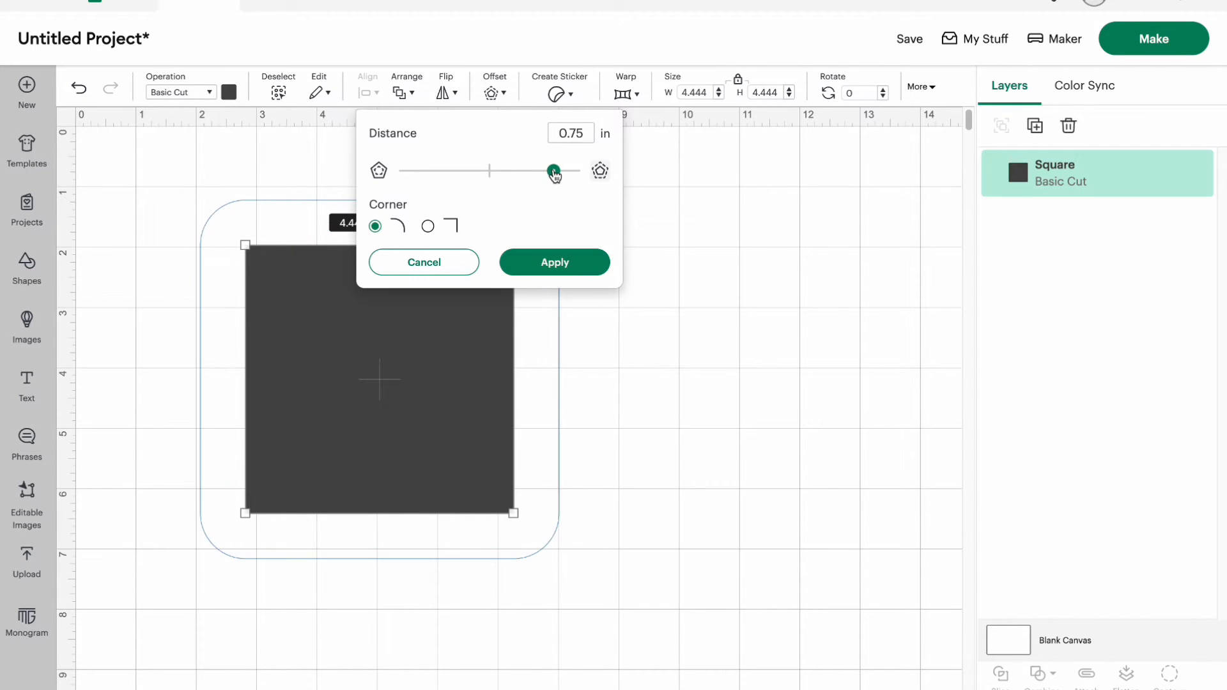
pyautogui.click(427, 226)
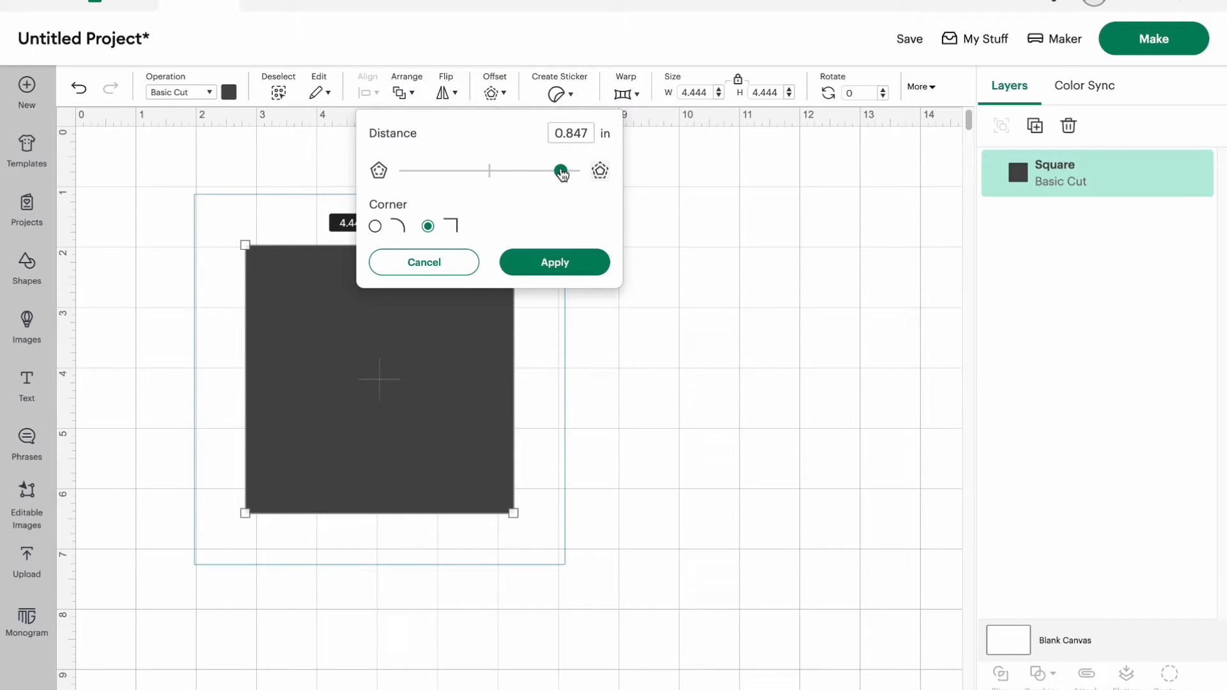
pyautogui.moveTo(560, 171); pyautogui.dragTo(536, 172)
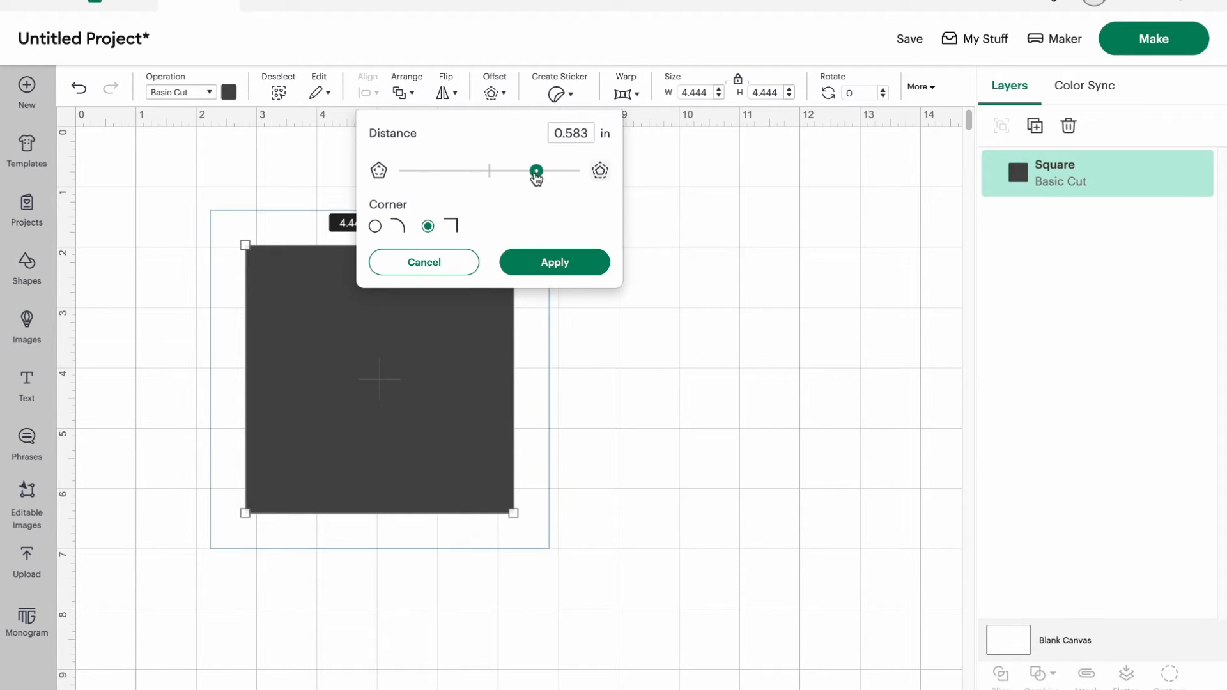
pyautogui.moveTo(535, 170); pyautogui.dragTo(434, 170)
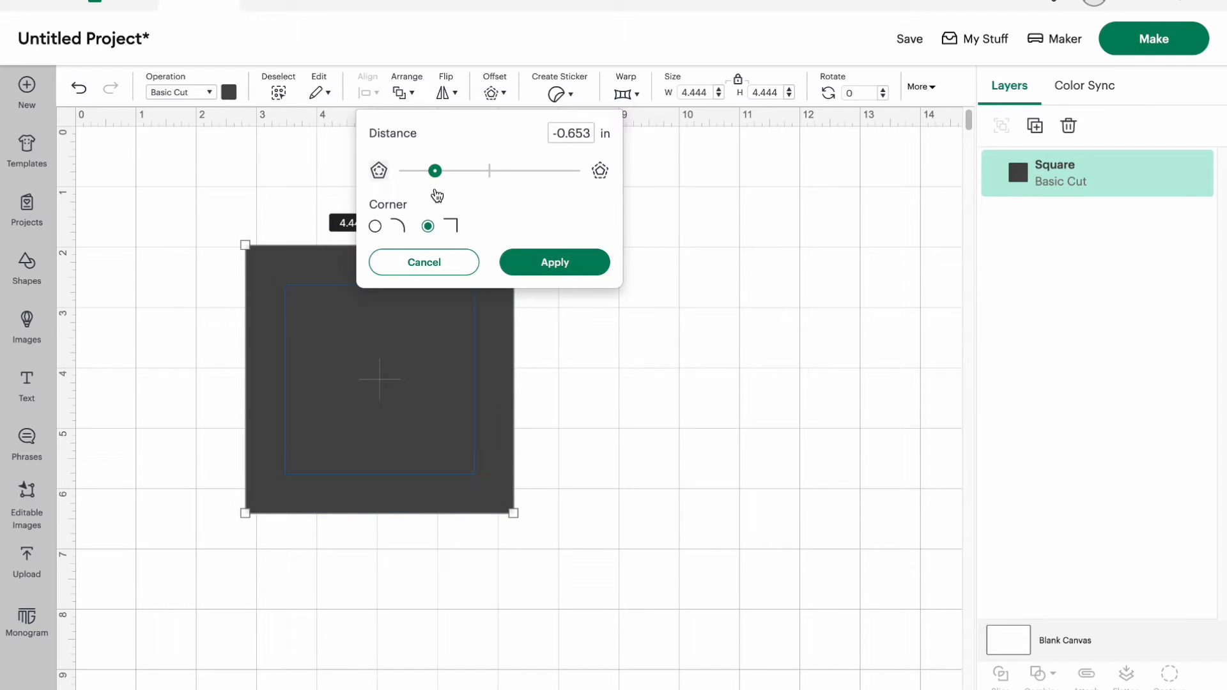
pyautogui.moveTo(435, 170); pyautogui.dragTo(420, 170)
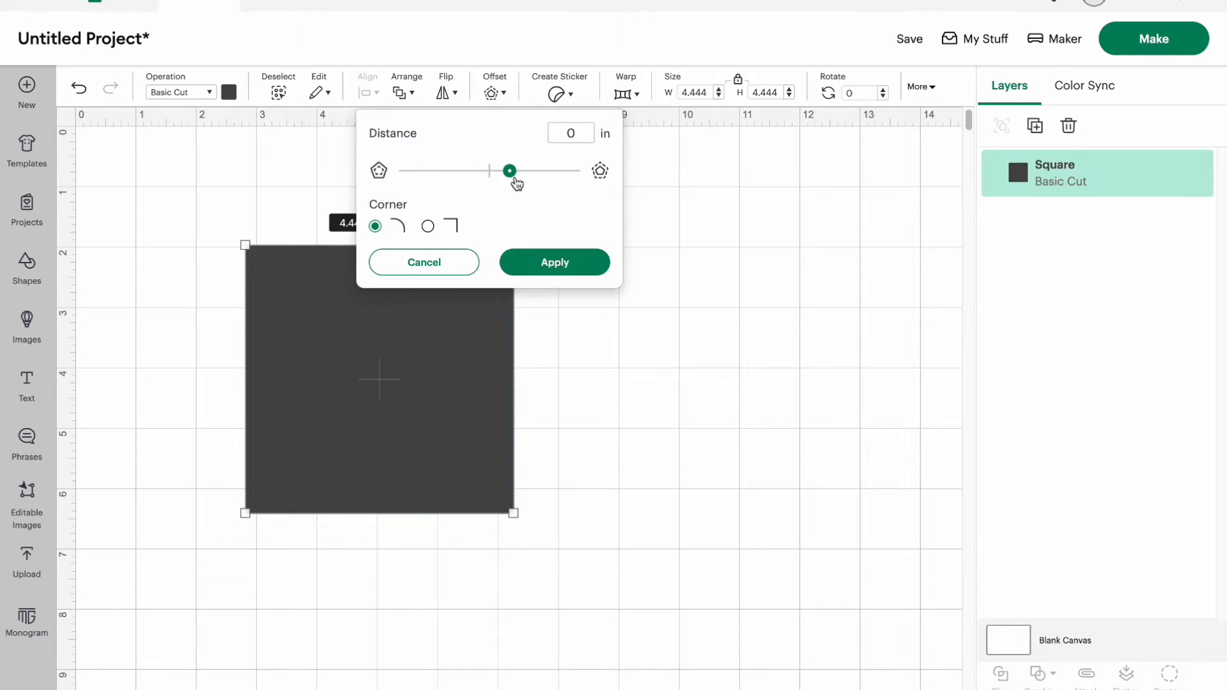
# - Sweep the rounded offset out to 1 in, inside the square, and back to about 0.7–1 in
pyautogui.moveTo(510, 170); pyautogui.dragTo(574, 170)
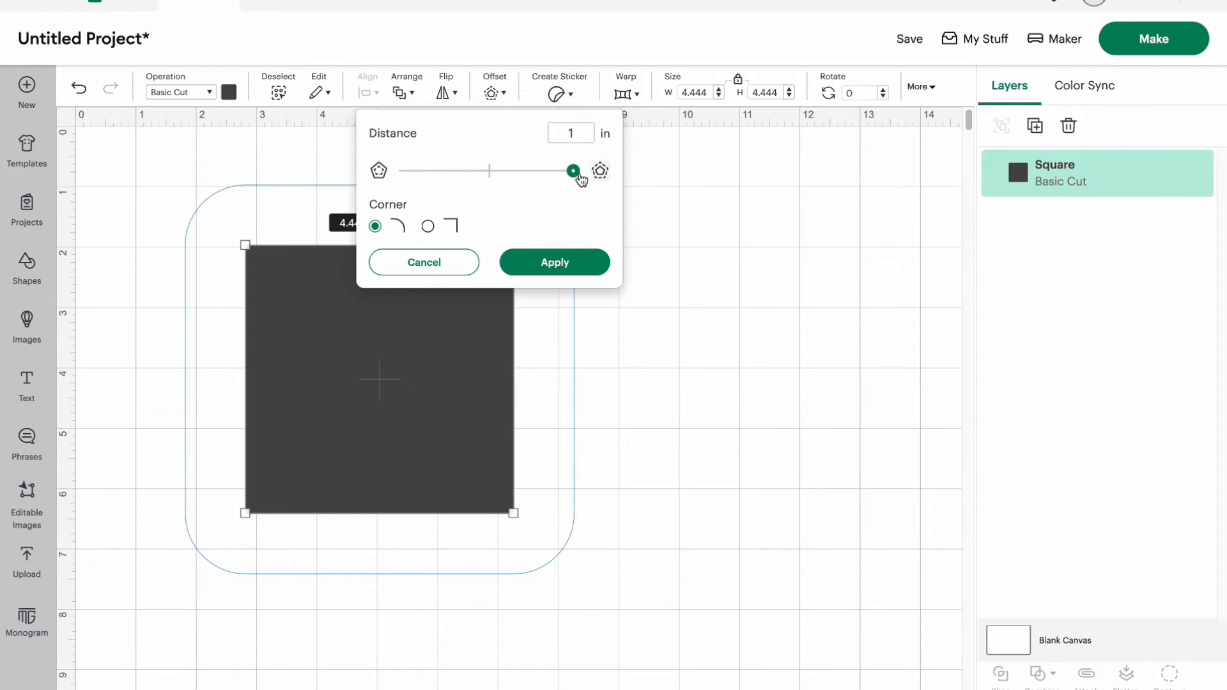
pyautogui.moveTo(574, 170); pyautogui.dragTo(428, 170)
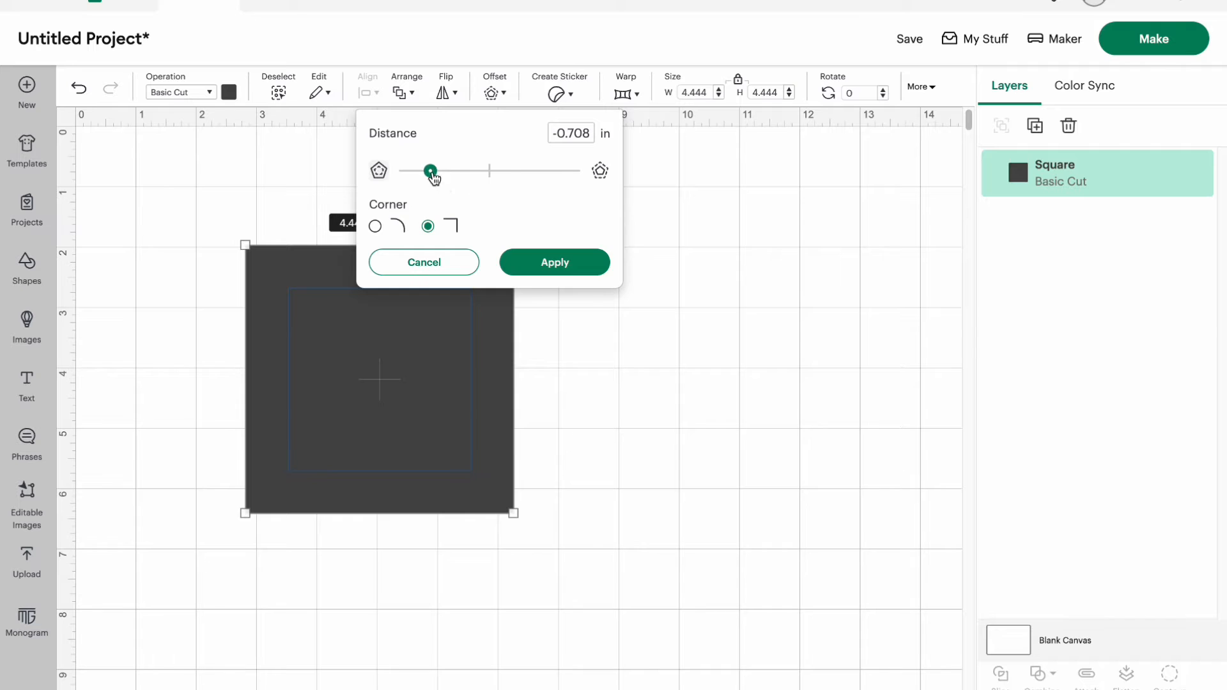
pyautogui.moveTo(430, 170); pyautogui.dragTo(536, 170)
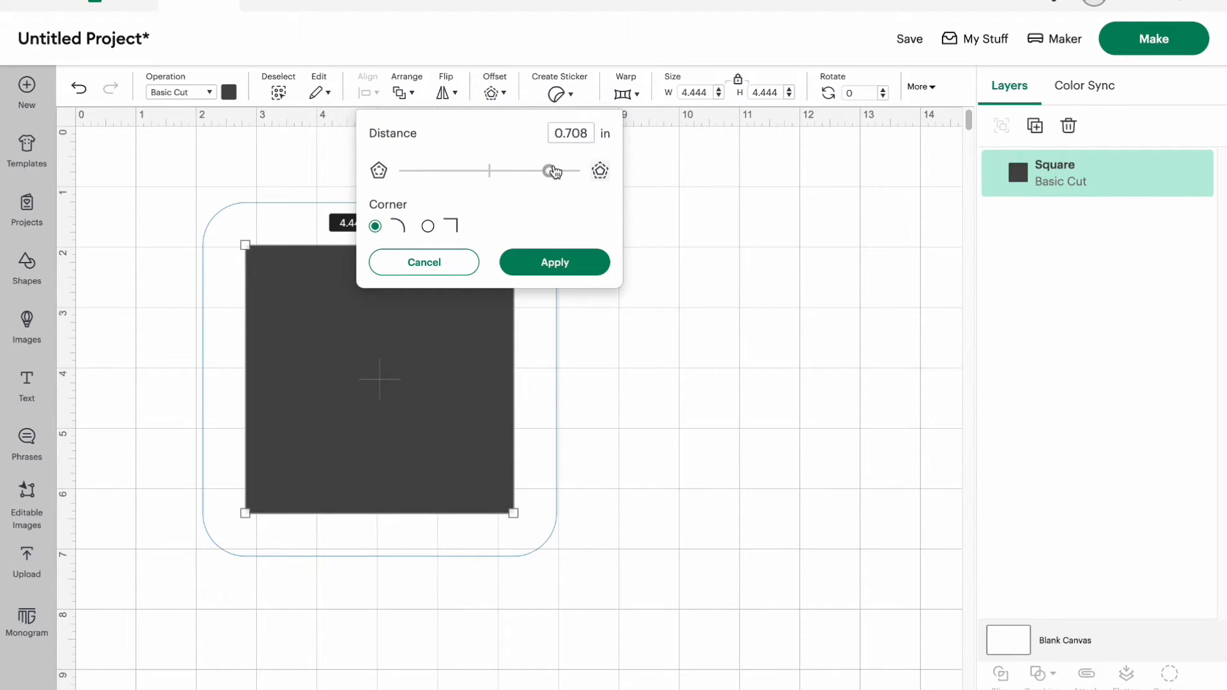
pyautogui.moveTo(548, 170); pyautogui.dragTo(571, 170)
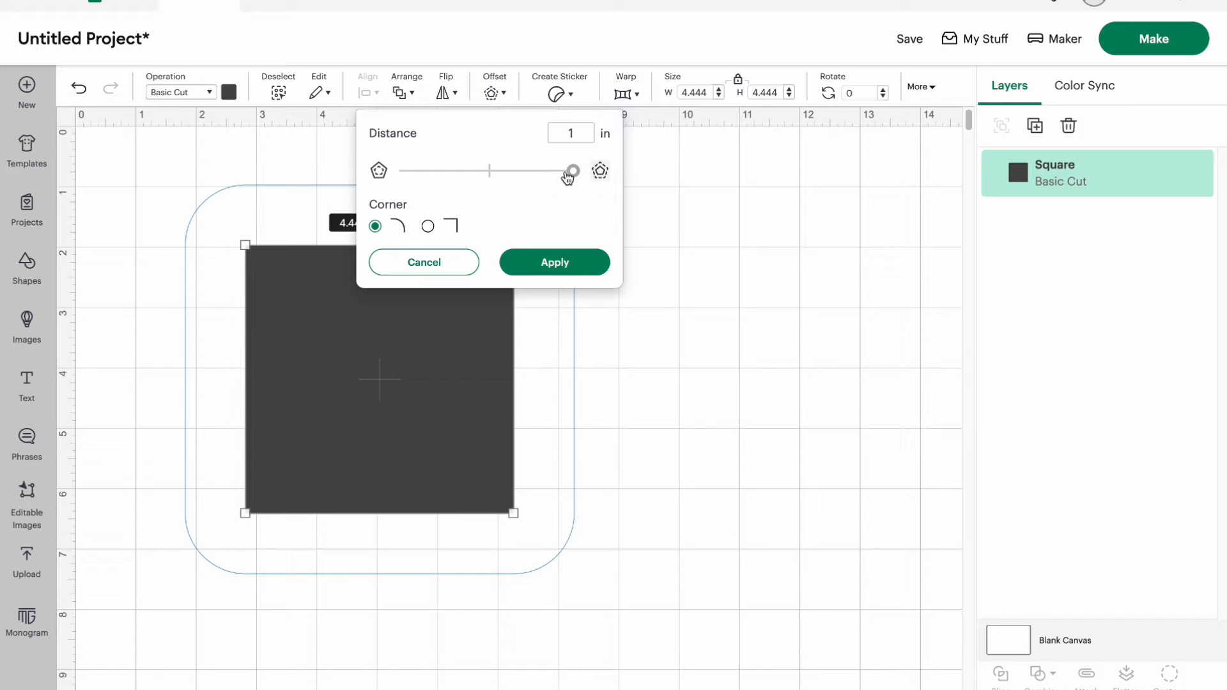
pyautogui.moveTo(571, 170); pyautogui.dragTo(500, 170)
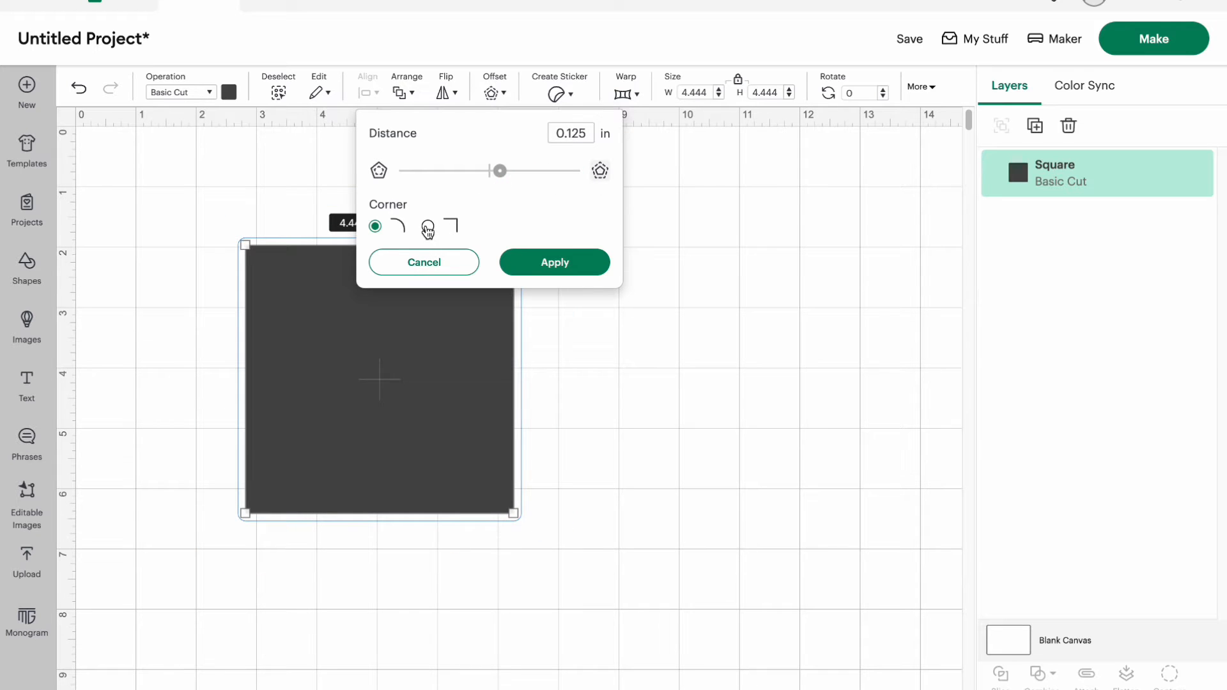
# - Preview sharp-corner offsets outside and inside the square, then return to the Kelsey design
pyautogui.click(427, 226)
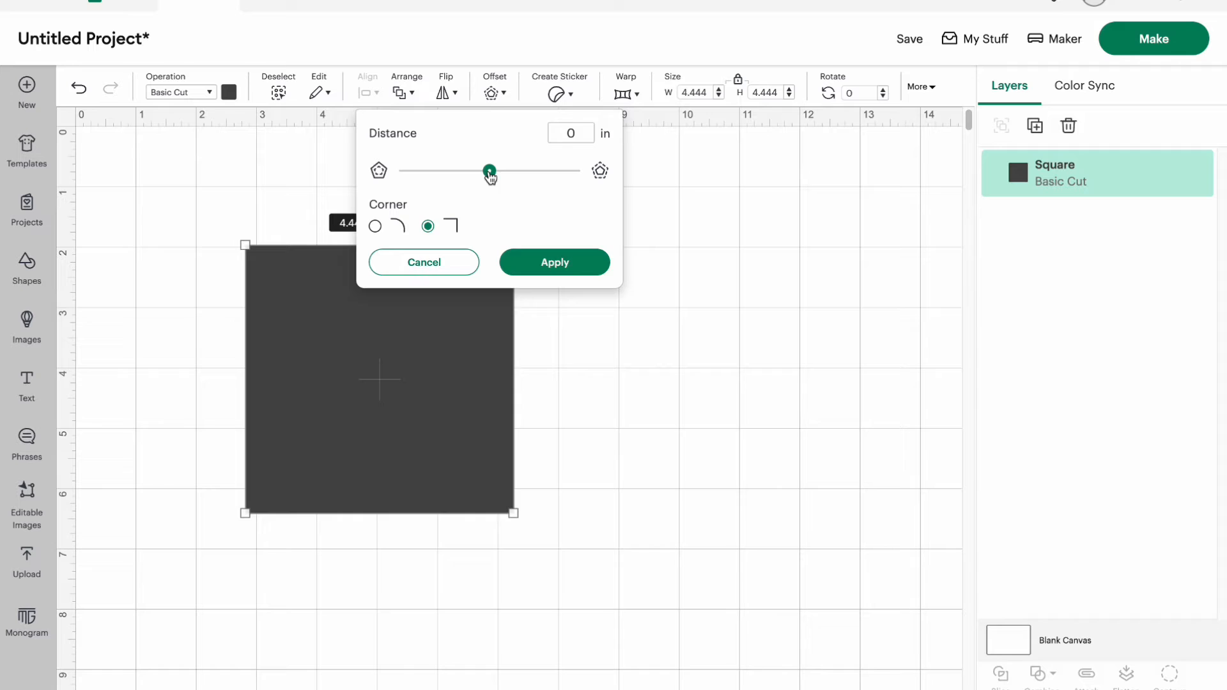
pyautogui.moveTo(489, 170); pyautogui.dragTo(531, 170)
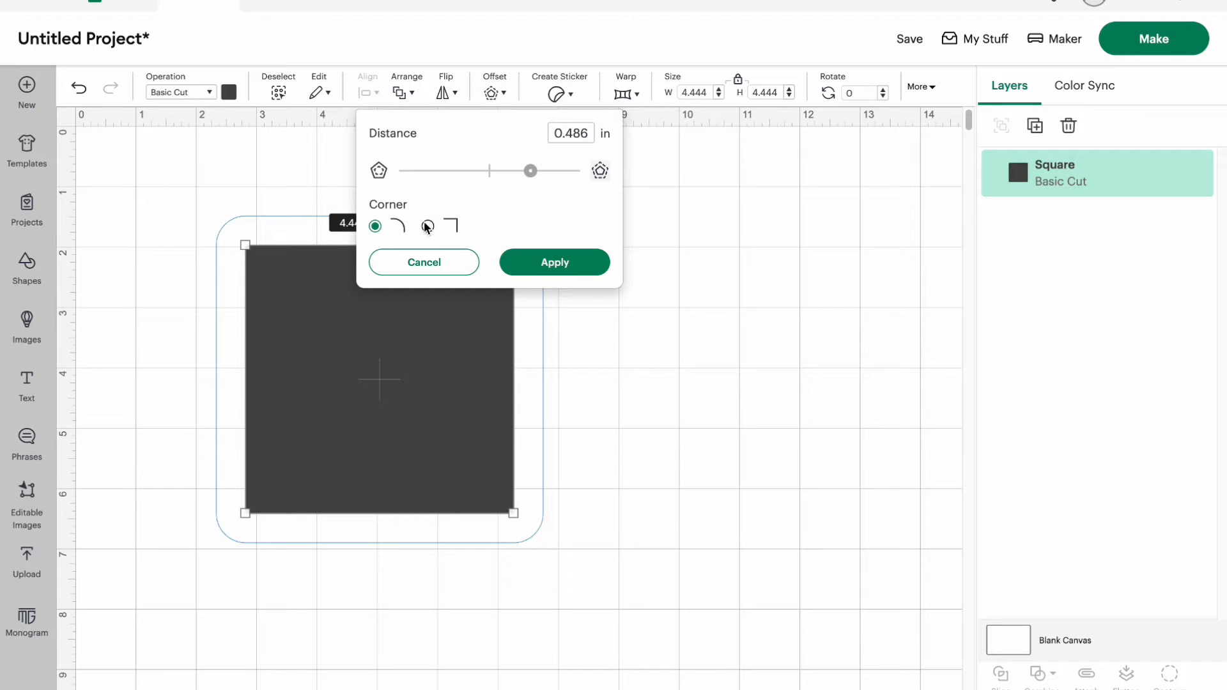
pyautogui.moveTo(531, 170); pyautogui.dragTo(466, 170)
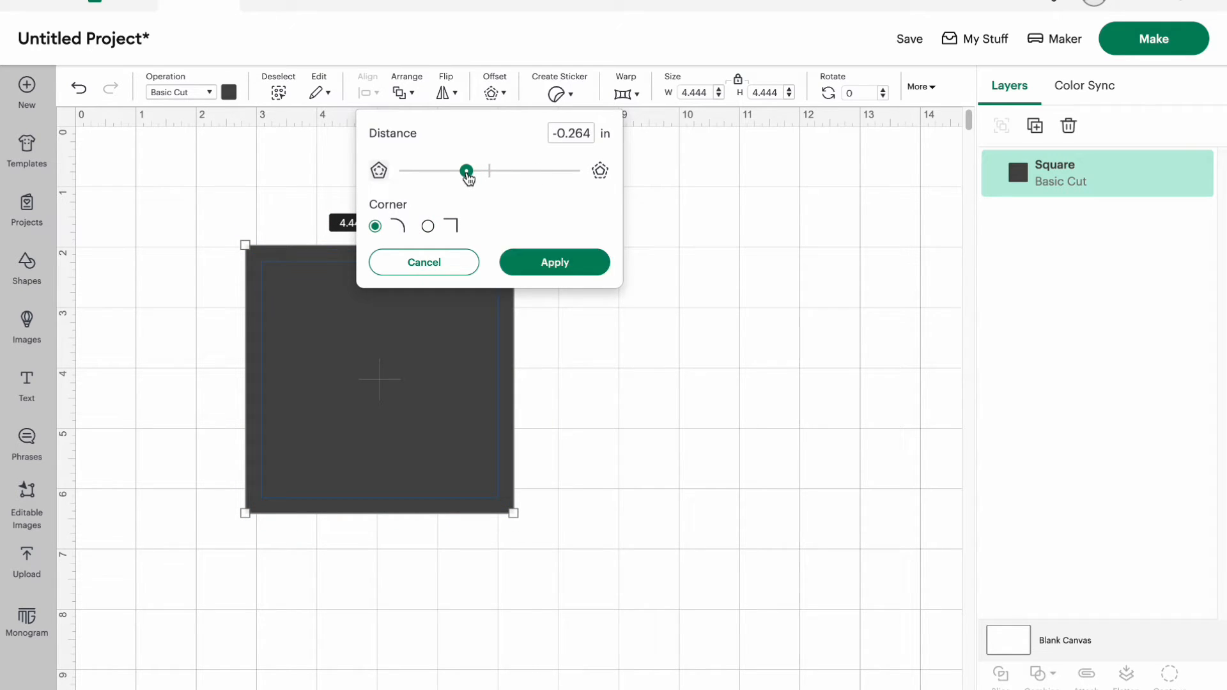
pyautogui.click(426, 225)
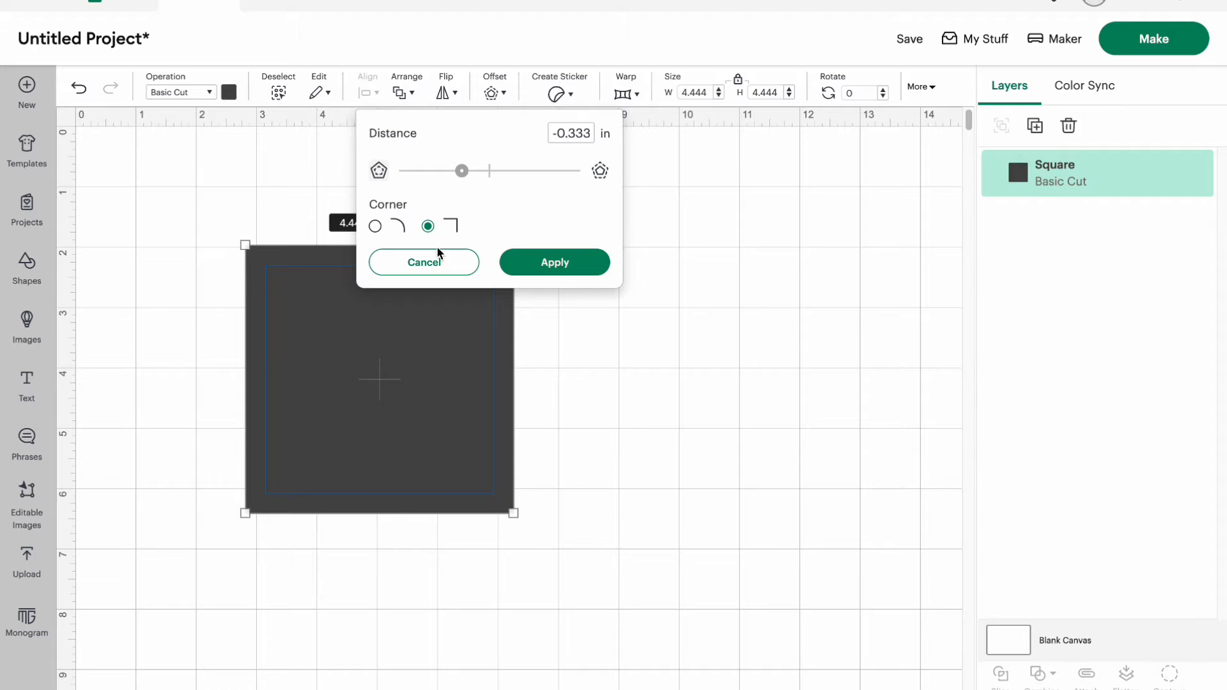
pyautogui.moveTo(462, 170); pyautogui.dragTo(524, 169)
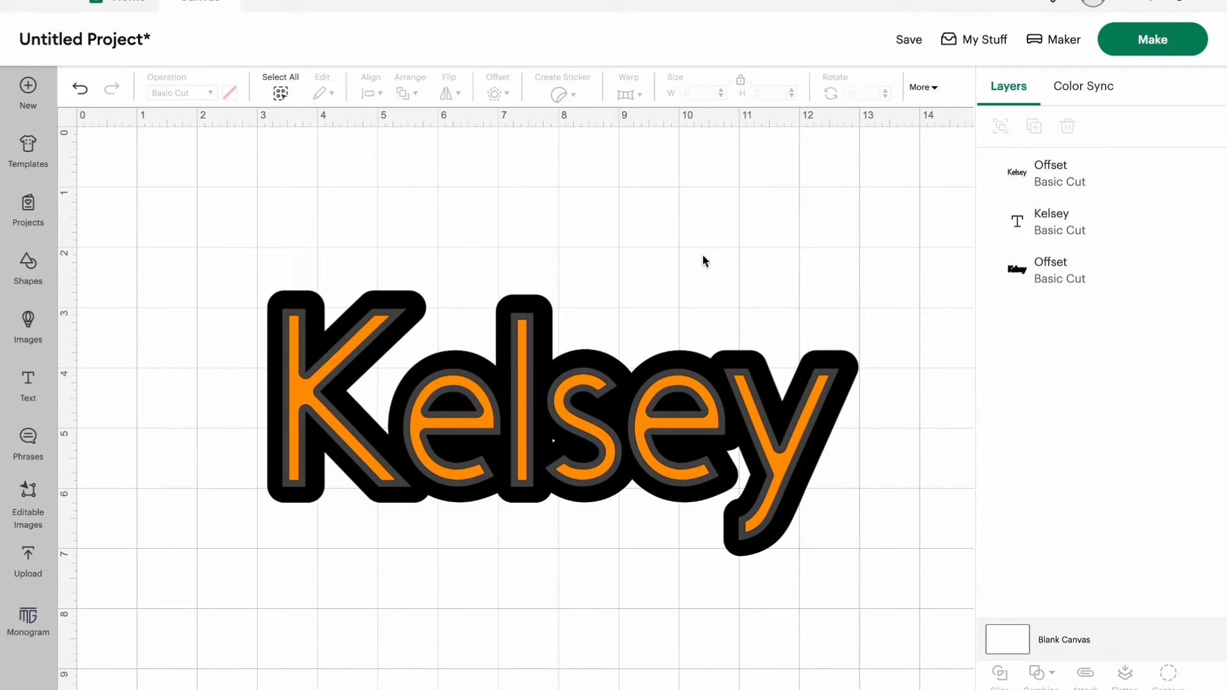
pyautogui.click(280, 87)
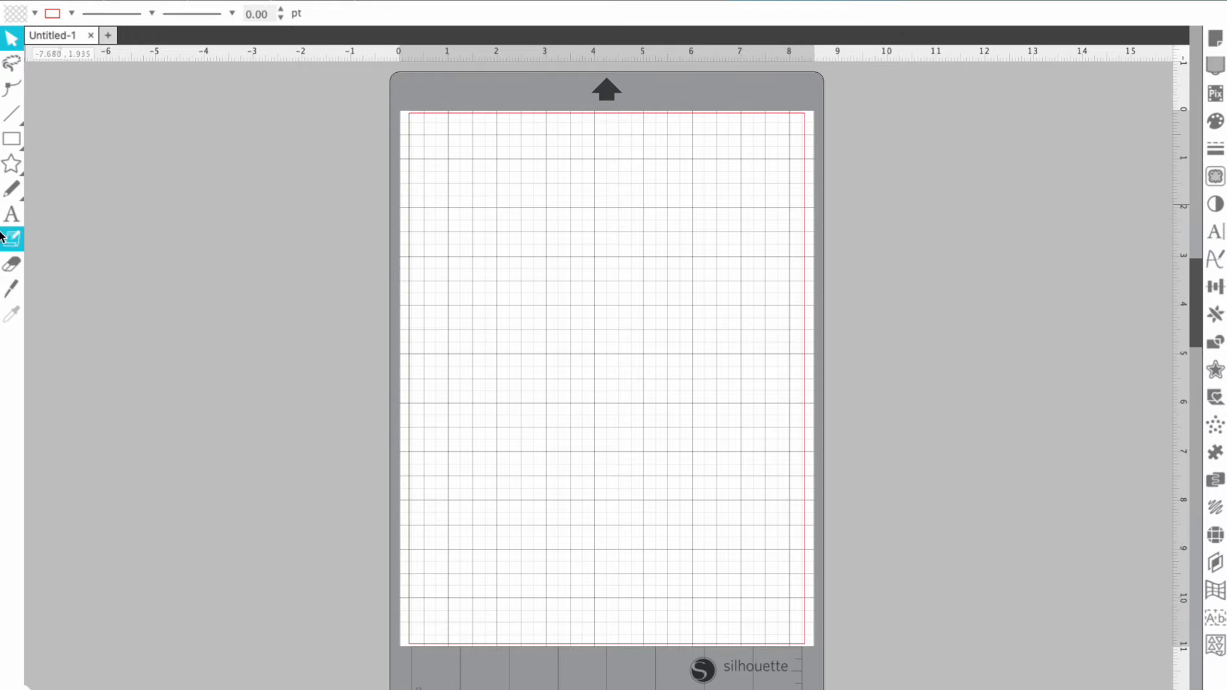
# - Place the text 'Kelsey' near the top-left of the Silhouette Studio mat
pyautogui.click(465, 228)
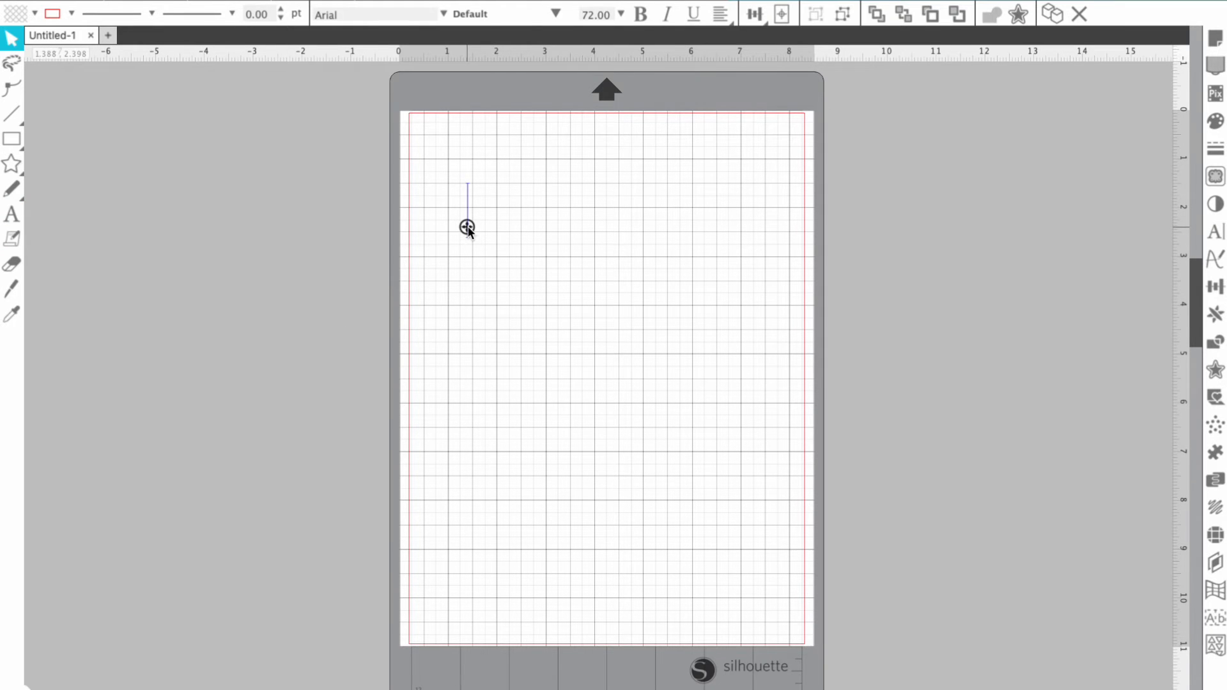
pyautogui.write('Kelsey')
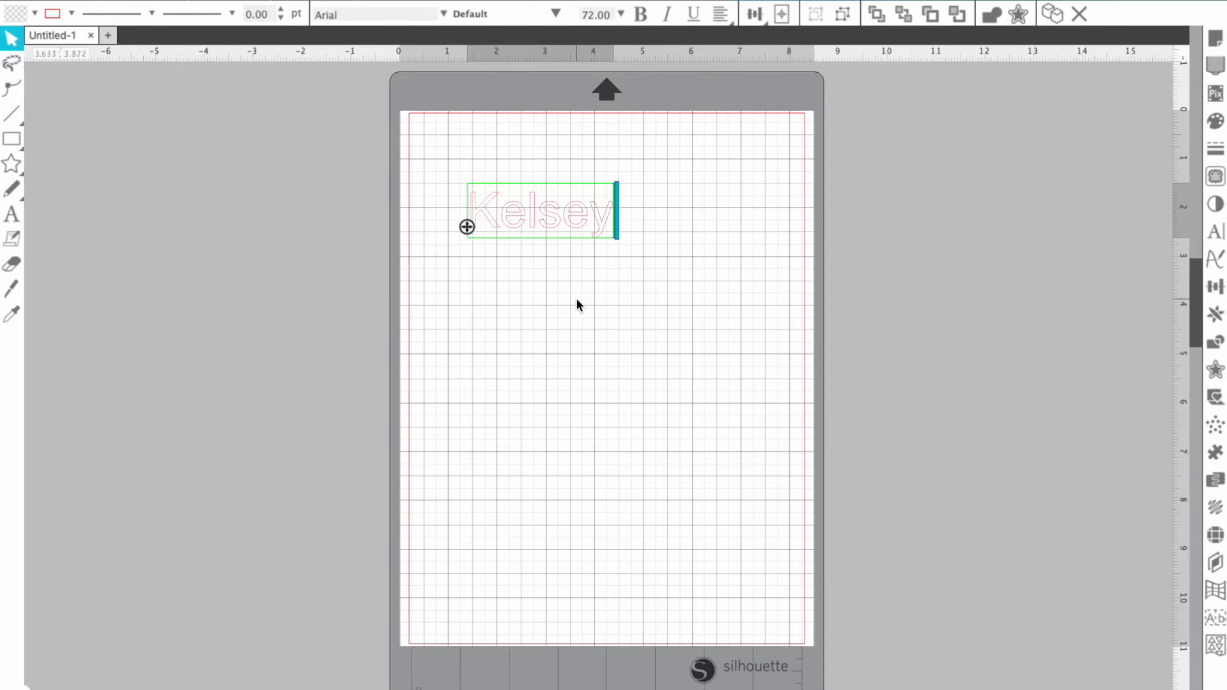
pyautogui.click(578, 304)
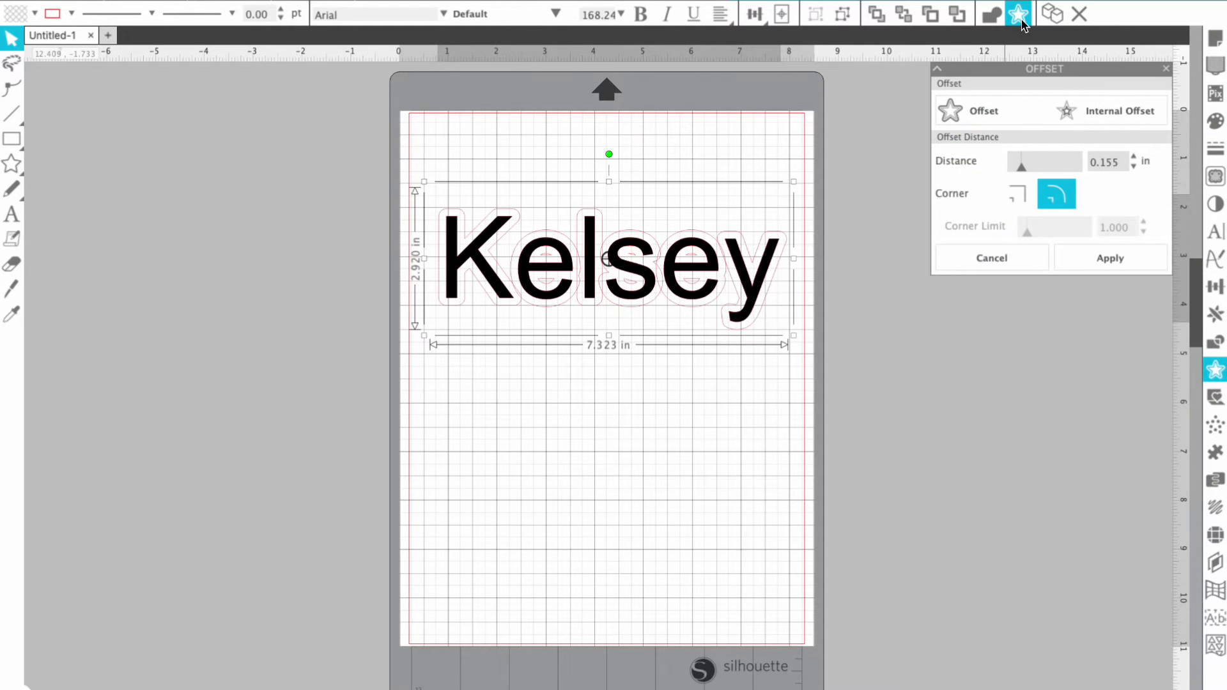
pyautogui.moveTo(1012, 153)
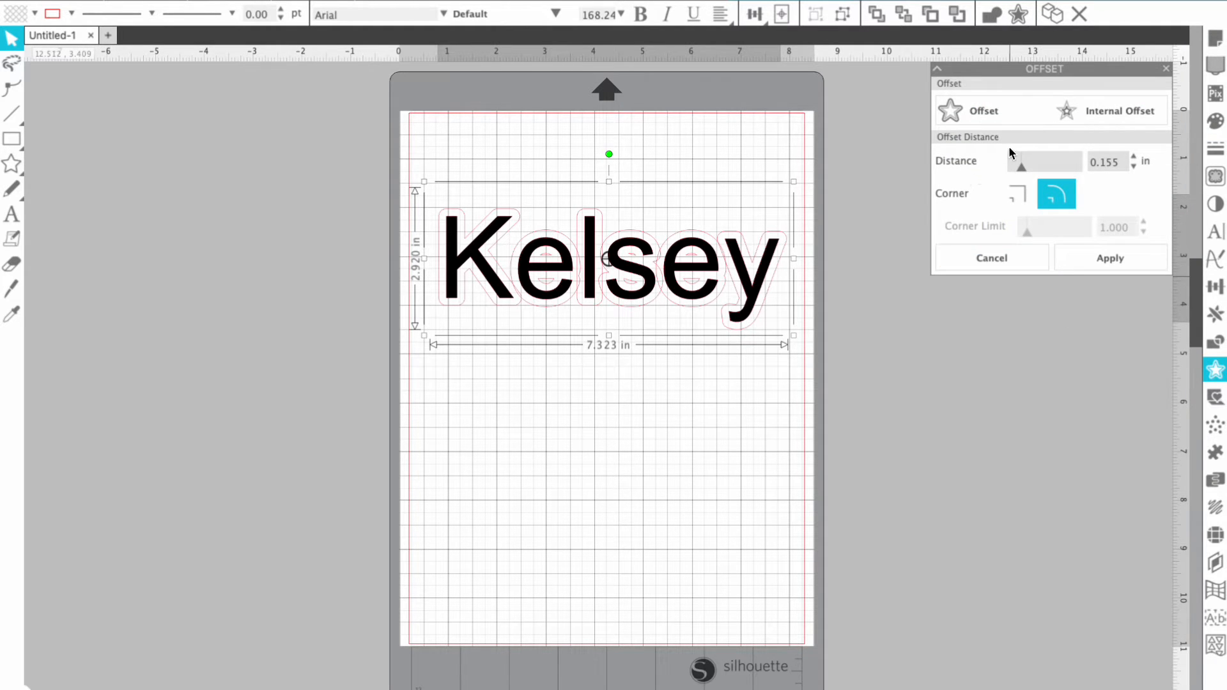
# - Preview a 0.145 in offset around Kelsey and change its corner style
pyautogui.moveTo(1021, 163); pyautogui.dragTo(1017, 162)
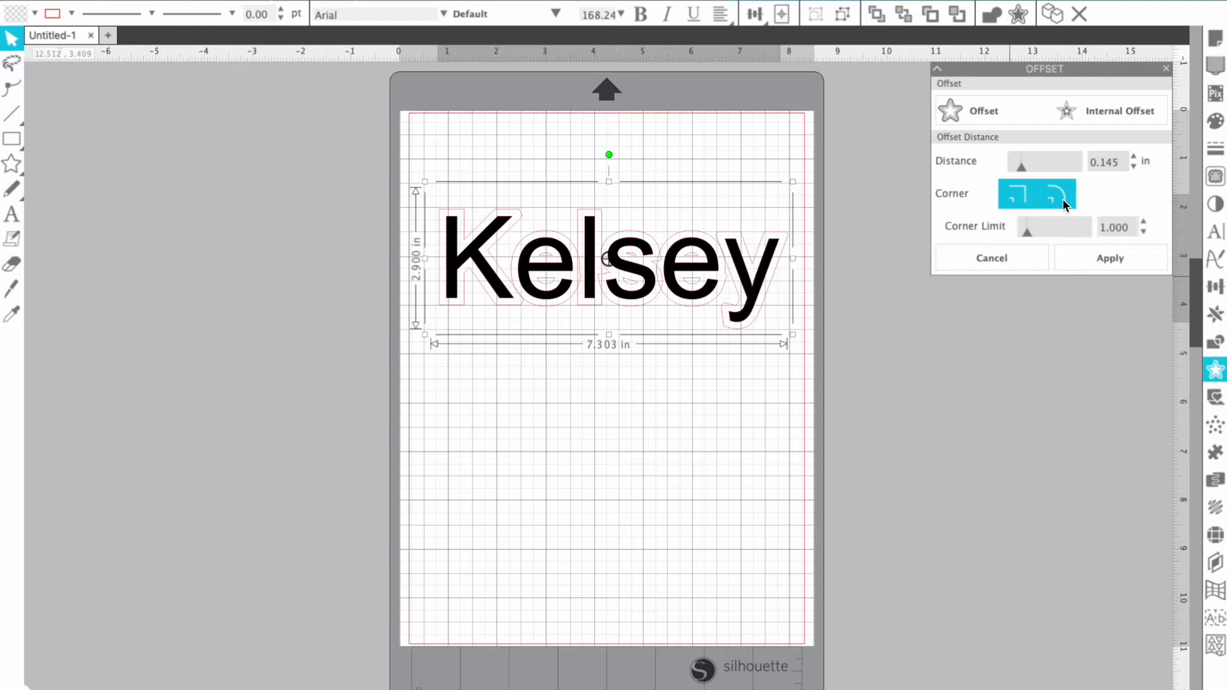
pyautogui.click(1017, 194)
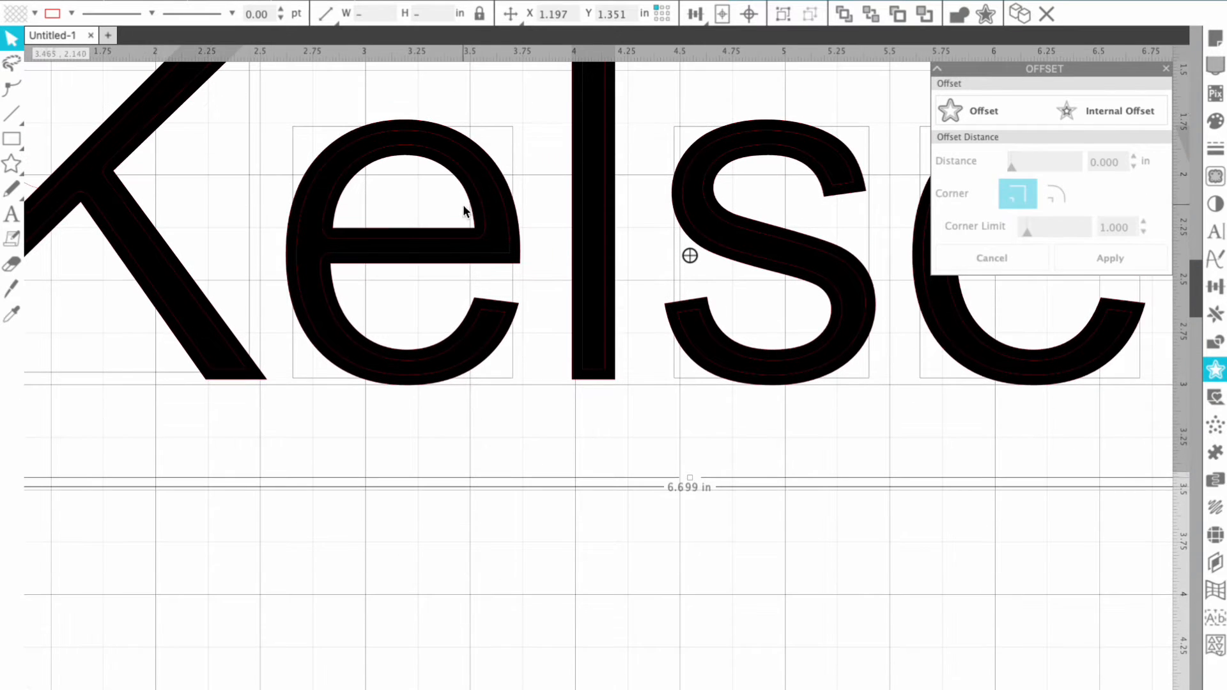
pyautogui.moveTo(1058, 193)
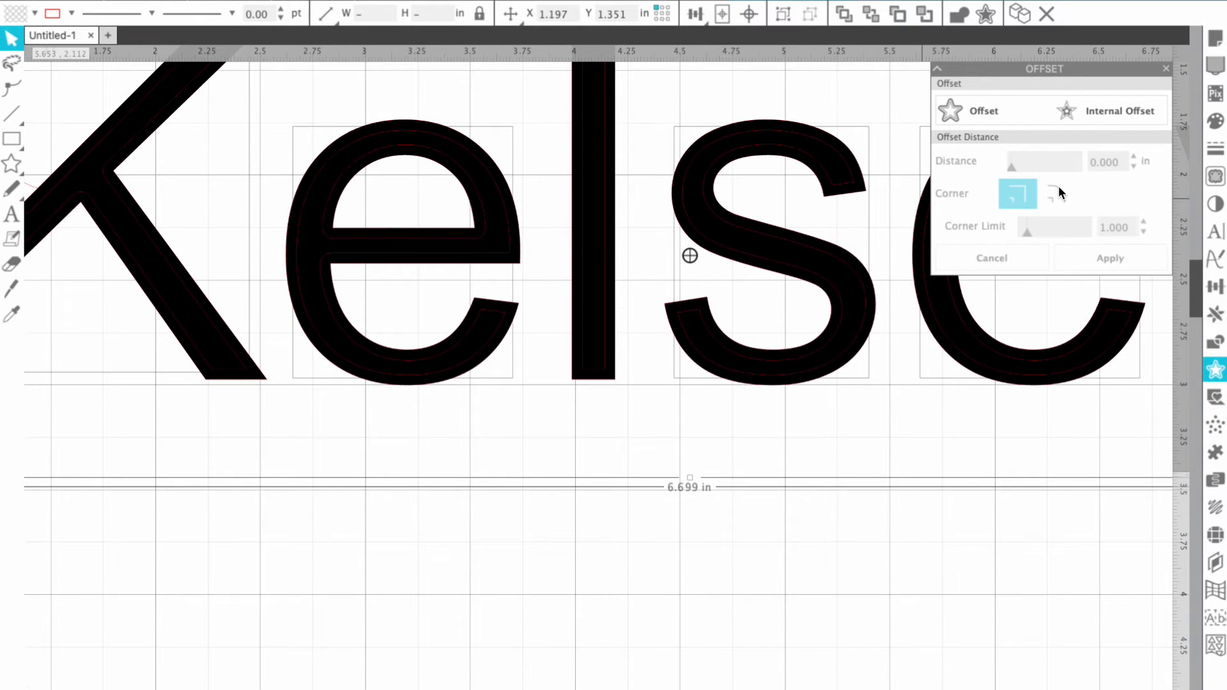
# - Toggle the offset corner option and drag the Kelsey letters downward off the outline
pyautogui.click(1056, 194)
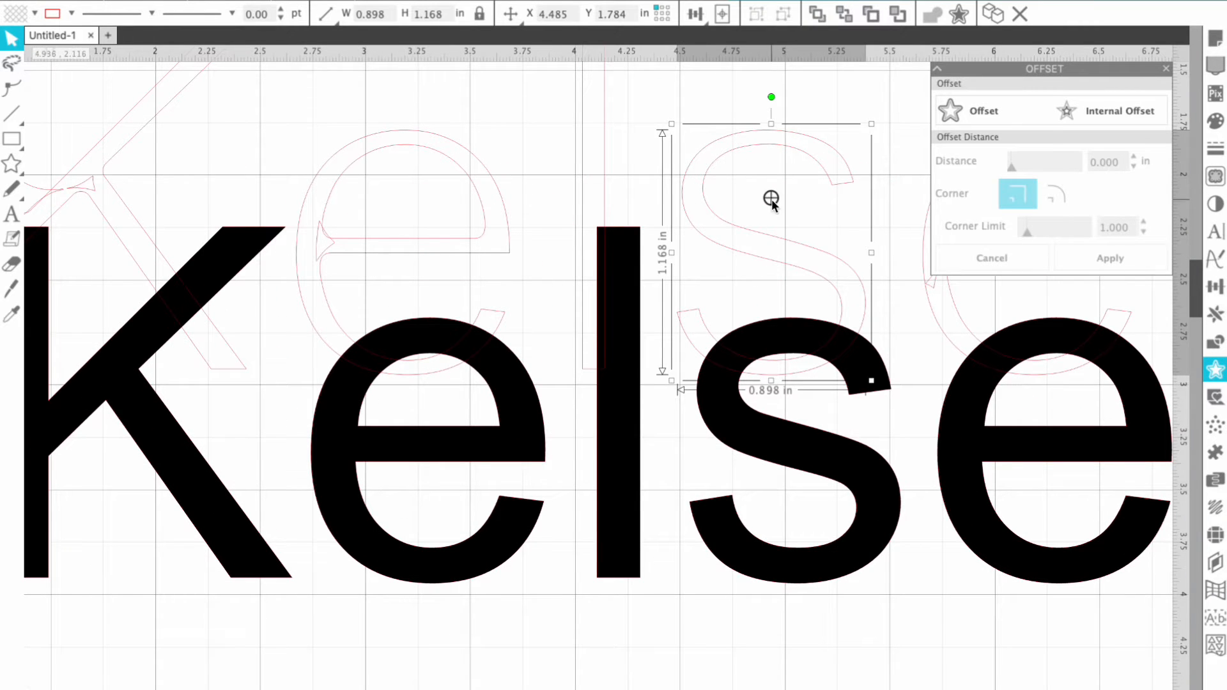
pyautogui.moveTo(770, 197); pyautogui.dragTo(782, 204)
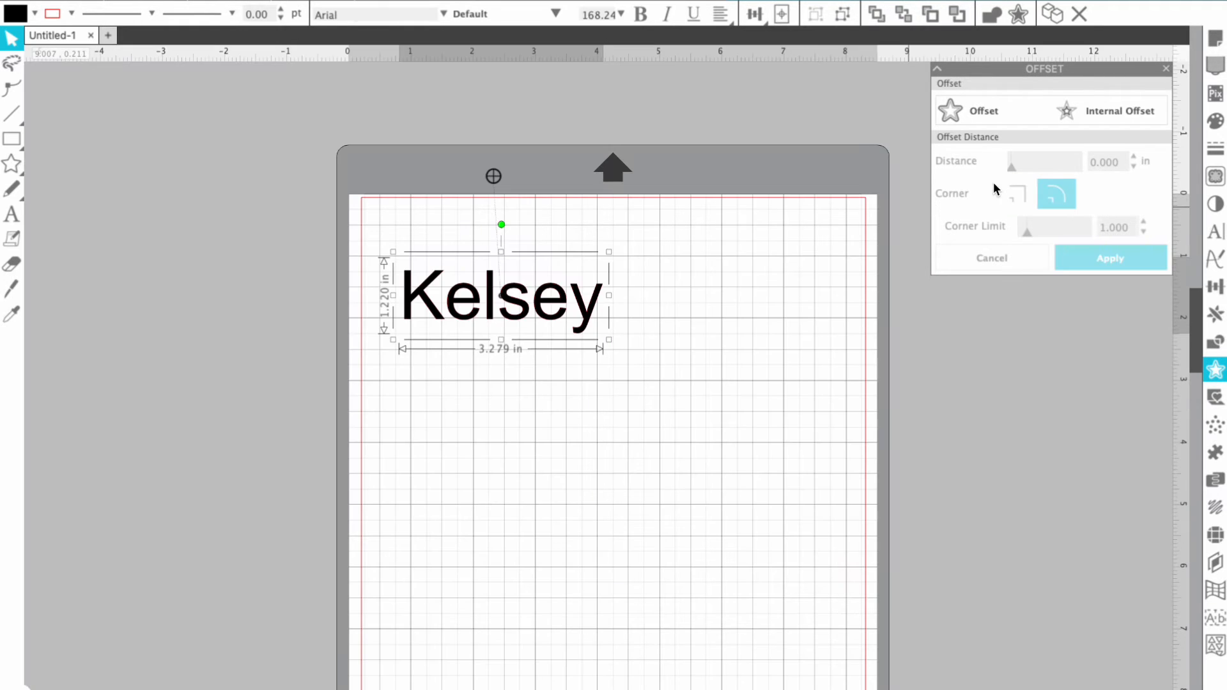
# - Preview a 0.190 in offset with sharp then rounded corners, then cancel it
pyautogui.moveTo(1012, 161); pyautogui.dragTo(1021, 167)
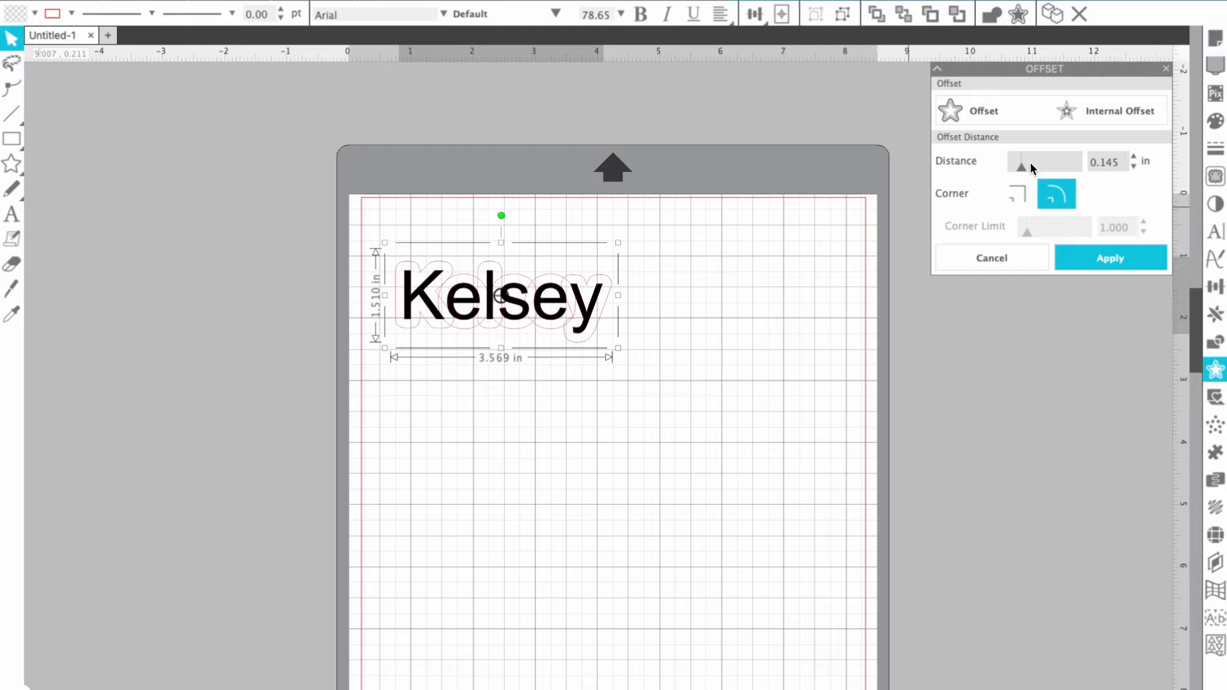
pyautogui.moveTo(1021, 166); pyautogui.dragTo(1028, 166)
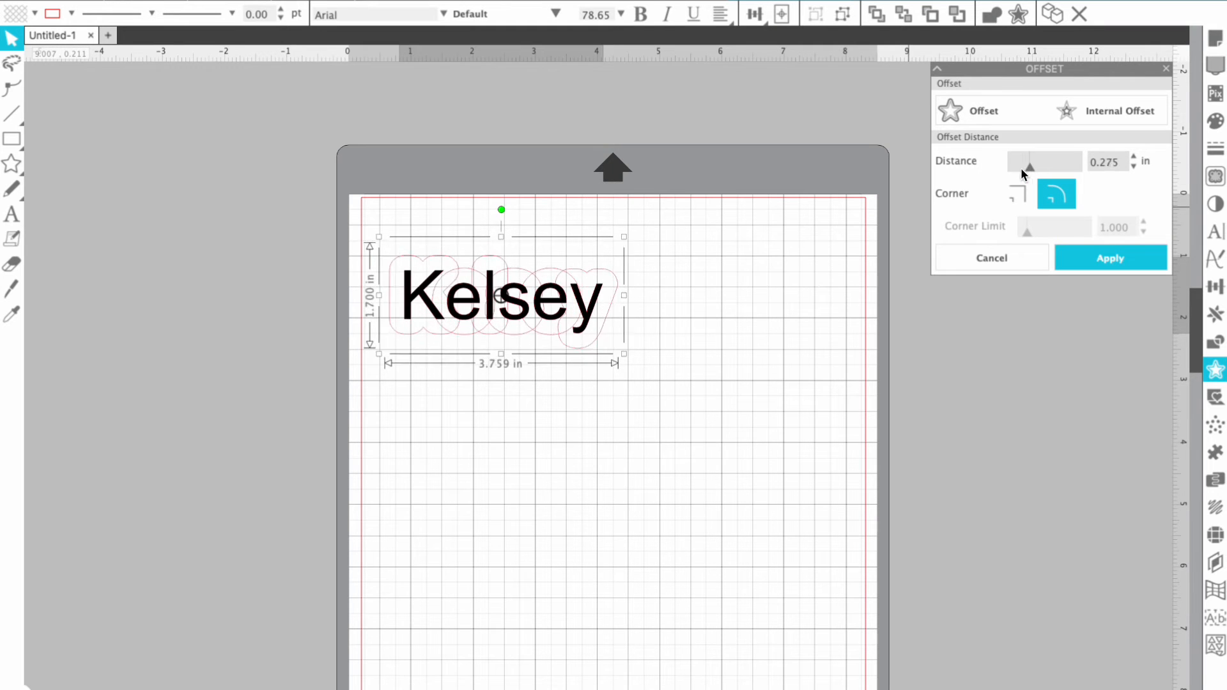
pyautogui.moveTo(1028, 167); pyautogui.dragTo(1009, 166)
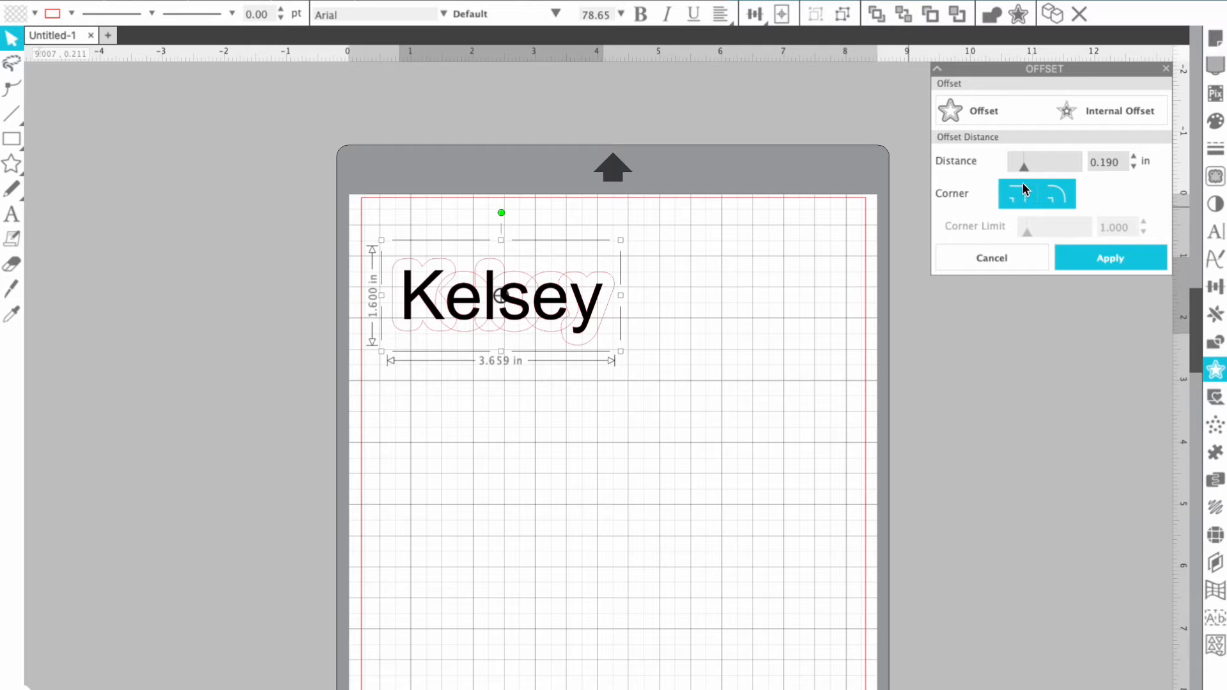
pyautogui.click(1055, 194)
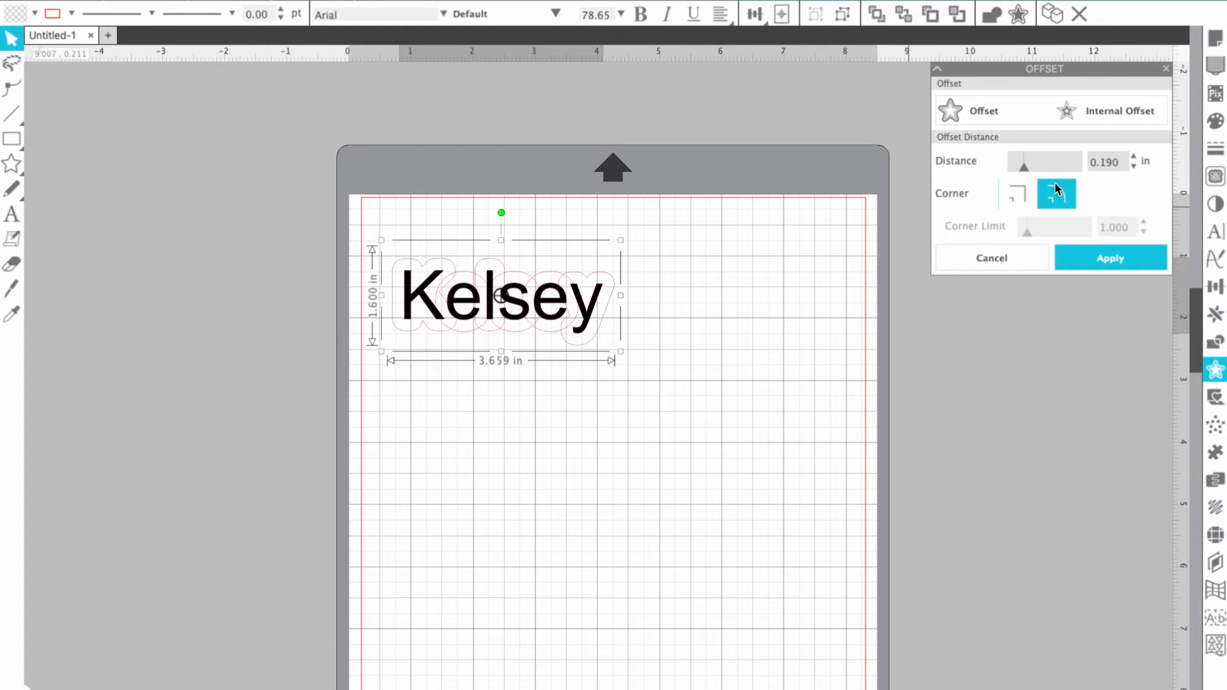
pyautogui.click(1055, 194)
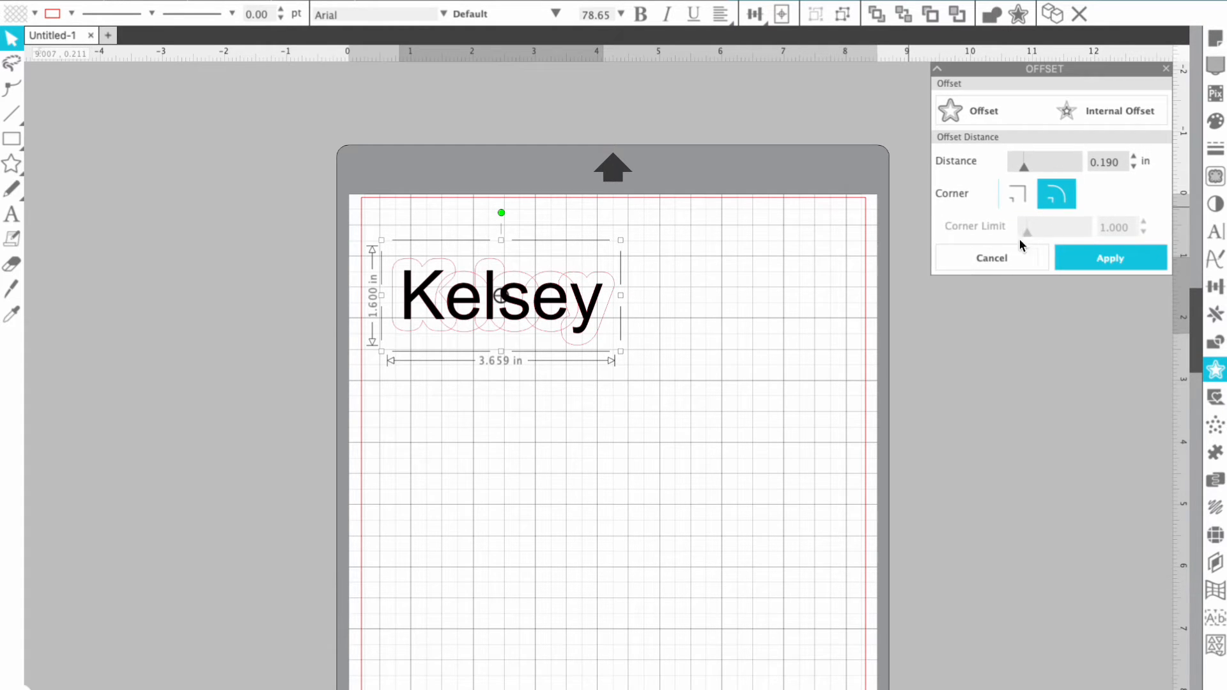
pyautogui.click(991, 258)
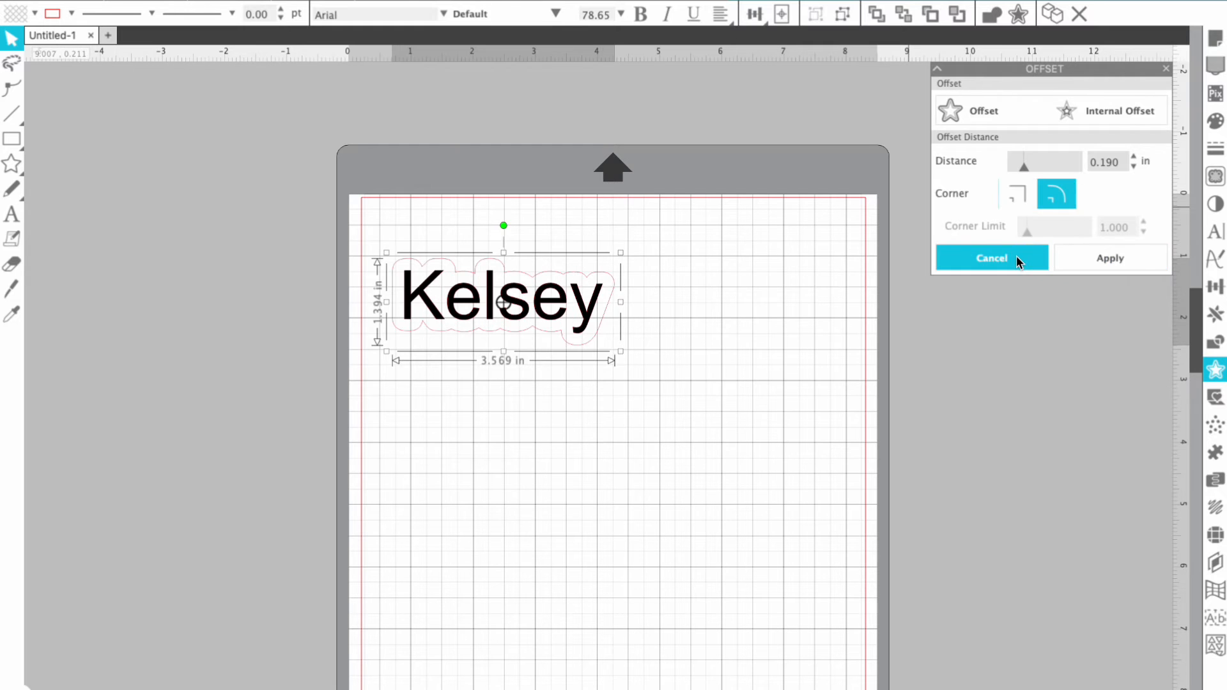
pyautogui.click(991, 258)
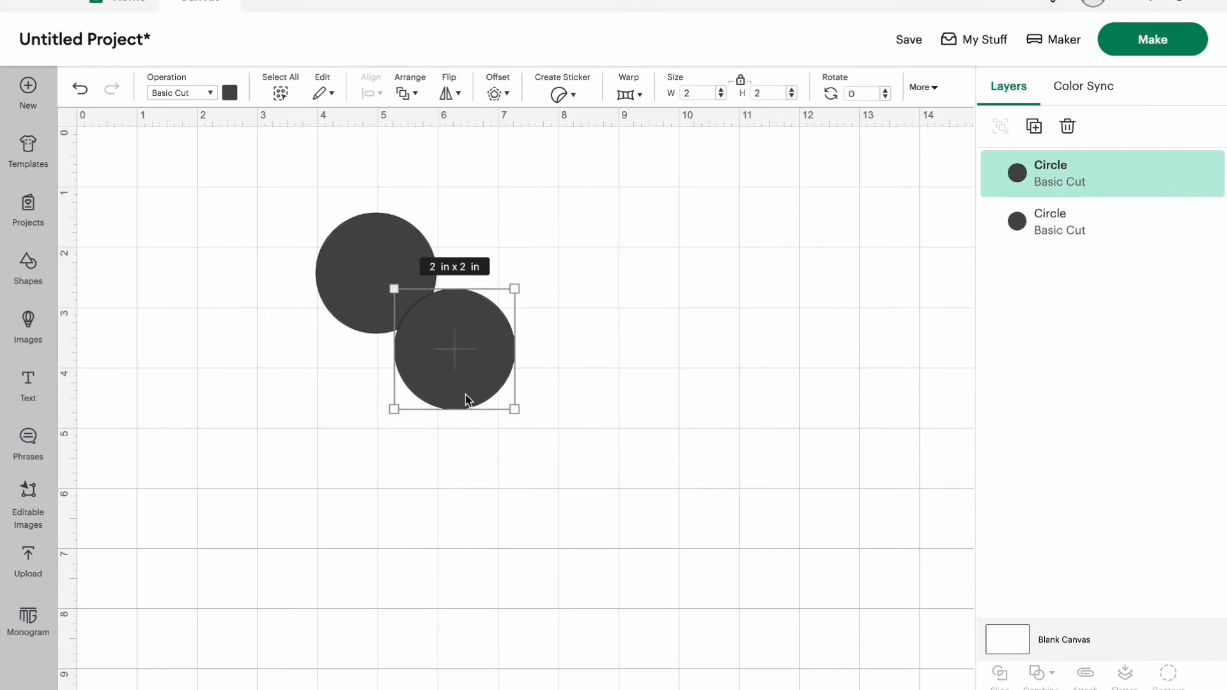
# - Expand the grouped circles in Layers and attach them so both turn orange
pyautogui.click(230, 92)
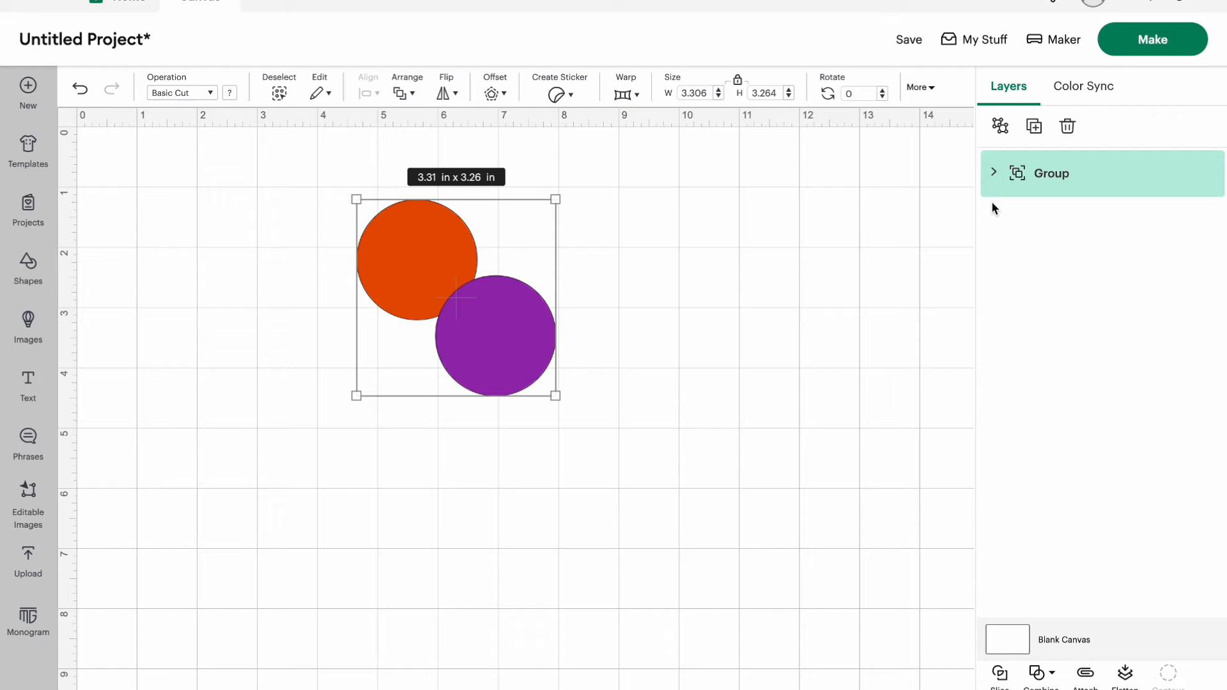
pyautogui.click(994, 172)
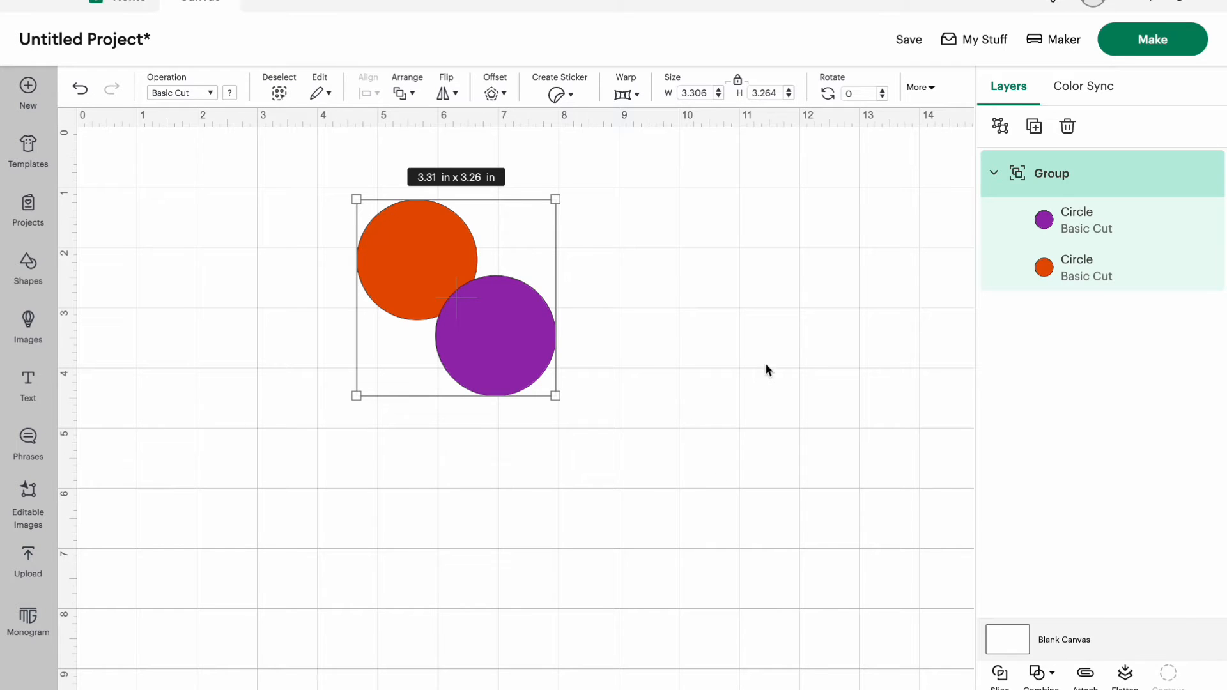
pyautogui.moveTo(974, 197)
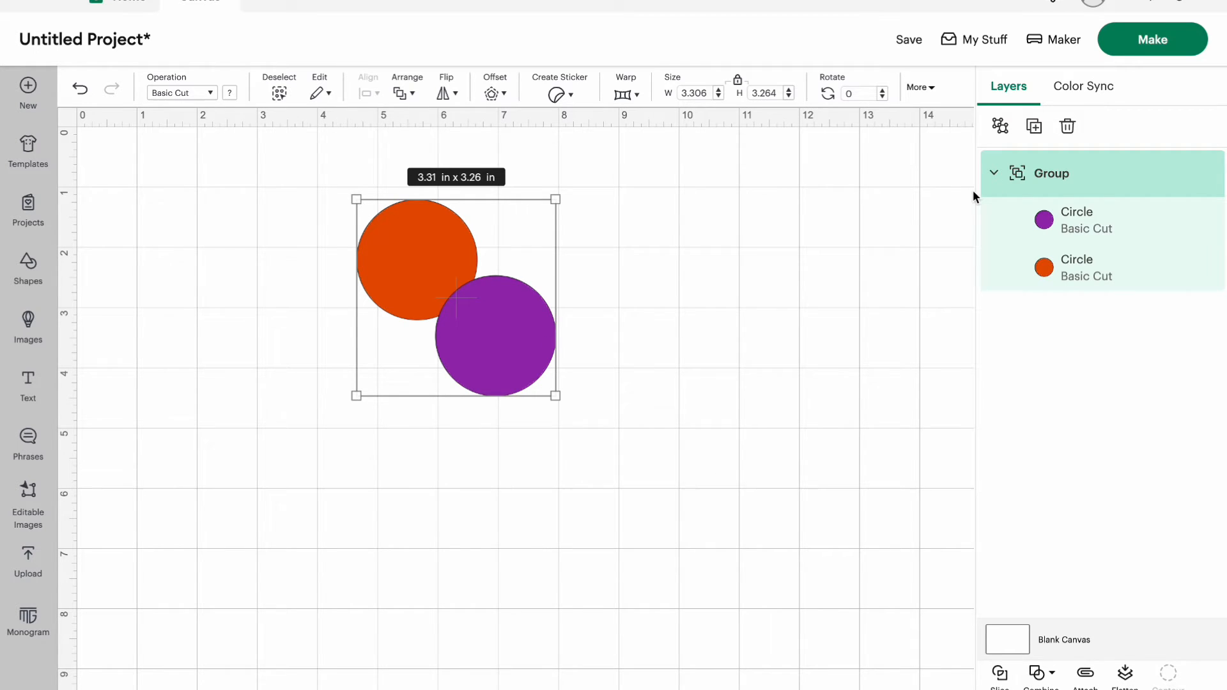
pyautogui.click(1084, 673)
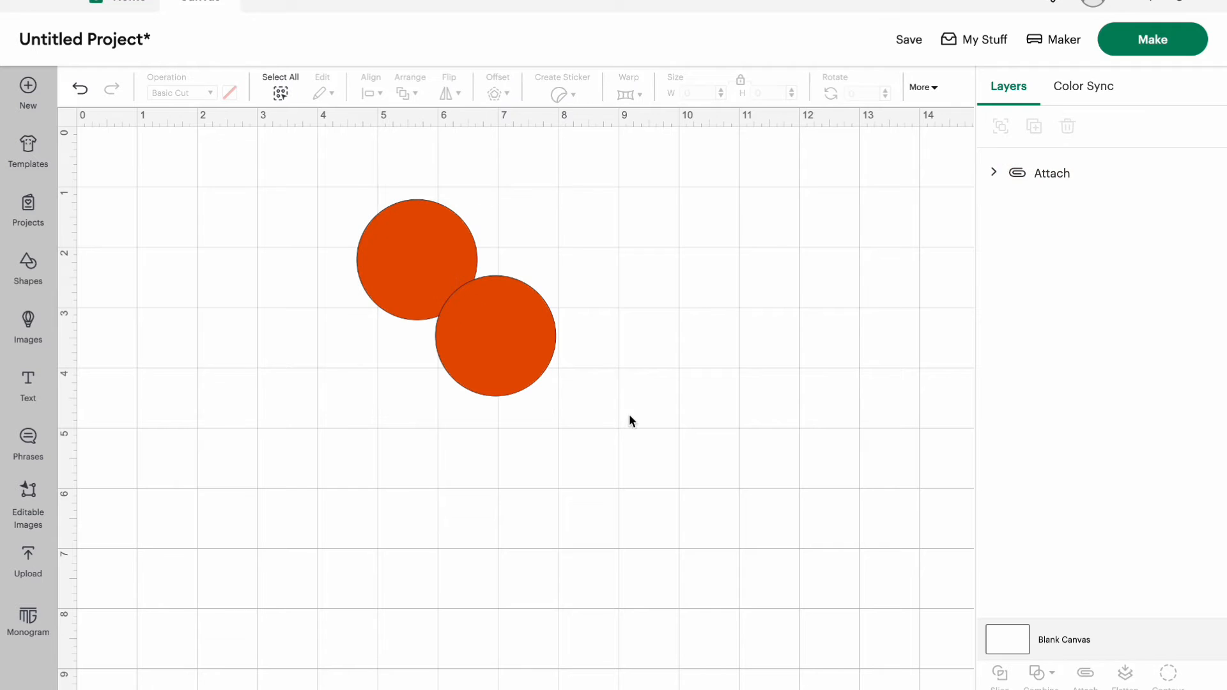
pyautogui.moveTo(375, 454)
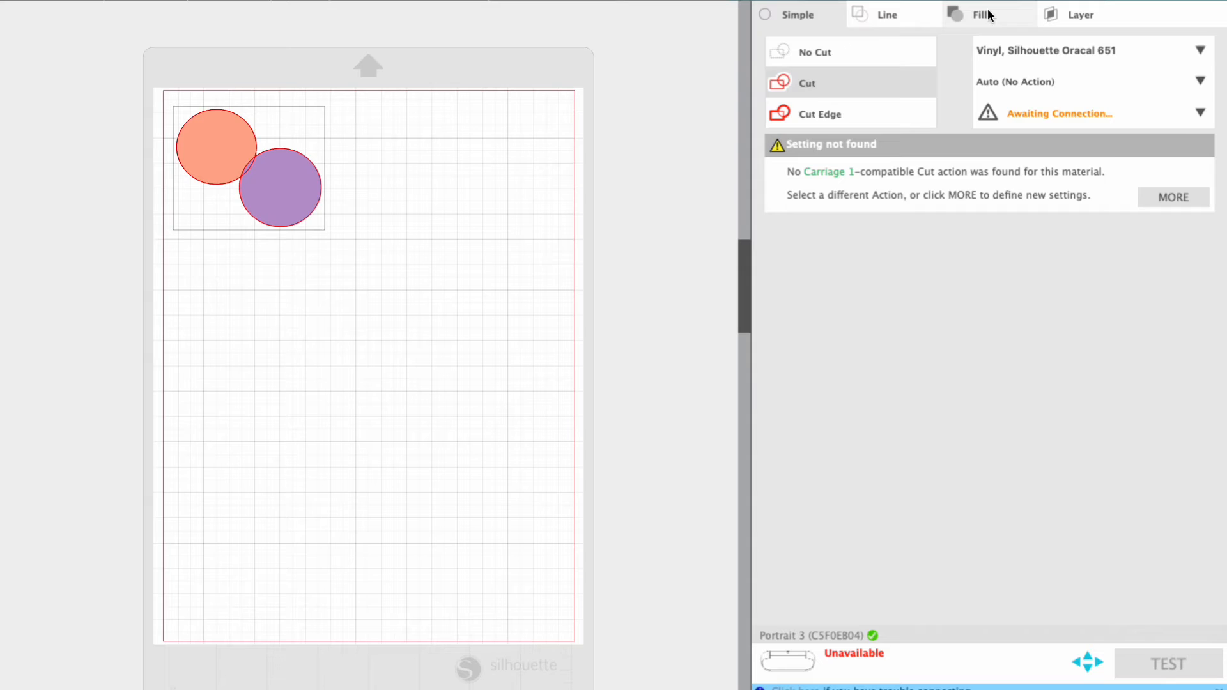
# - Organise Silhouette cut settings by fill colour and toggle cutting for the purple row
pyautogui.click(978, 14)
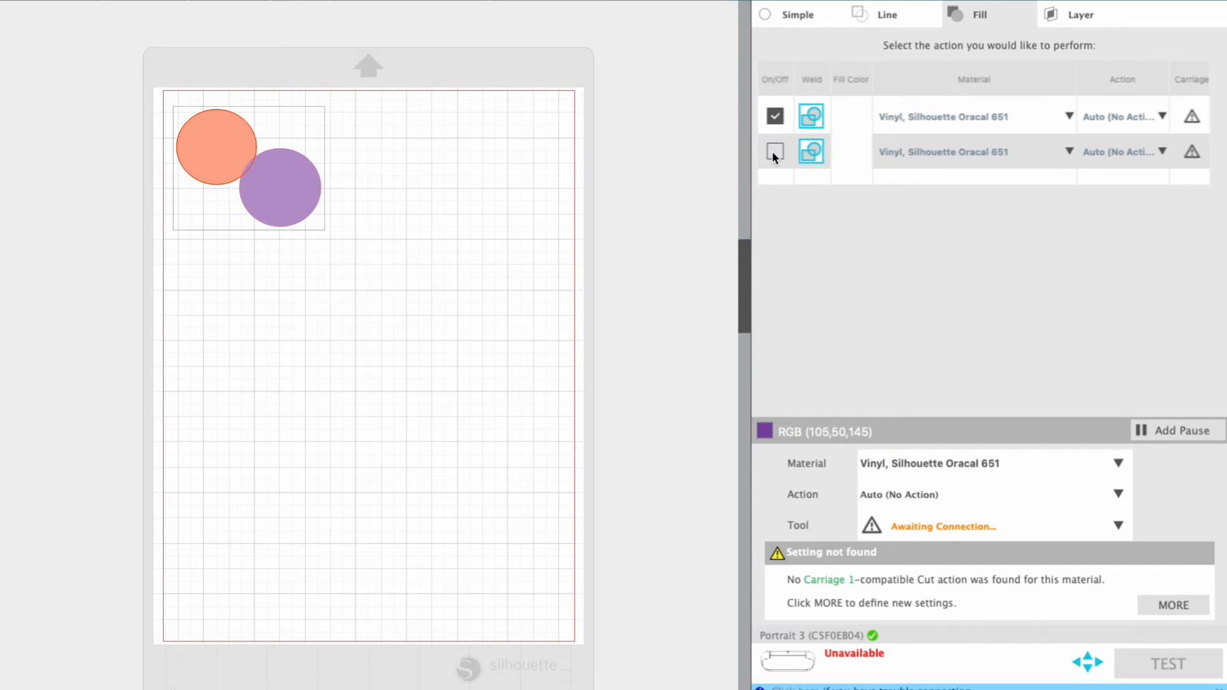
pyautogui.click(774, 150)
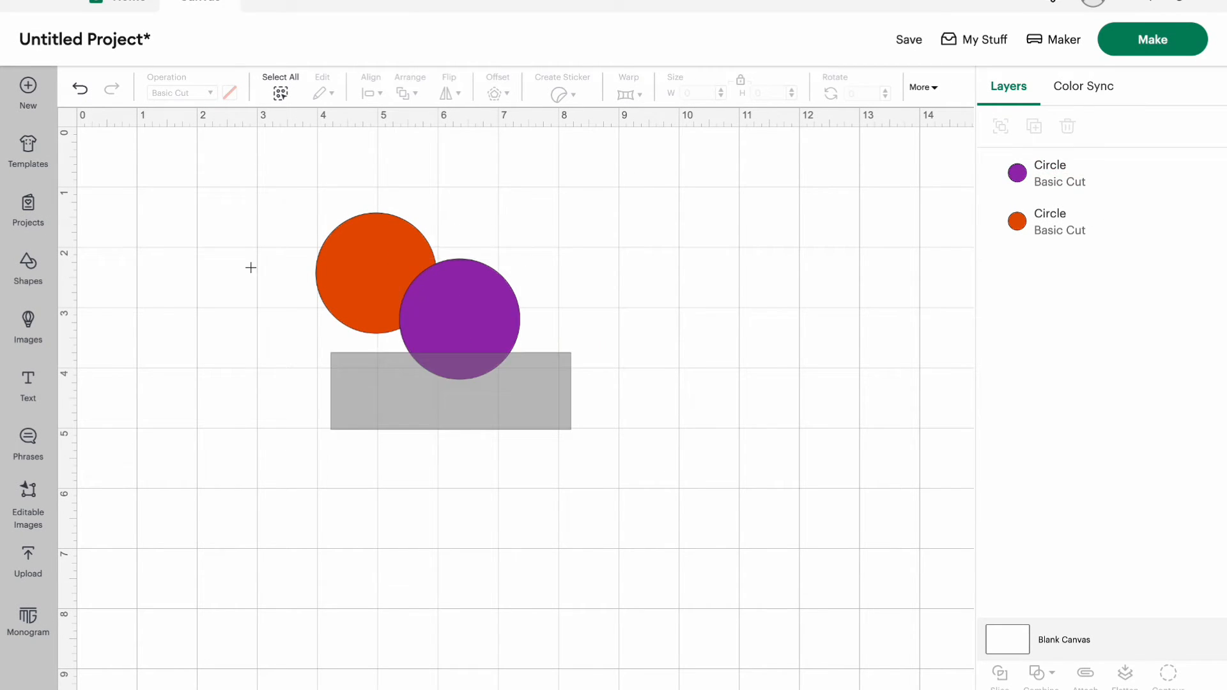
# - Select all three circles, try Weld from Combine and undo it back to three circles
pyautogui.click(1038, 675)
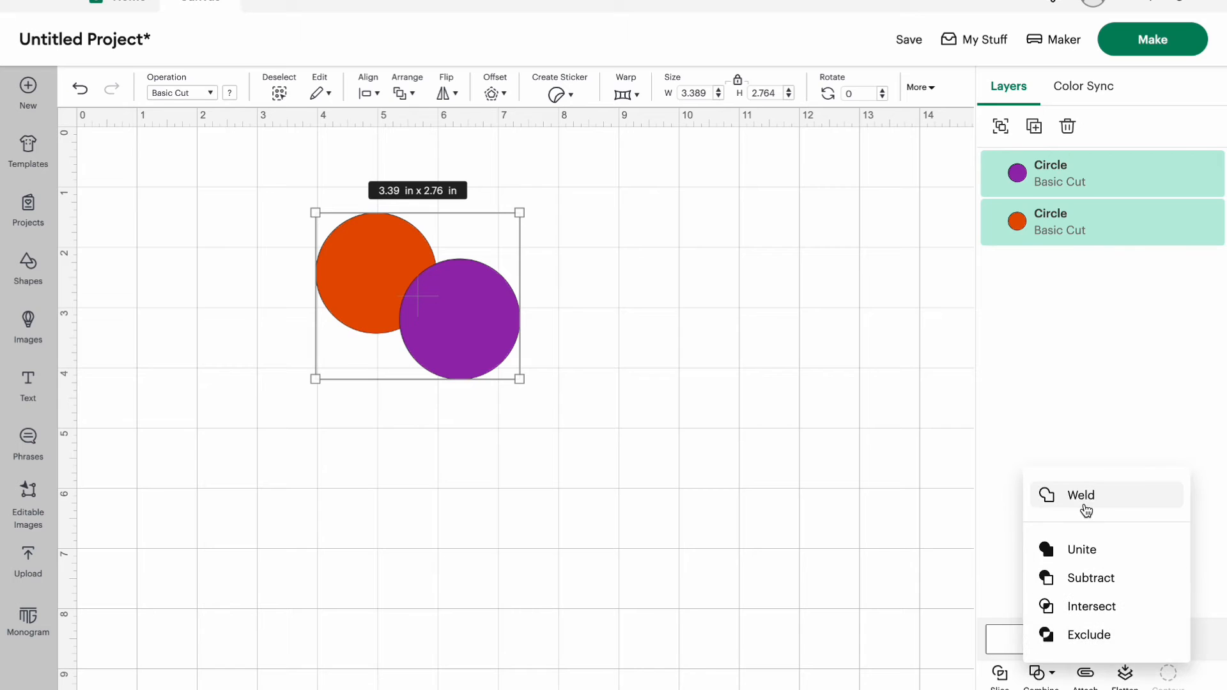
pyautogui.moveTo(1095, 635)
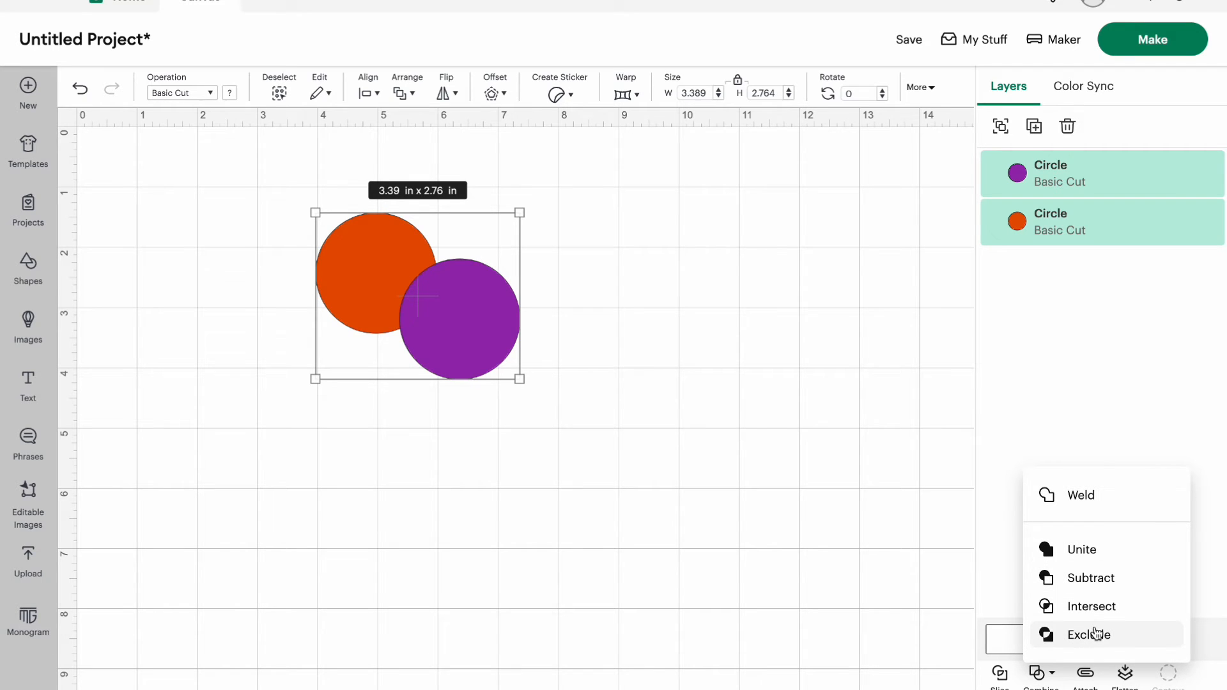
pyautogui.click(1088, 633)
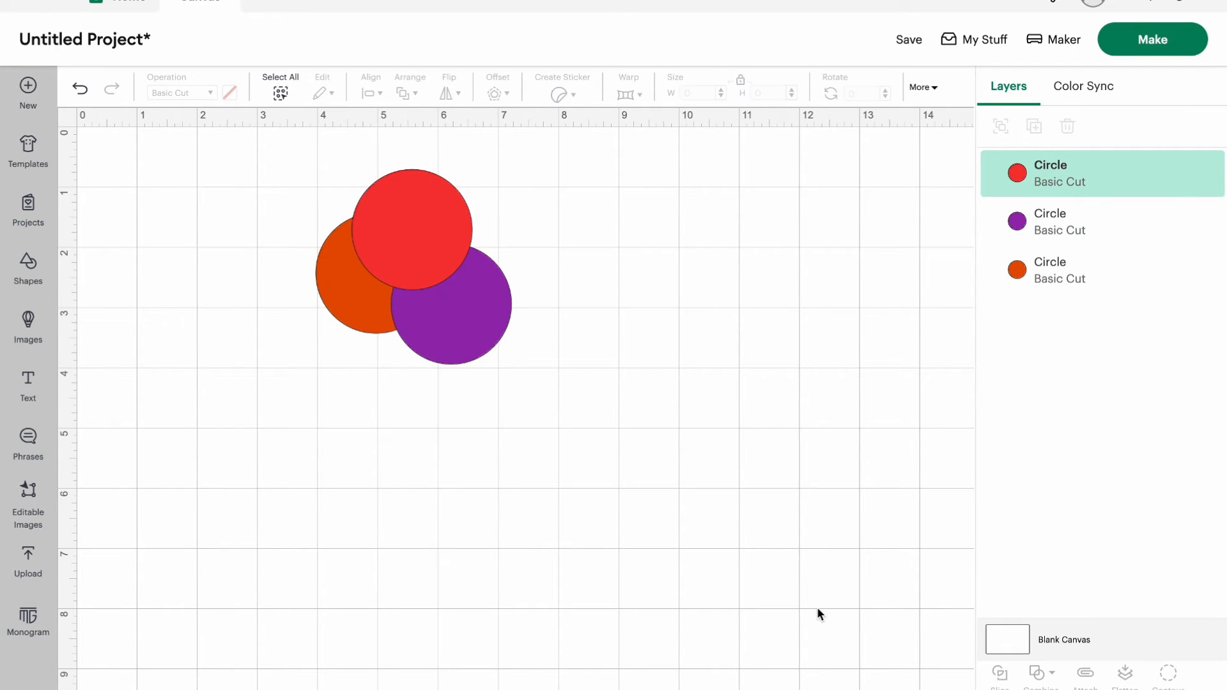
pyautogui.click(281, 88)
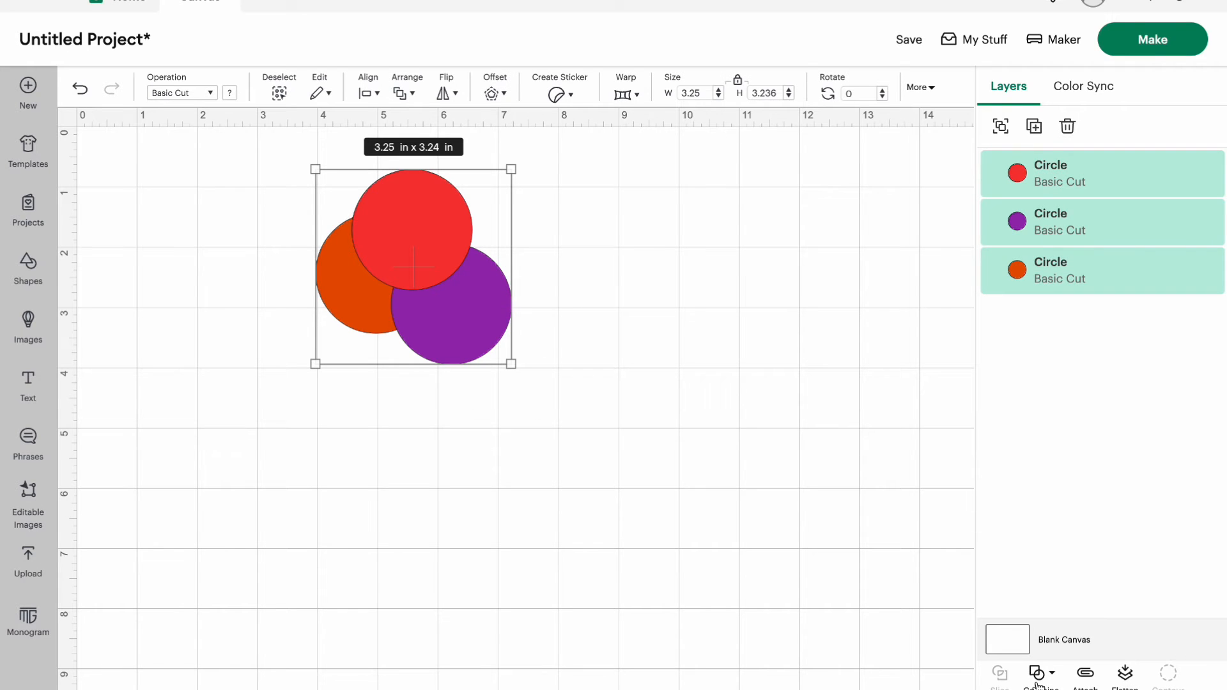
pyautogui.click(1040, 674)
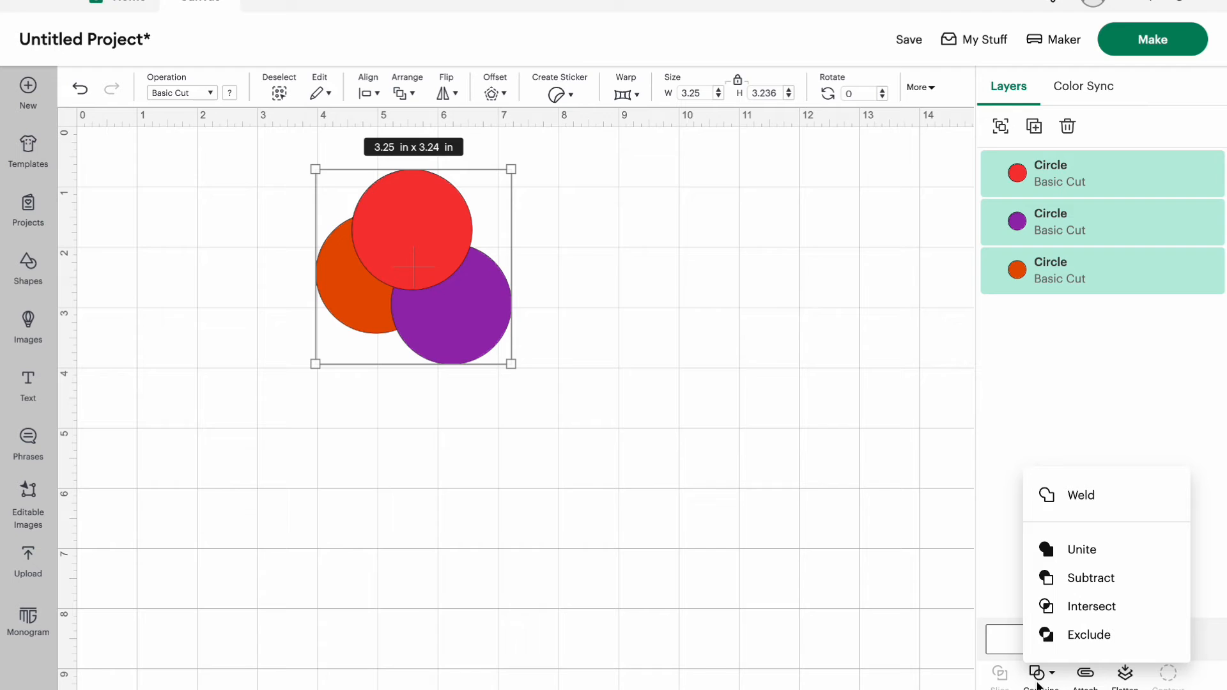
pyautogui.click(1080, 496)
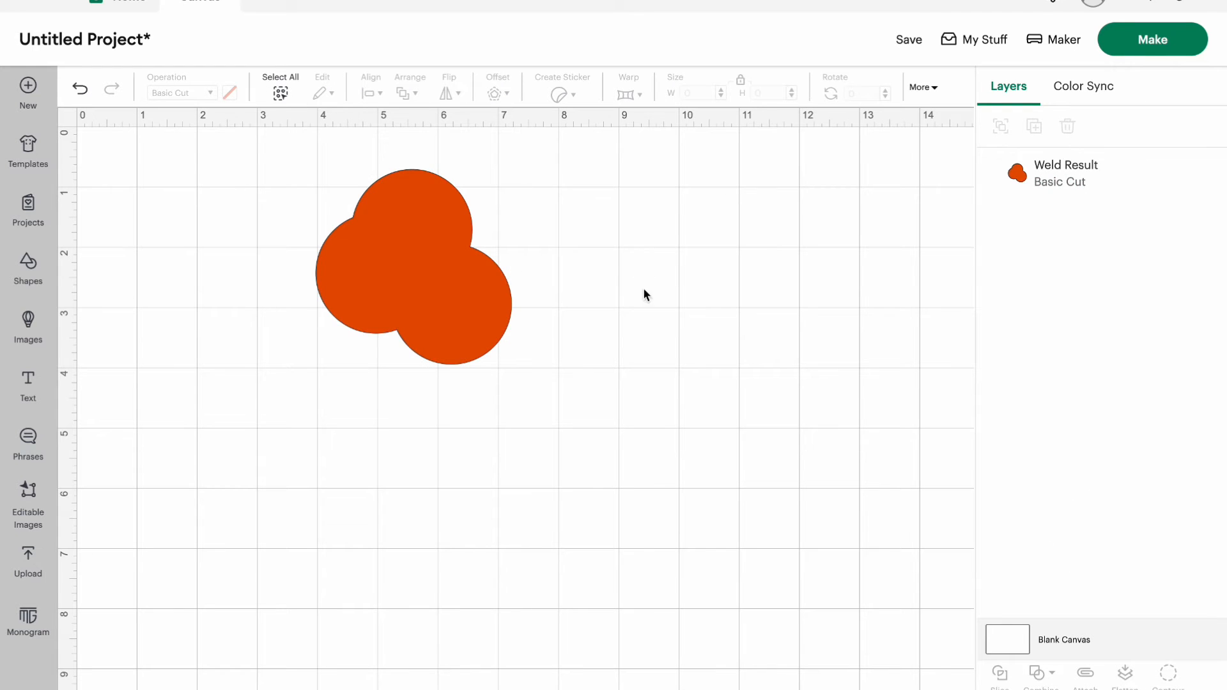
pyautogui.click(404, 265)
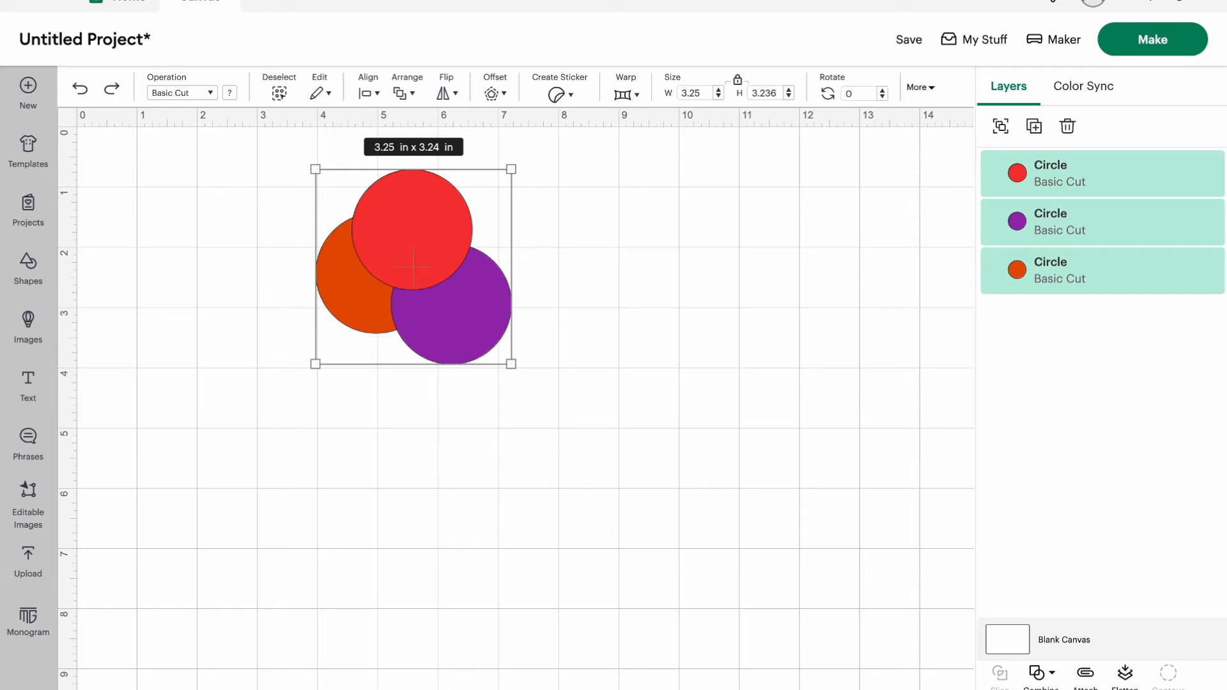
# - Try Unite, then Subtract the circles into one orange crescent about 1.44 by 2 inches
pyautogui.click(1037, 672)
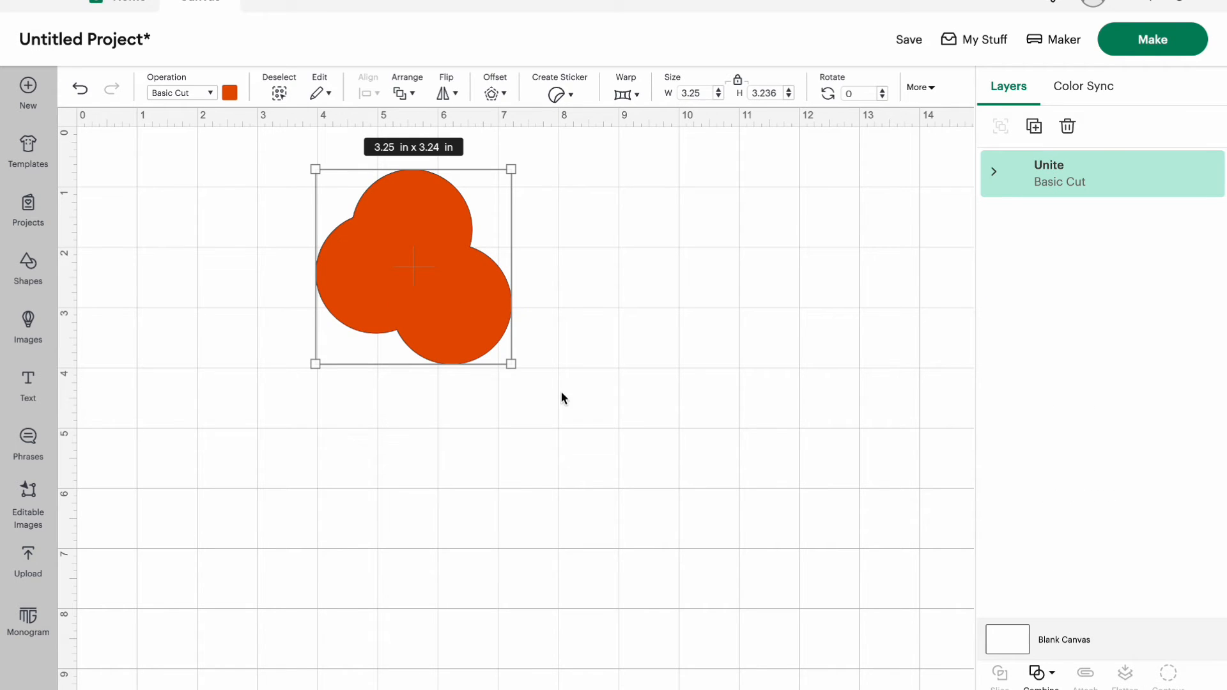
pyautogui.click(994, 173)
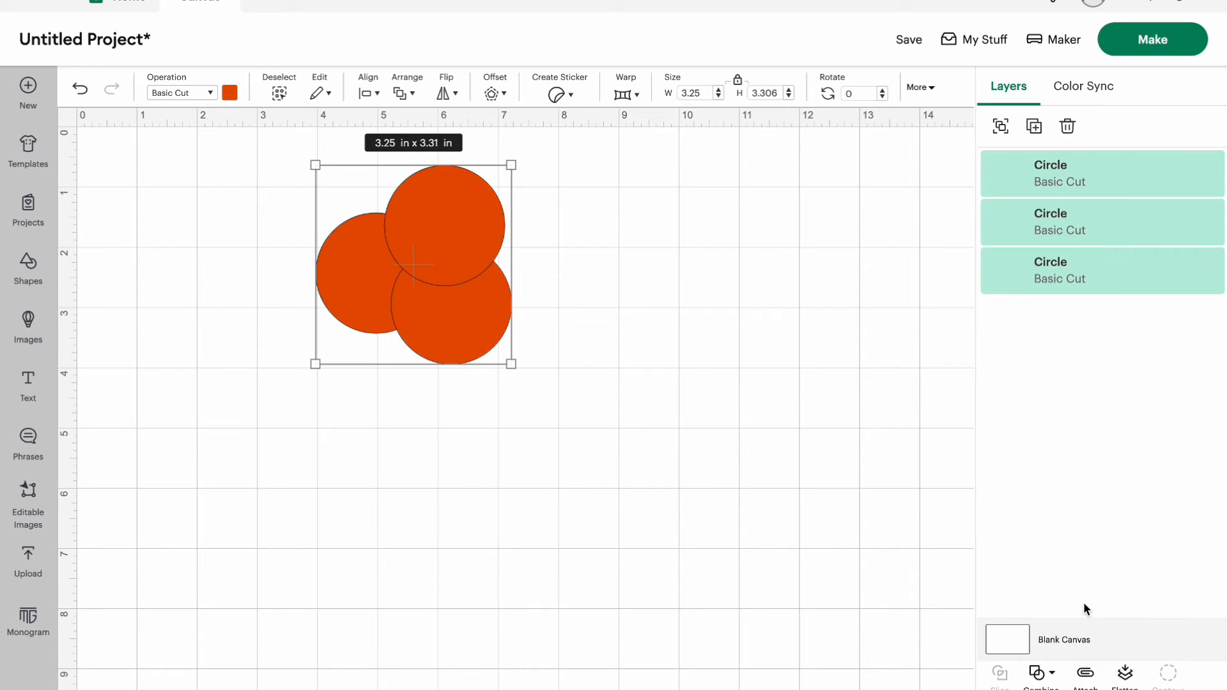
pyautogui.click(1040, 675)
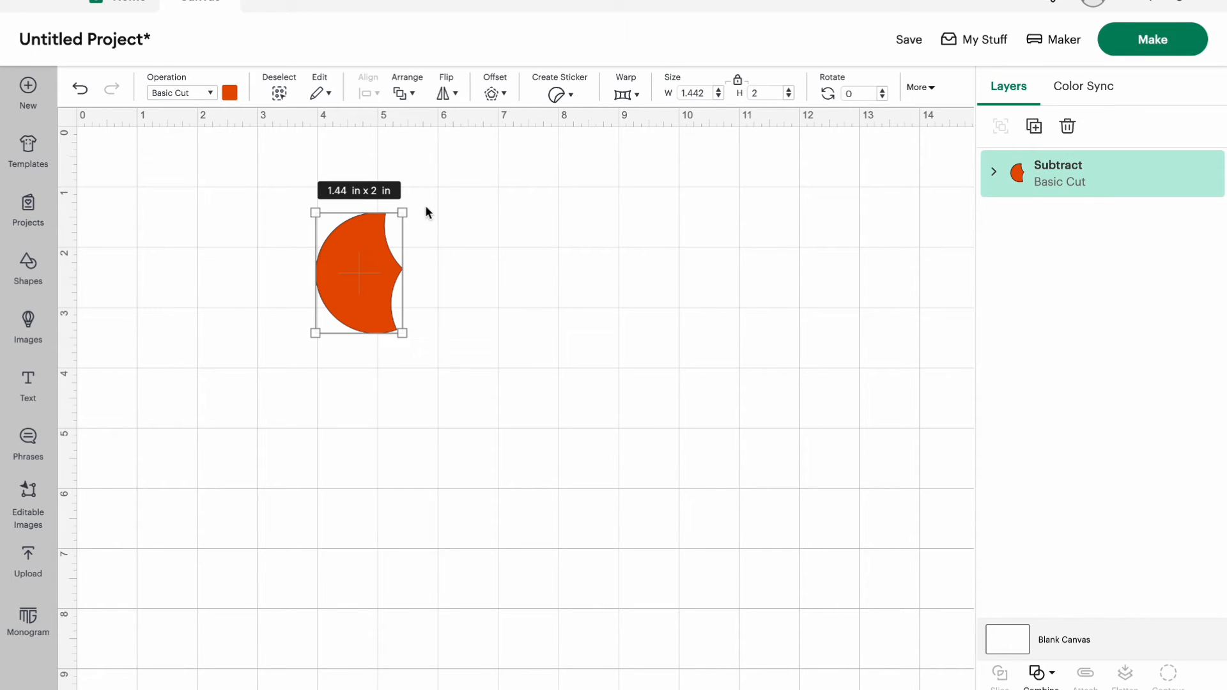
pyautogui.moveTo(493, 379)
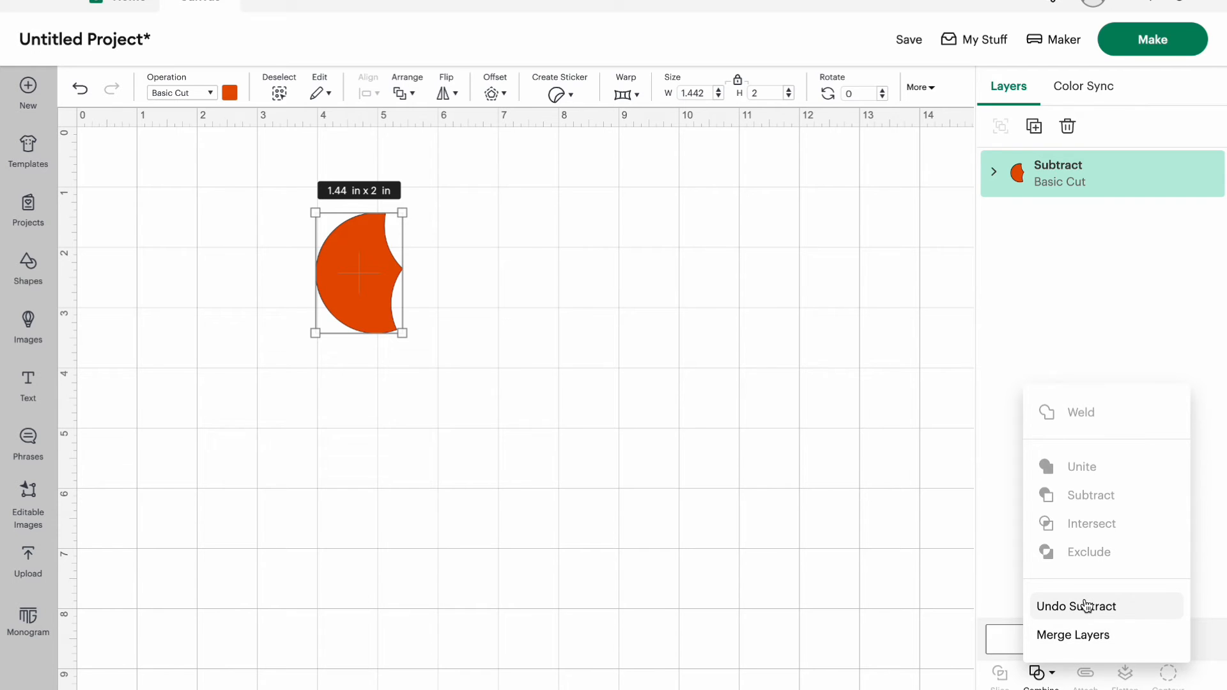
# - Undo Subtract, apply Intersect to get a small wedge, then undo back to three circles
pyautogui.click(1076, 606)
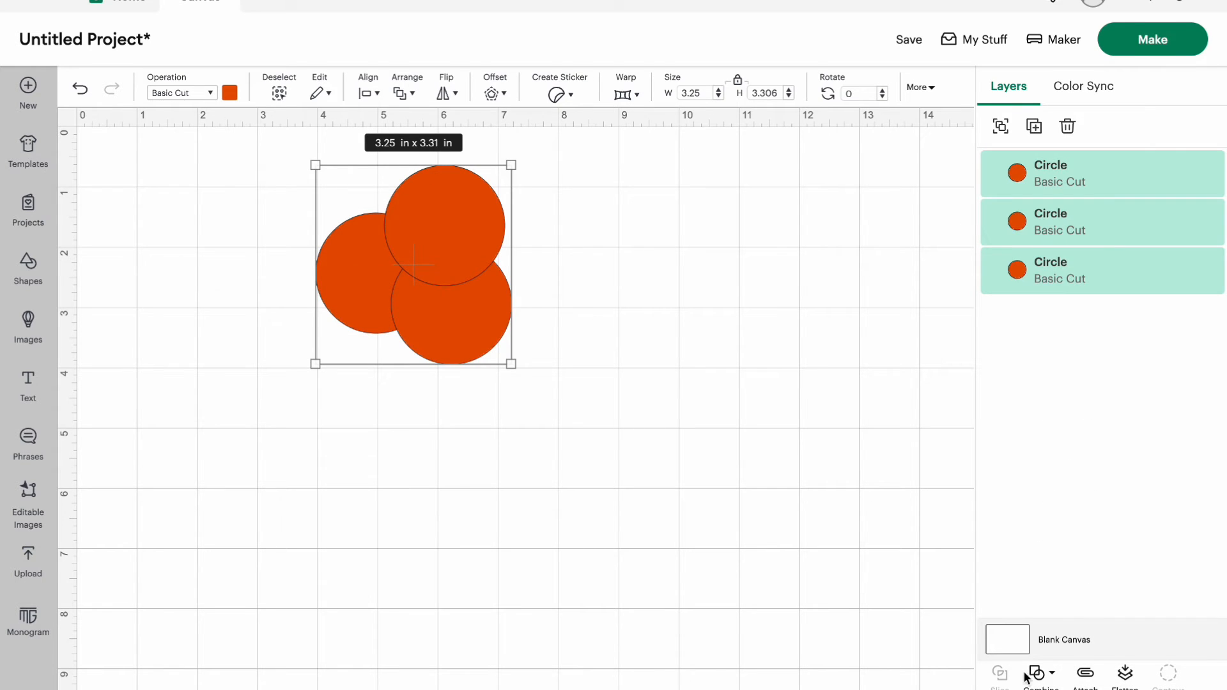
pyautogui.click(1040, 675)
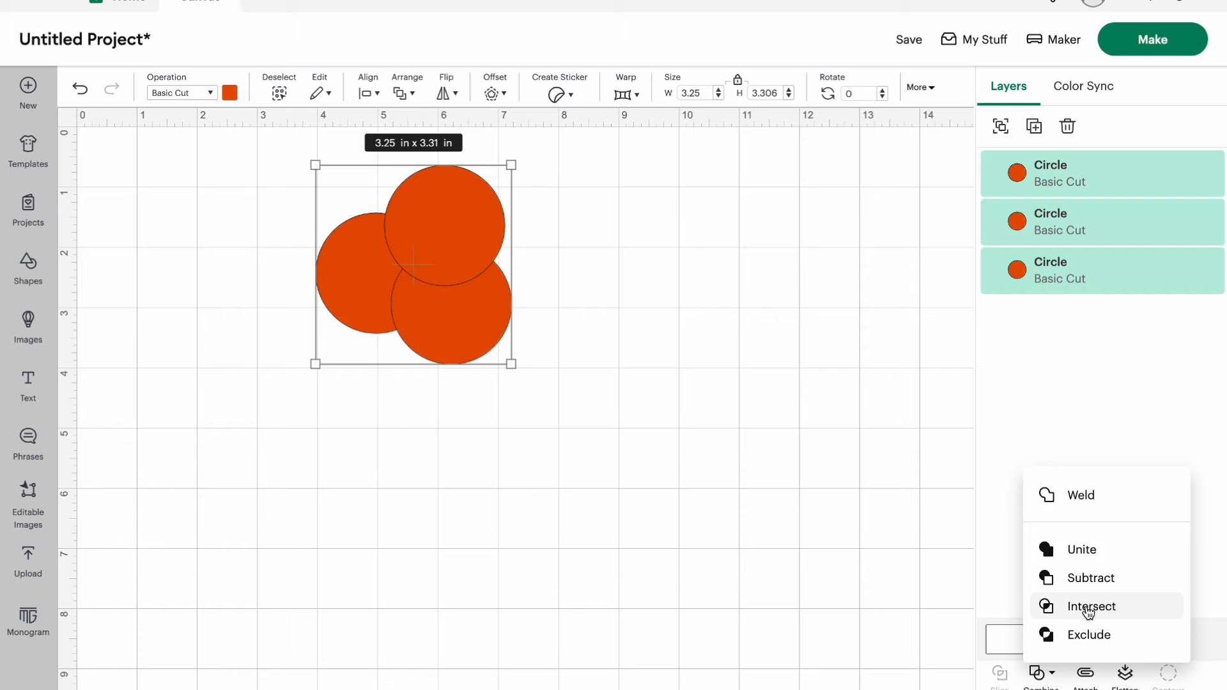
pyautogui.click(1091, 606)
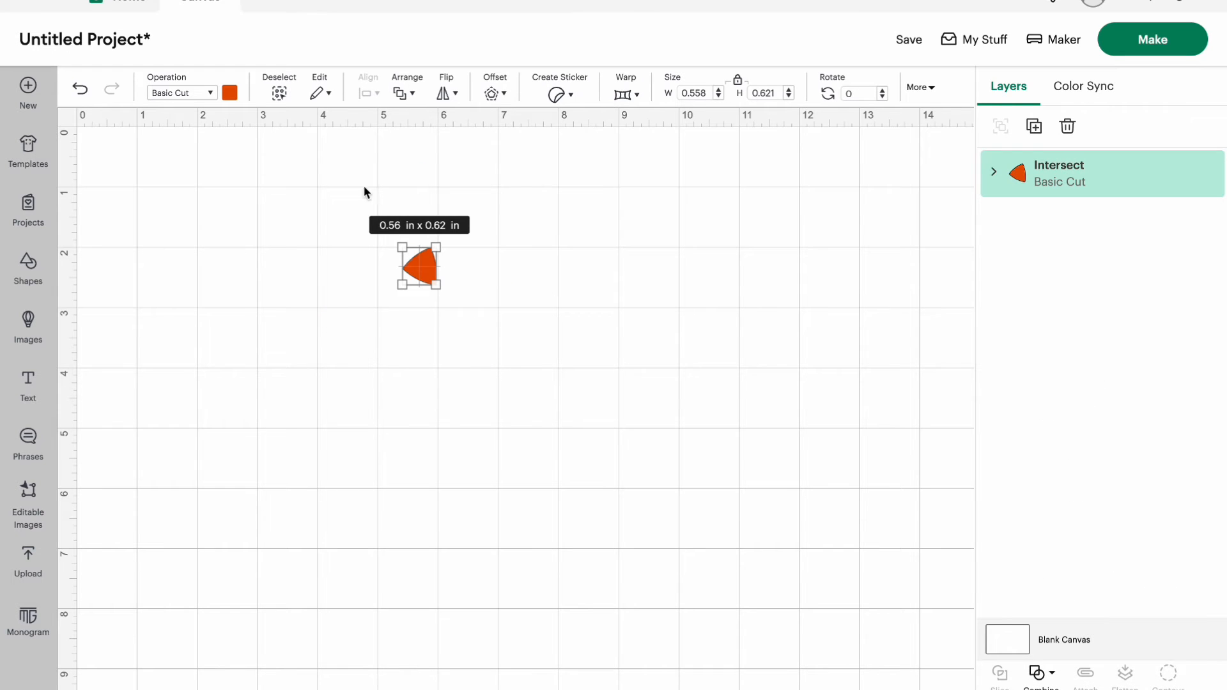
pyautogui.moveTo(833, 633)
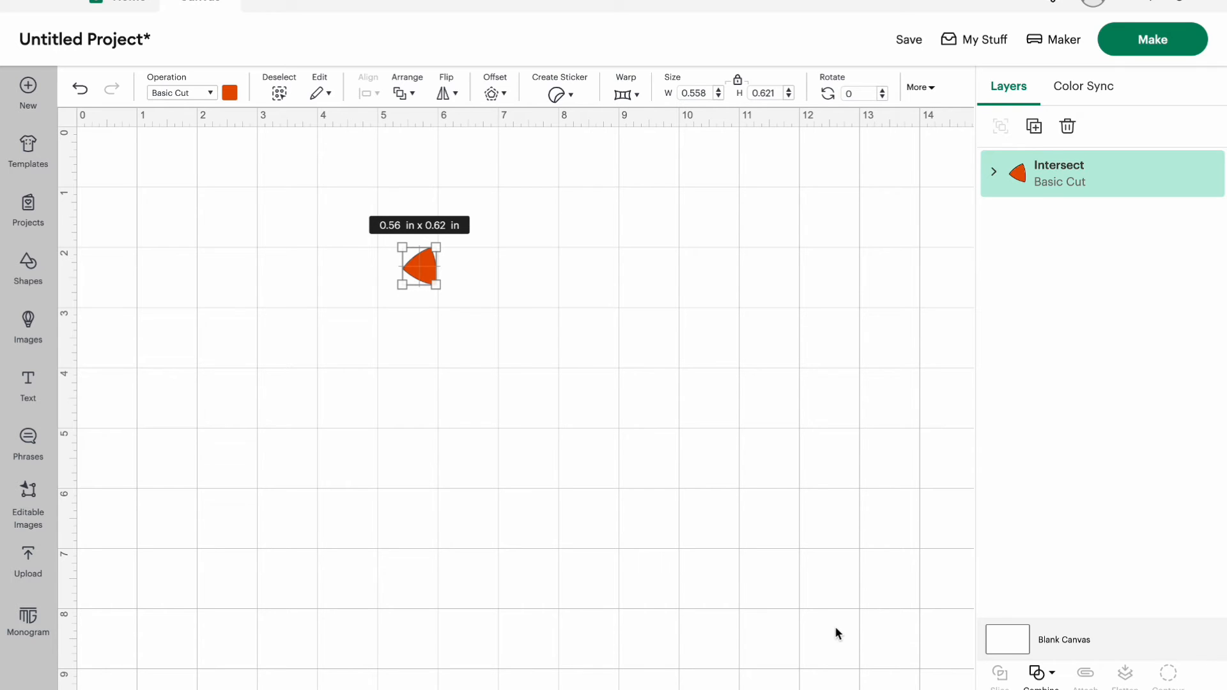
pyautogui.click(79, 86)
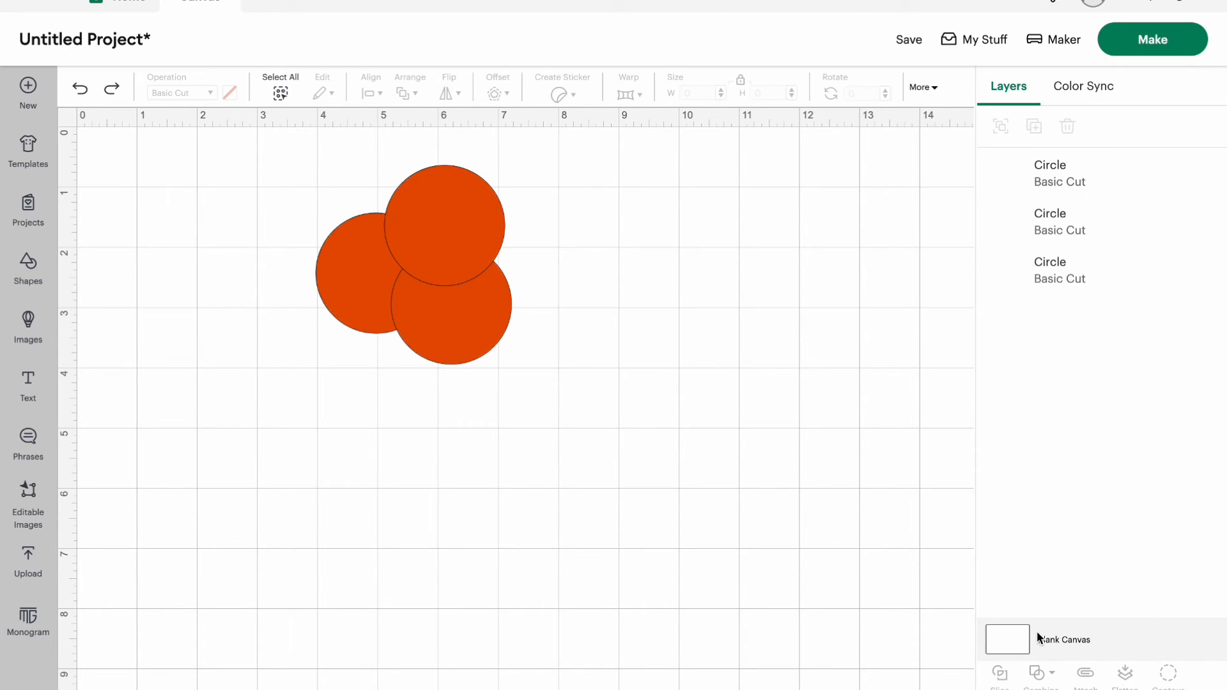
pyautogui.click(279, 87)
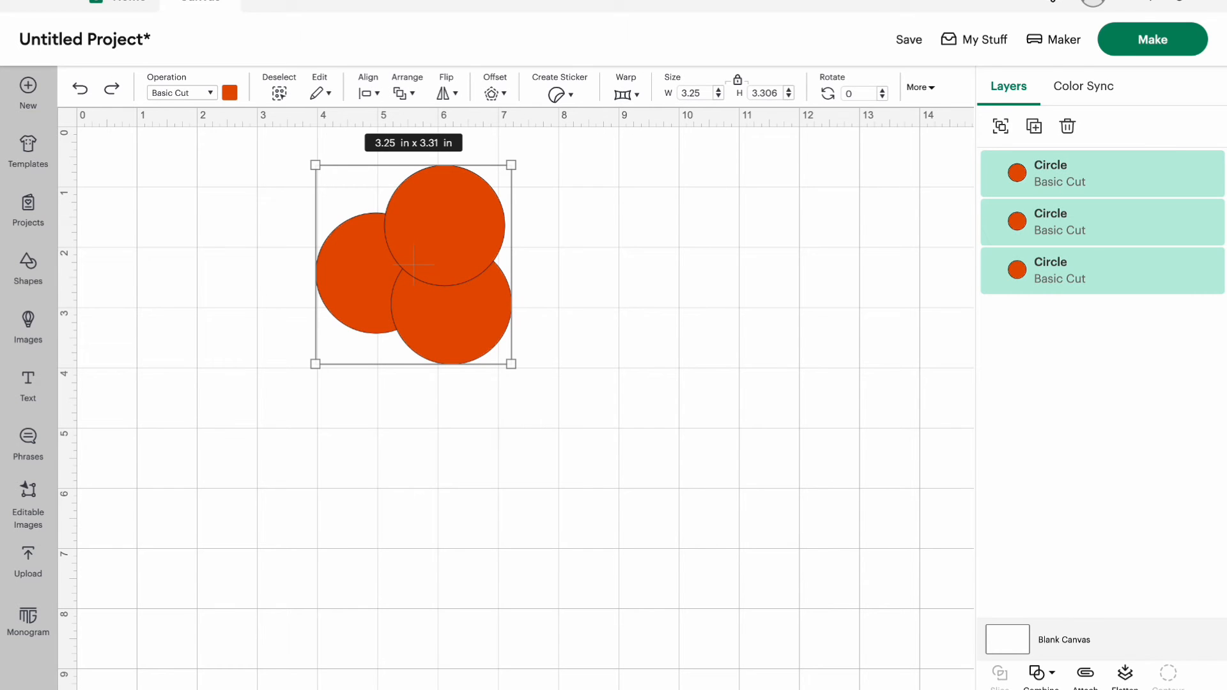
pyautogui.click(1041, 672)
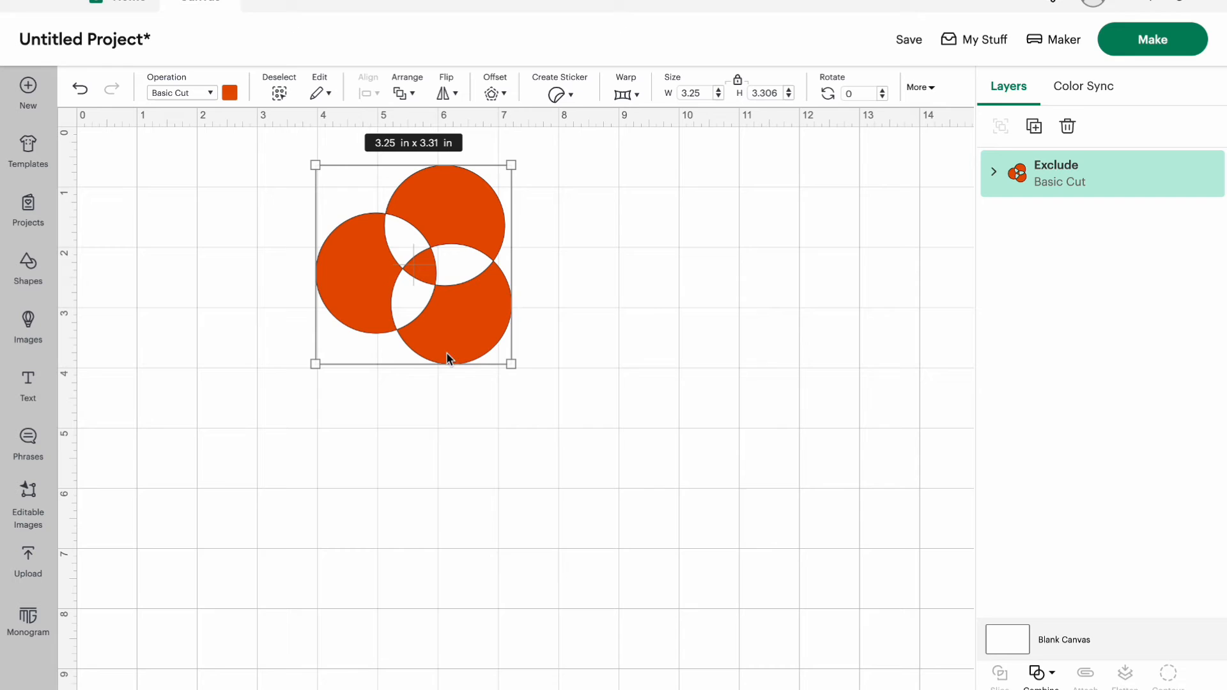
pyautogui.moveTo(410, 299)
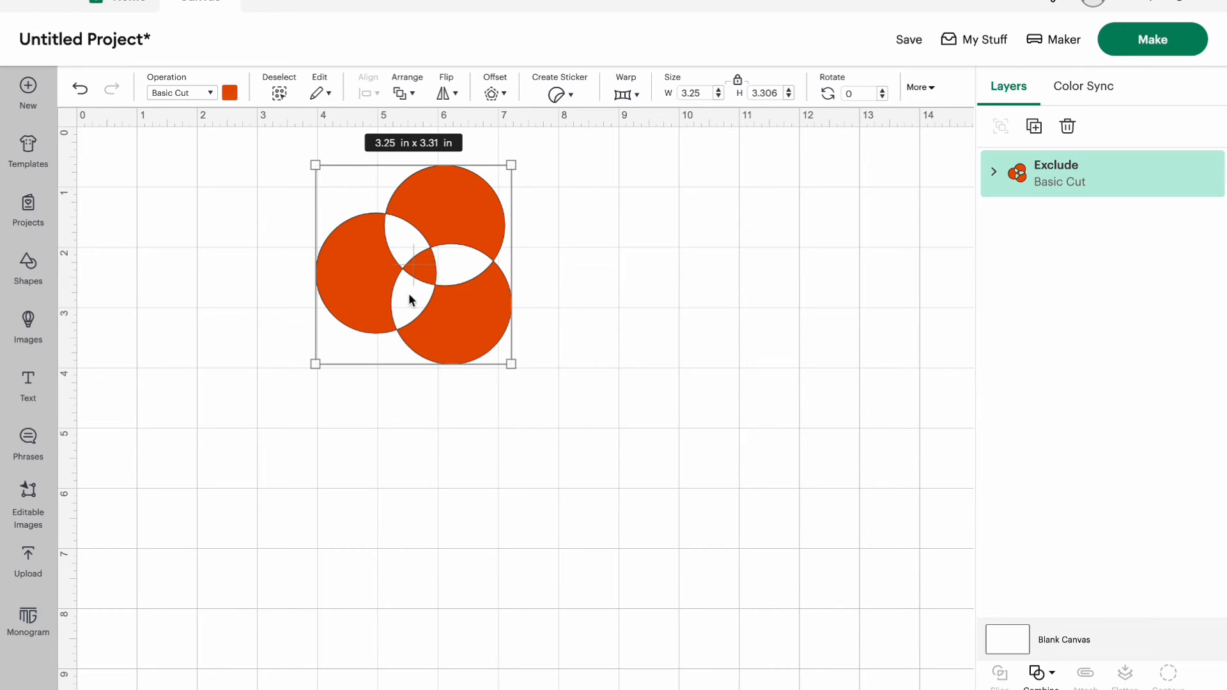
pyautogui.click(994, 171)
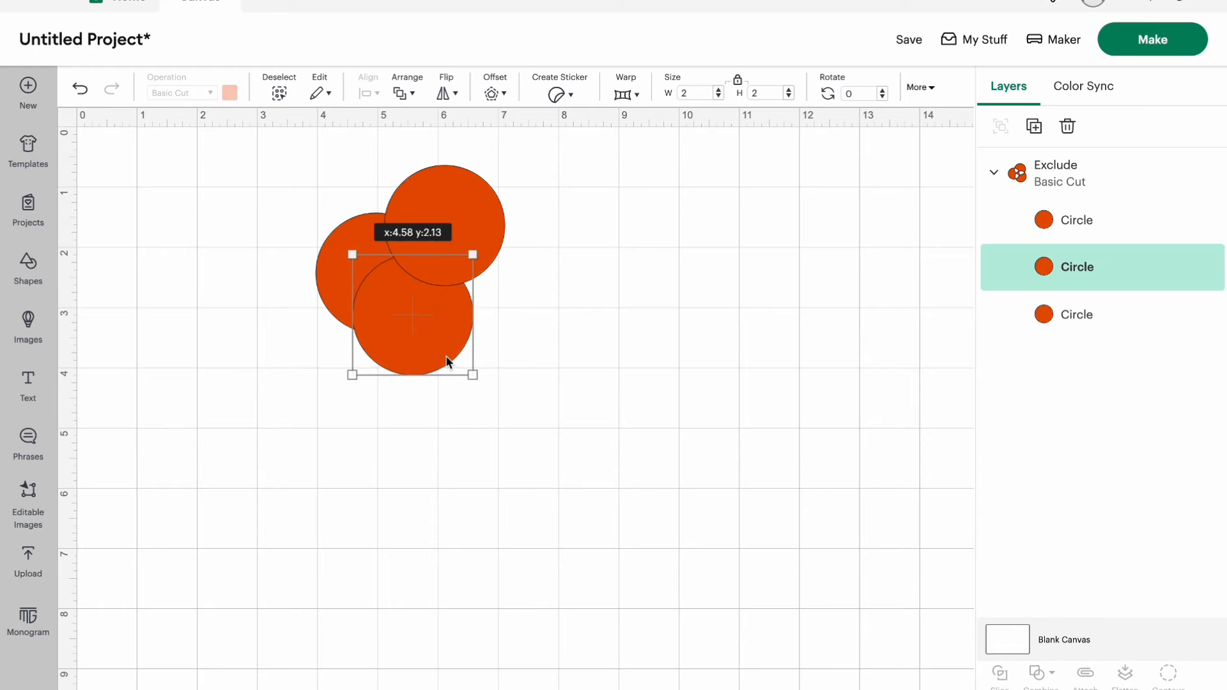
pyautogui.moveTo(449, 362); pyautogui.dragTo(469, 353)
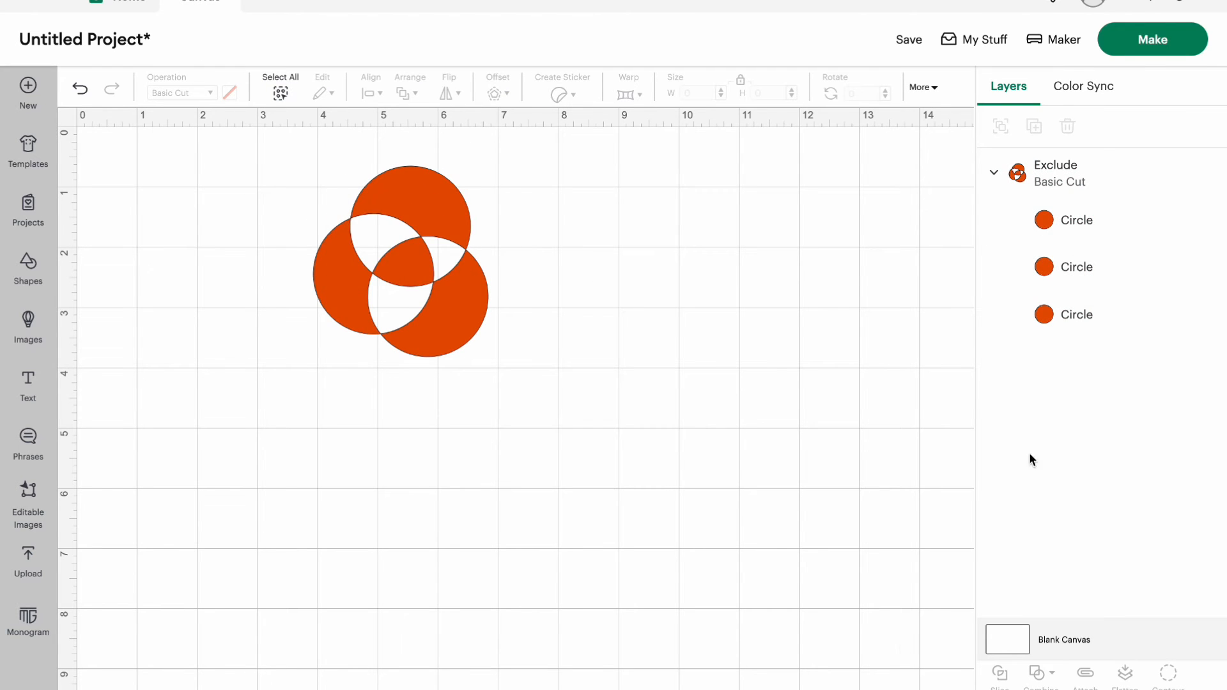
pyautogui.moveTo(532, 363)
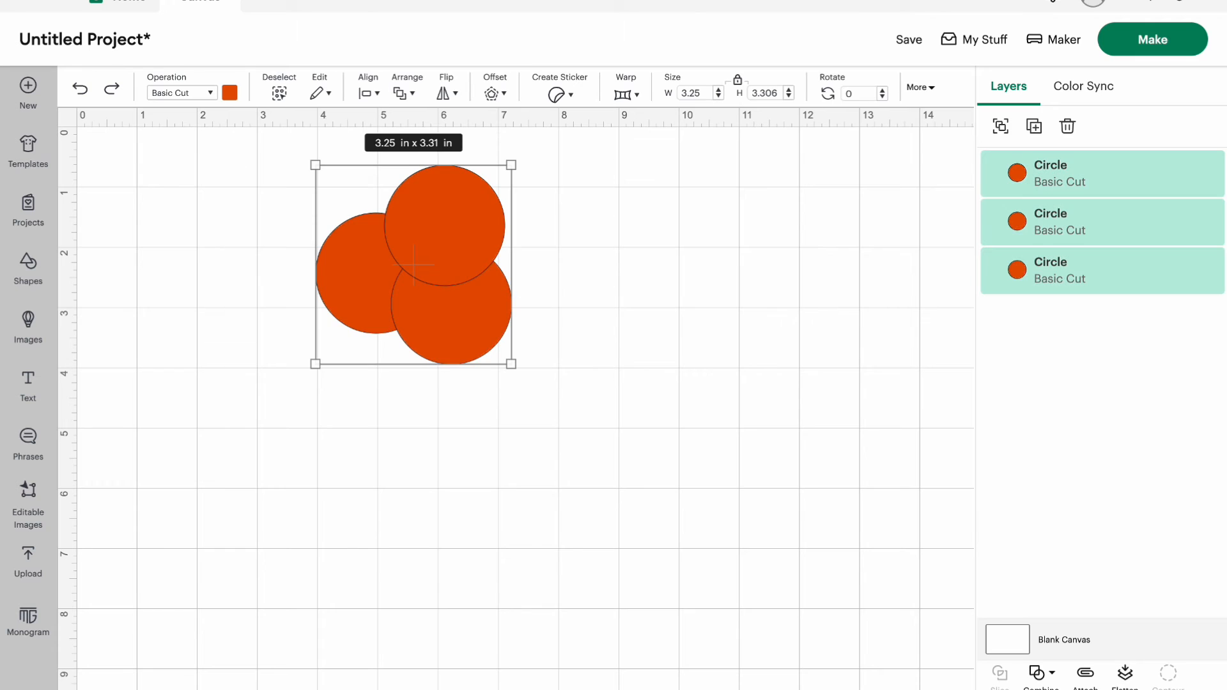
pyautogui.moveTo(1004, 284)
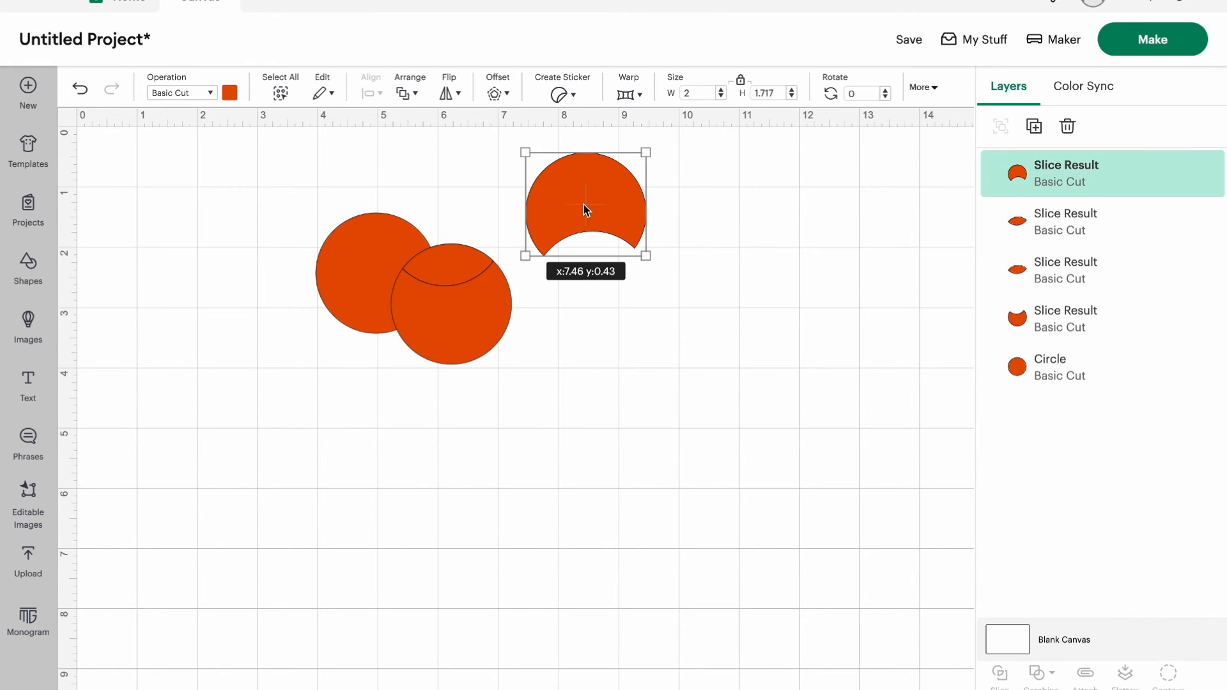
# - Drag the sliced crescent and lens pieces apart beside the remaining circle
pyautogui.moveTo(583, 207); pyautogui.dragTo(450, 313)
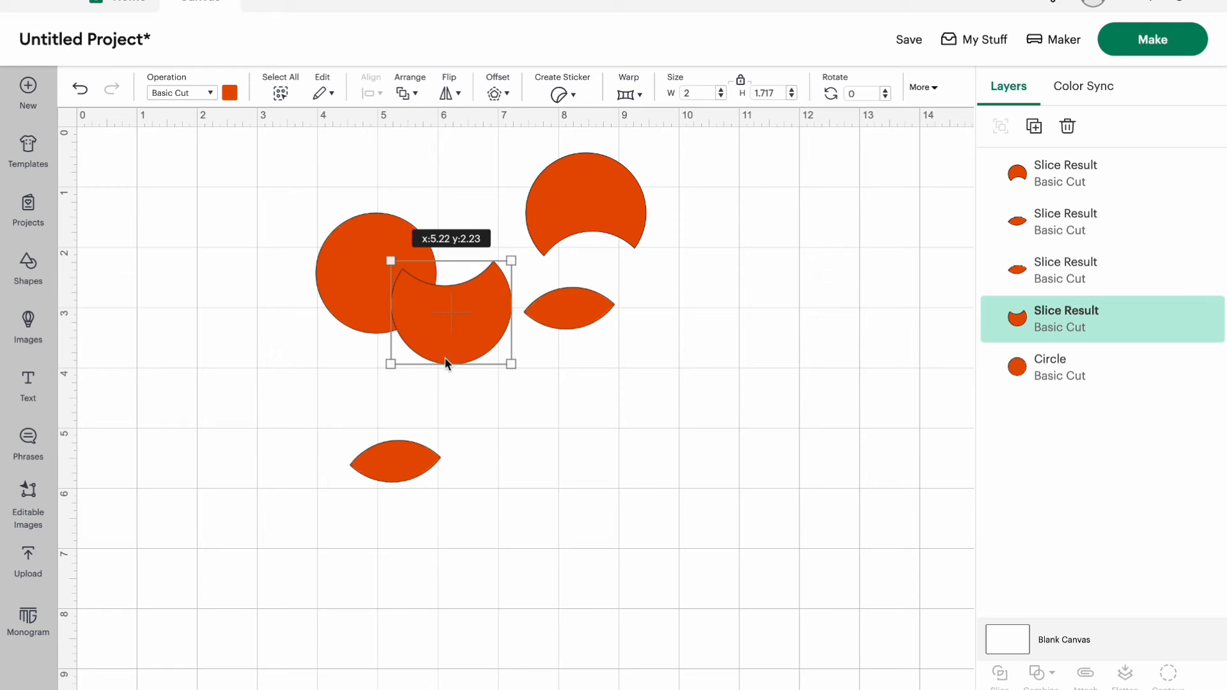
pyautogui.moveTo(449, 313); pyautogui.dragTo(587, 407)
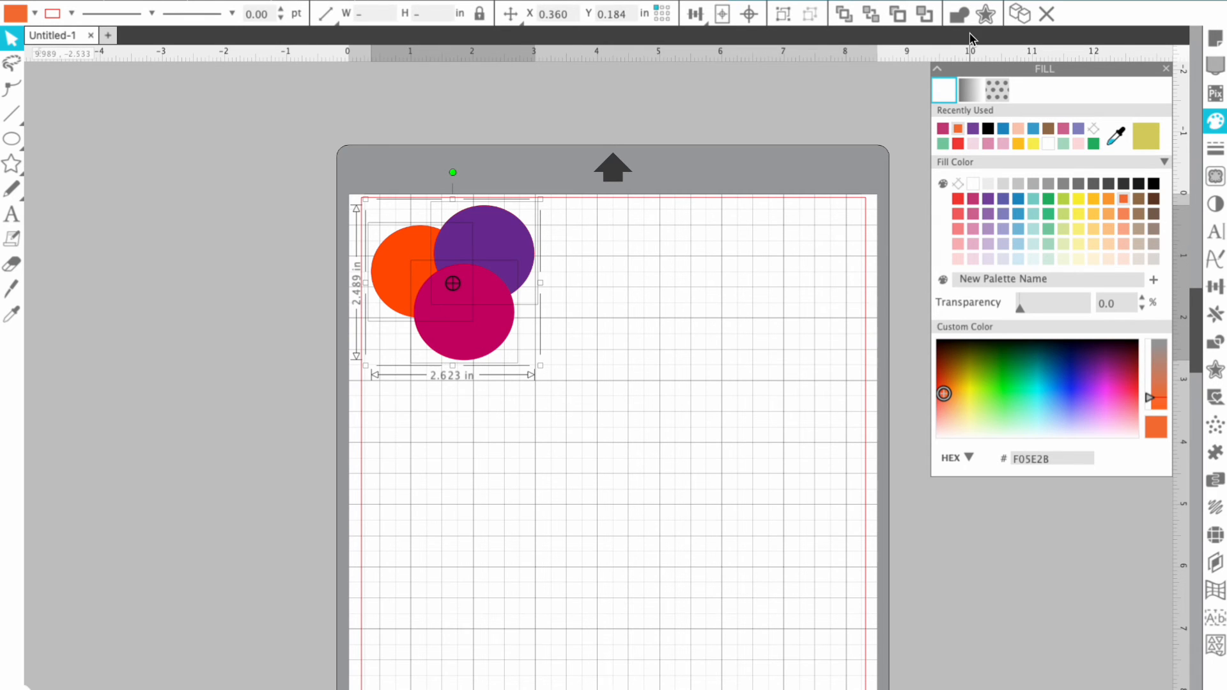
pyautogui.moveTo(1217, 558)
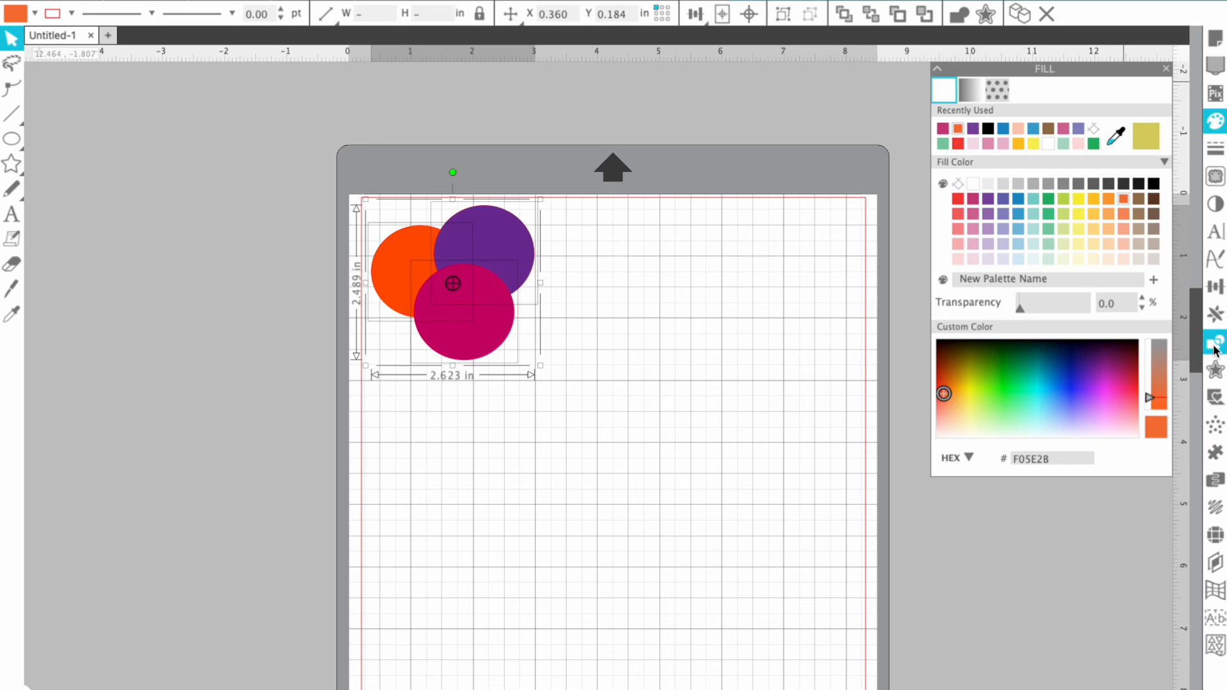
# - Show Silhouette Studio's Modify panel beside the three overlapping circles
pyautogui.click(1214, 340)
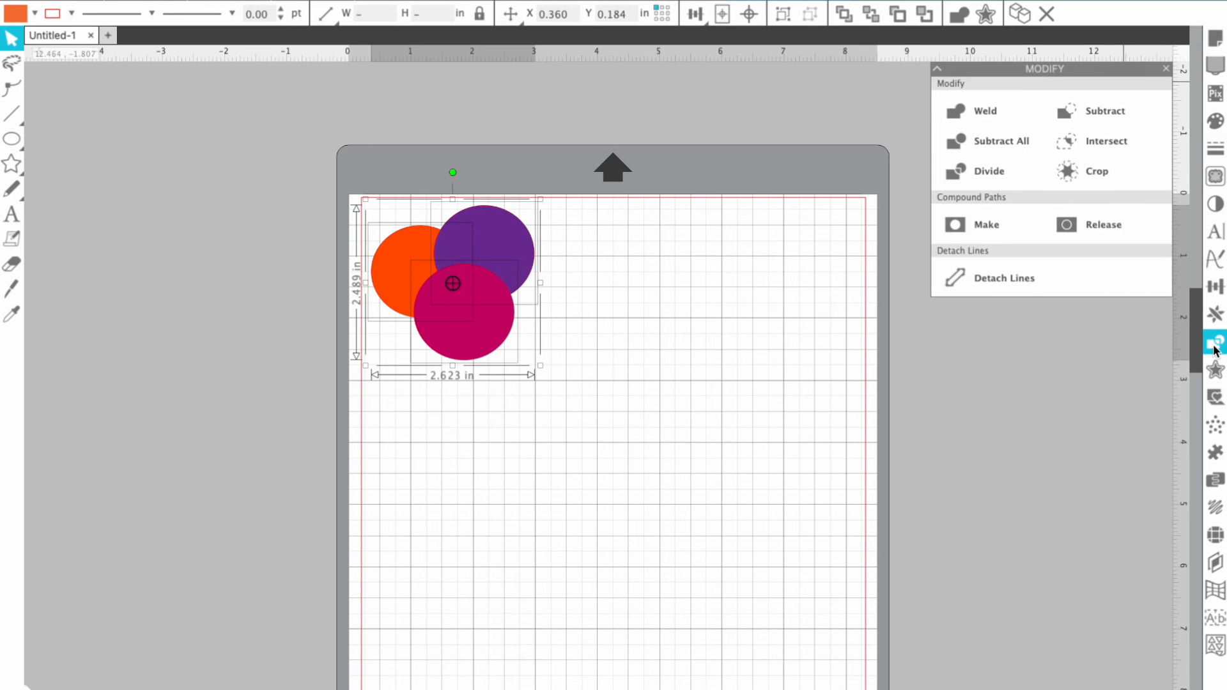
pyautogui.click(984, 110)
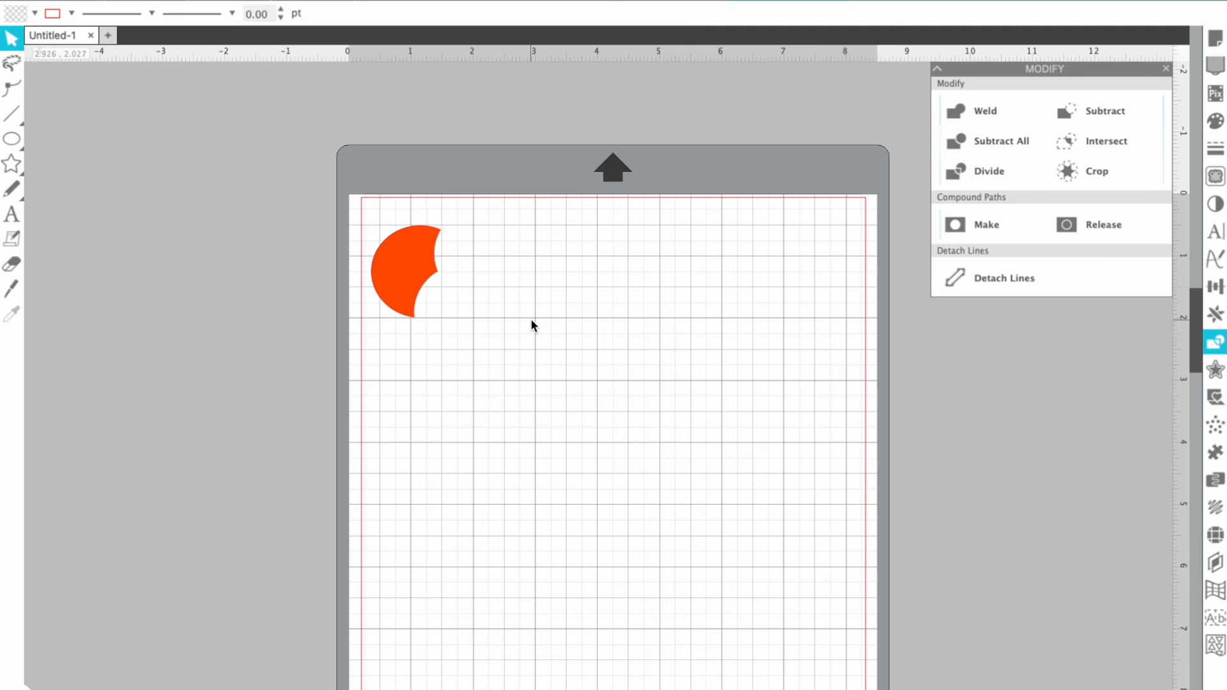
pyautogui.moveTo(518, 326)
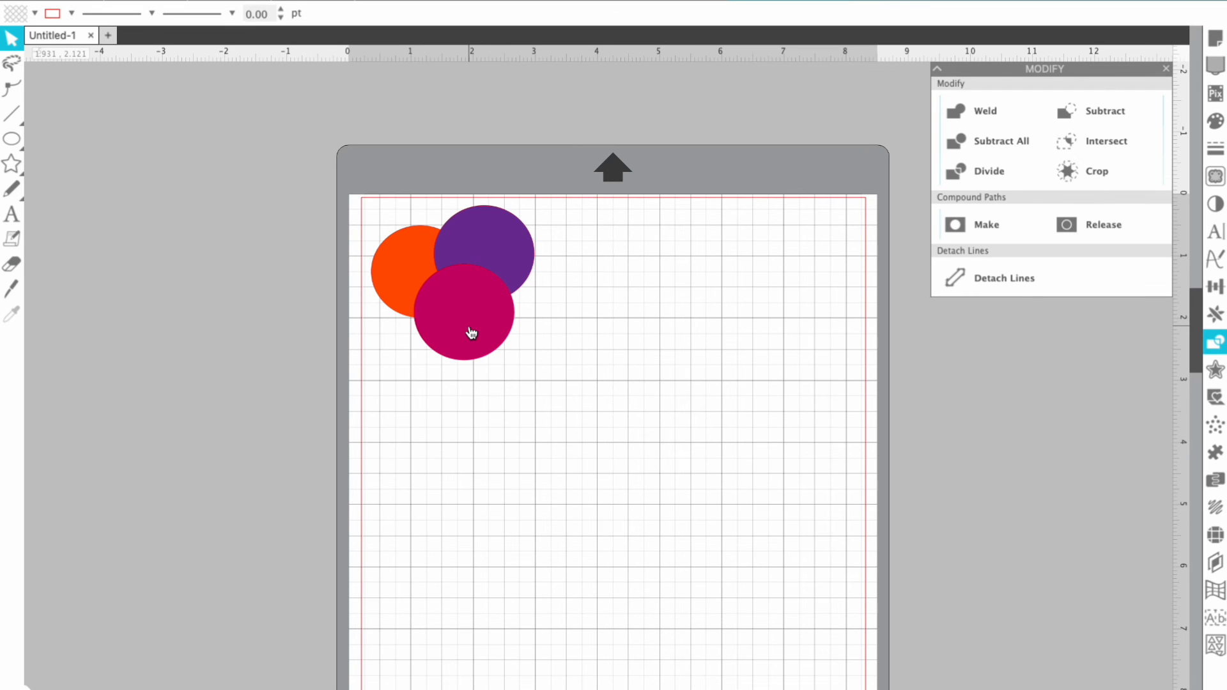
pyautogui.moveTo(430, 327)
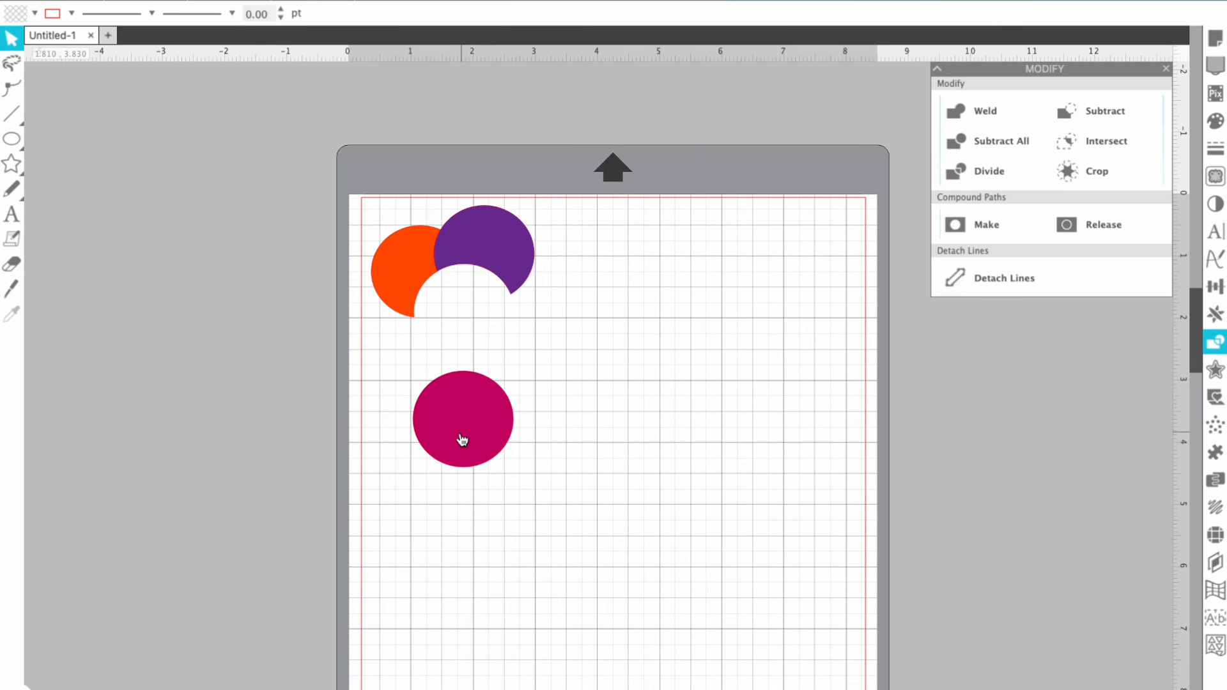
pyautogui.moveTo(462, 303)
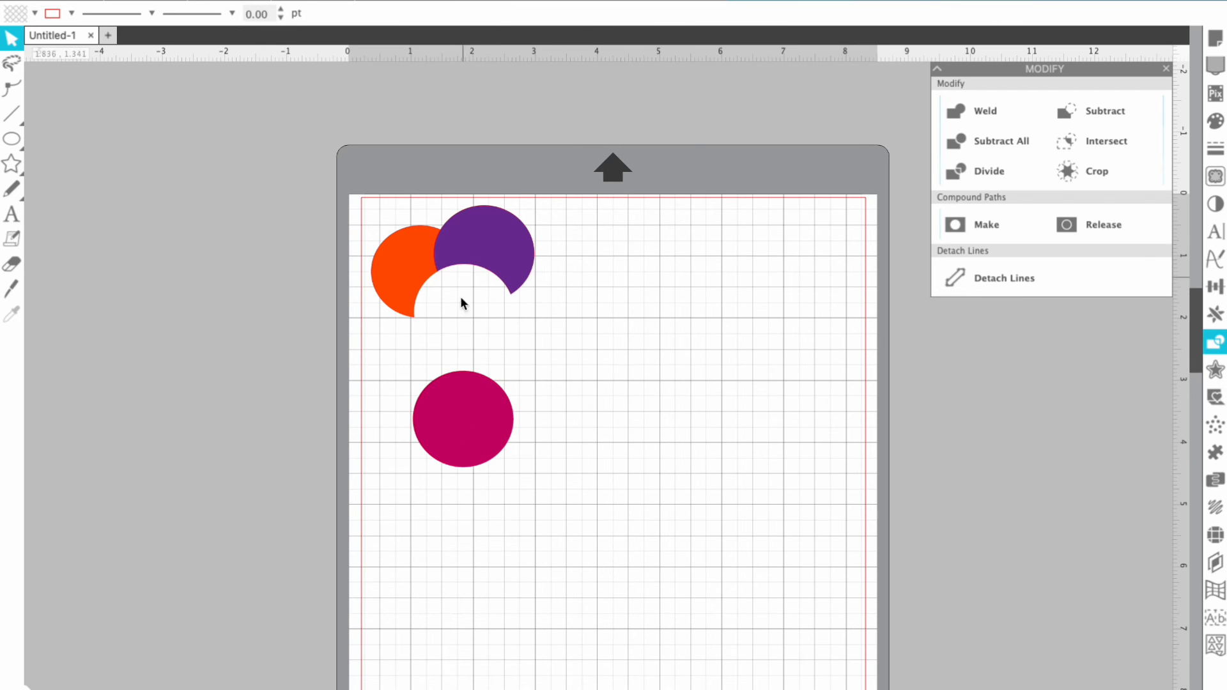
pyautogui.moveTo(487, 287)
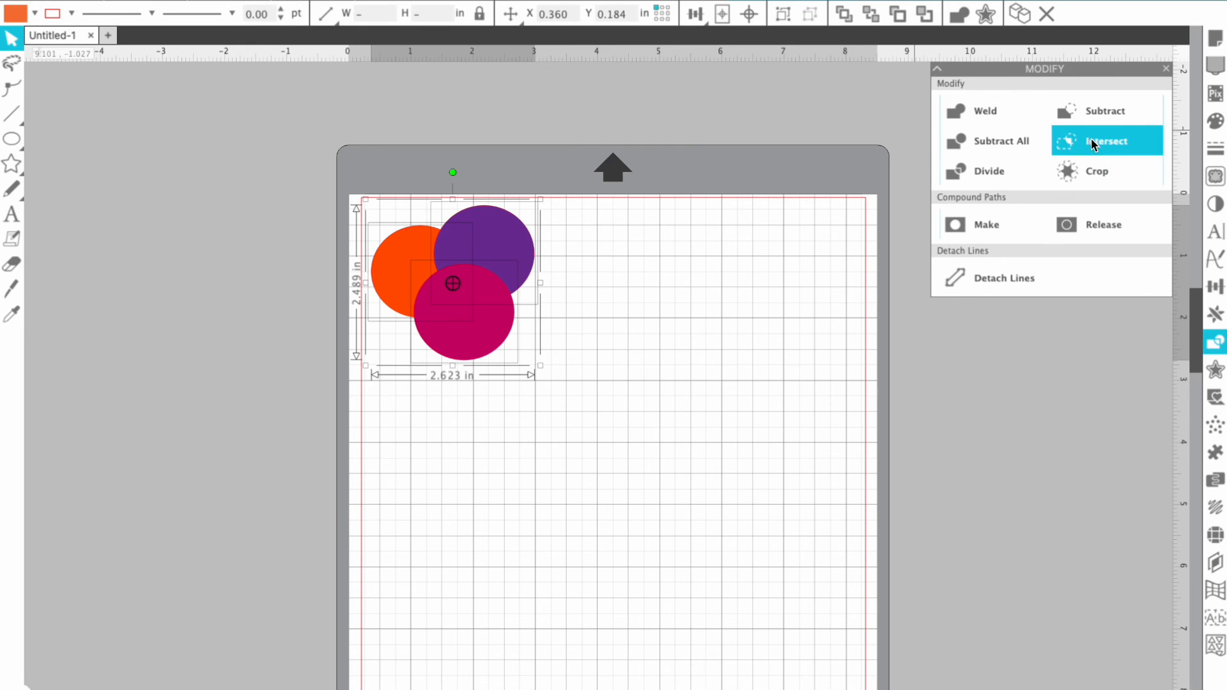
pyautogui.click(1106, 140)
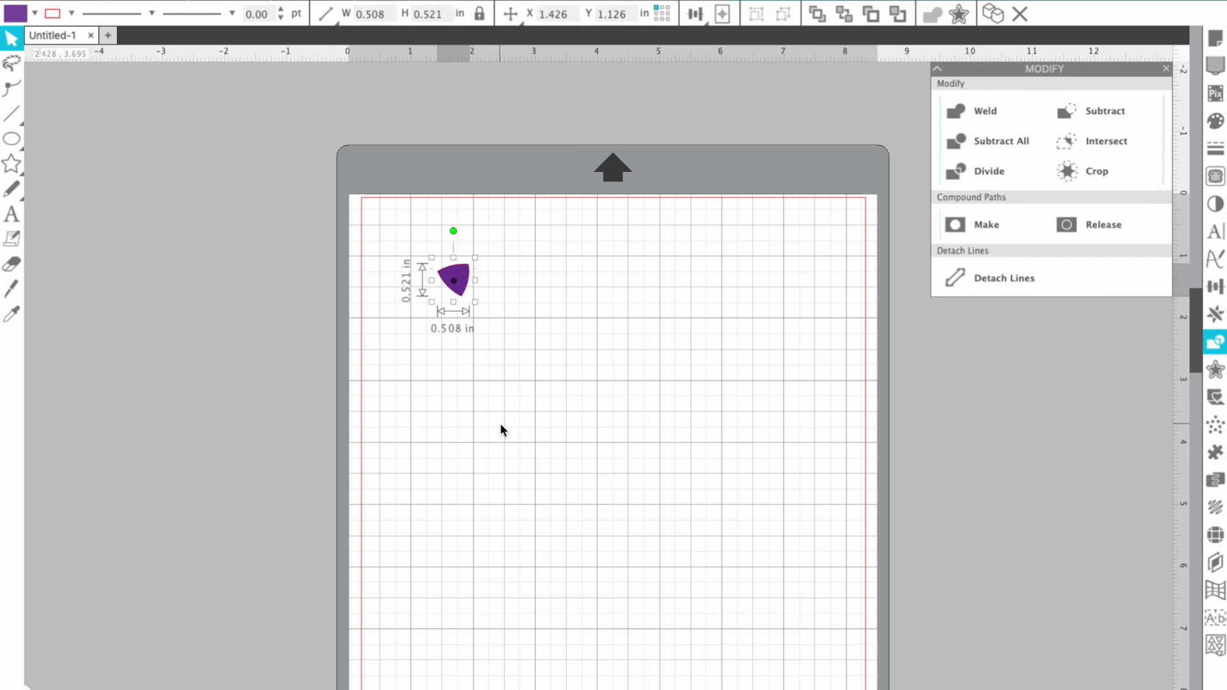
pyautogui.moveTo(470, 215)
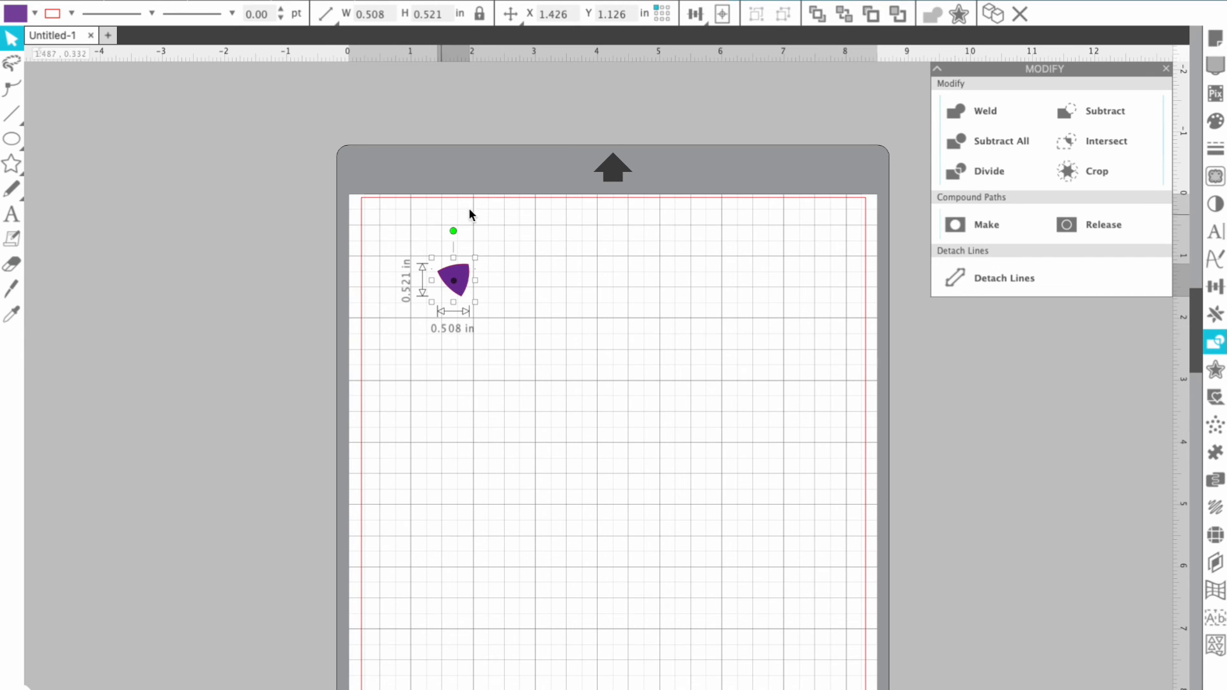
pyautogui.moveTo(521, 280)
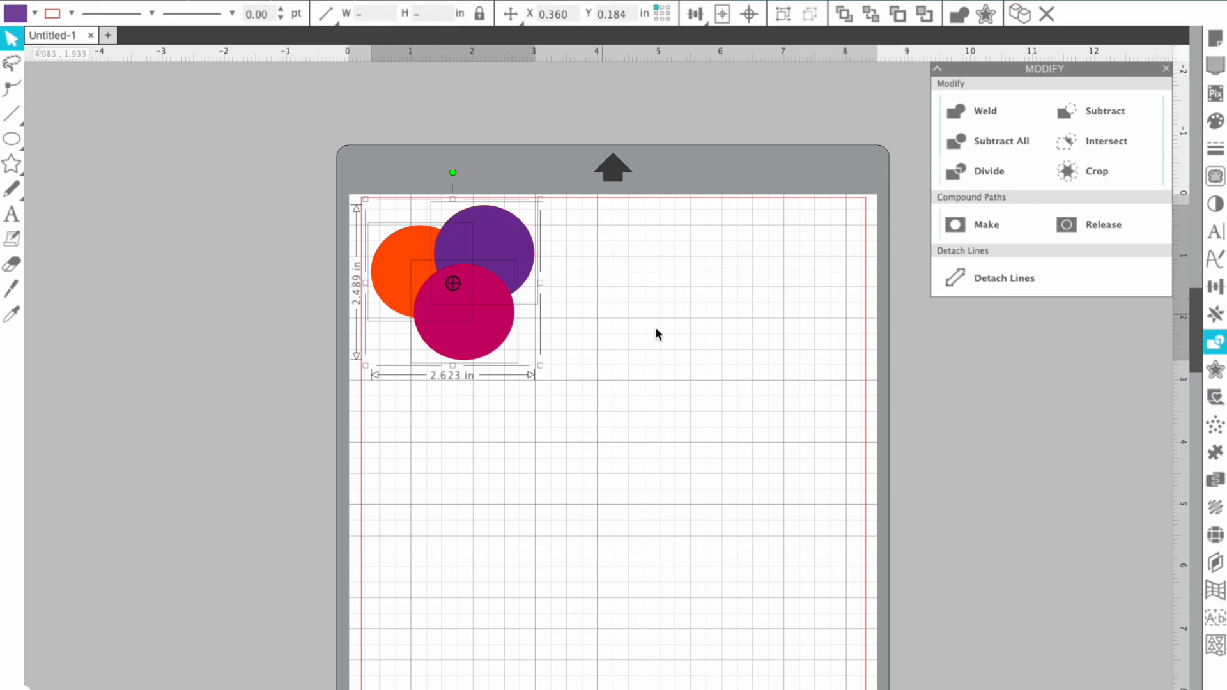
pyautogui.moveTo(695, 207)
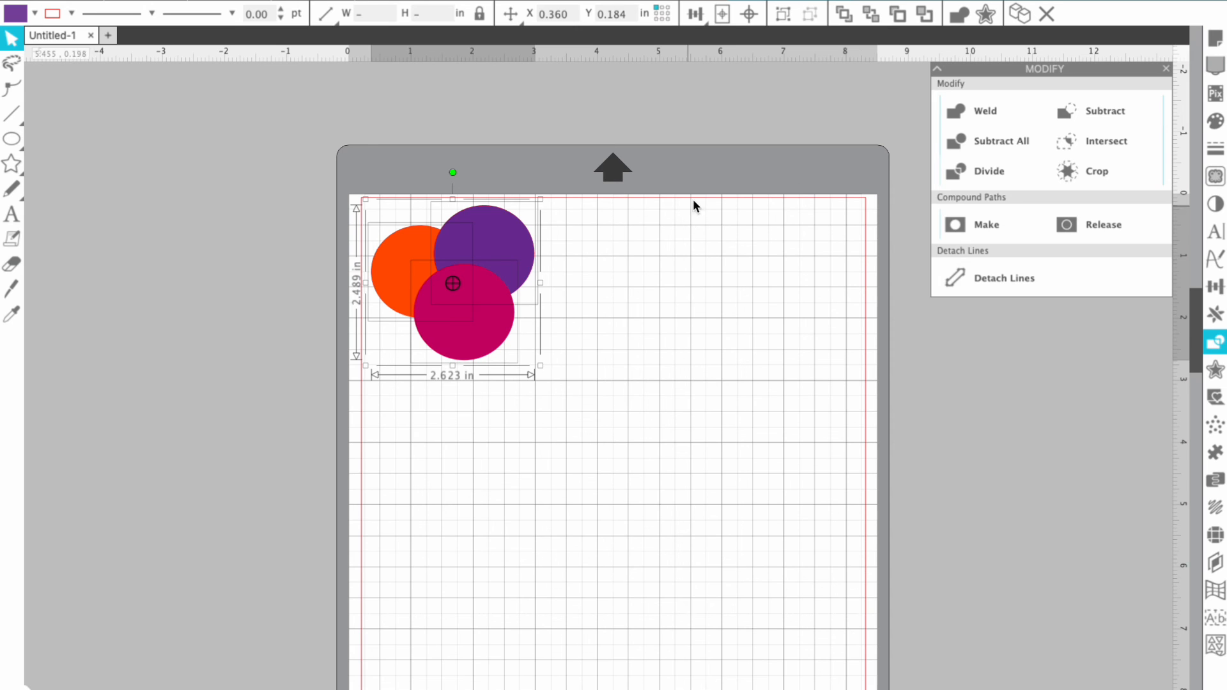
pyautogui.moveTo(989, 173)
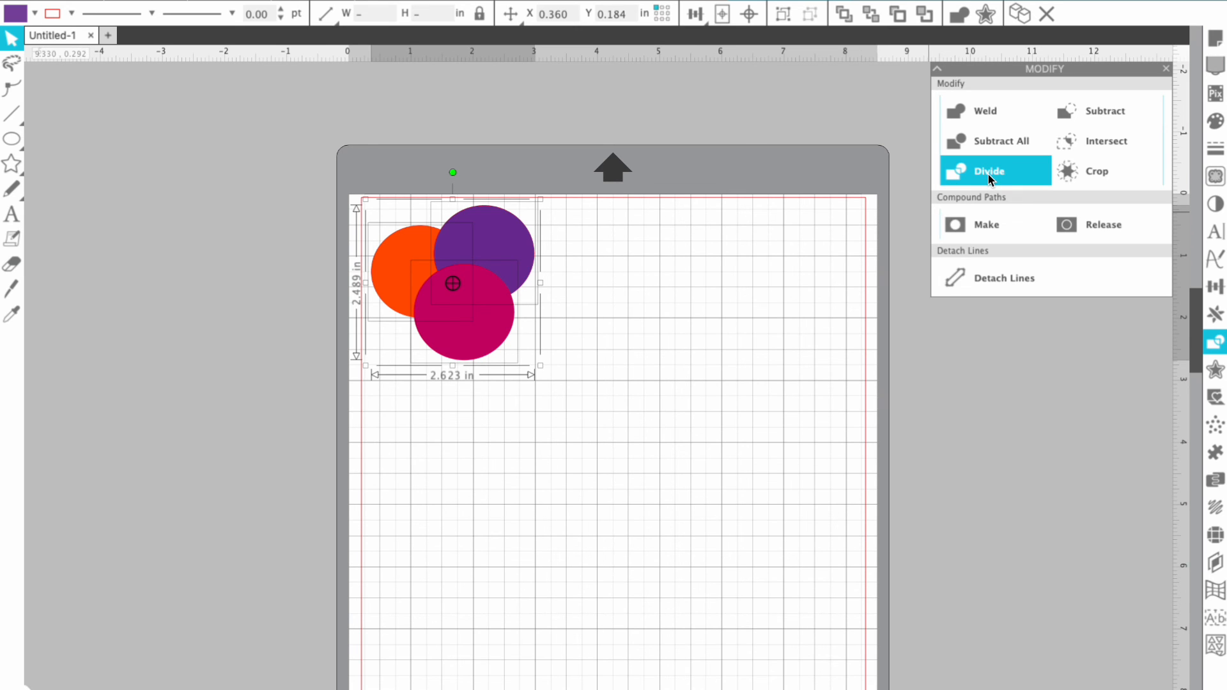
# - Divide the three circles along their overlaps in the Modify panel
pyautogui.click(989, 171)
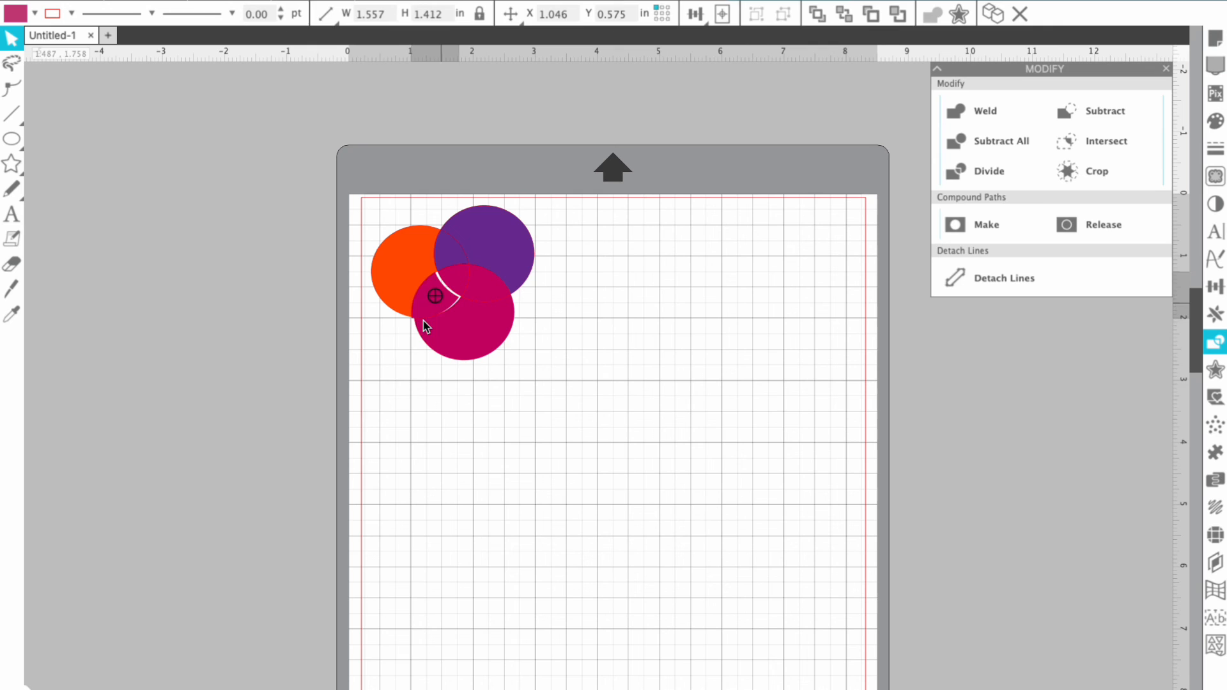
pyautogui.click(989, 172)
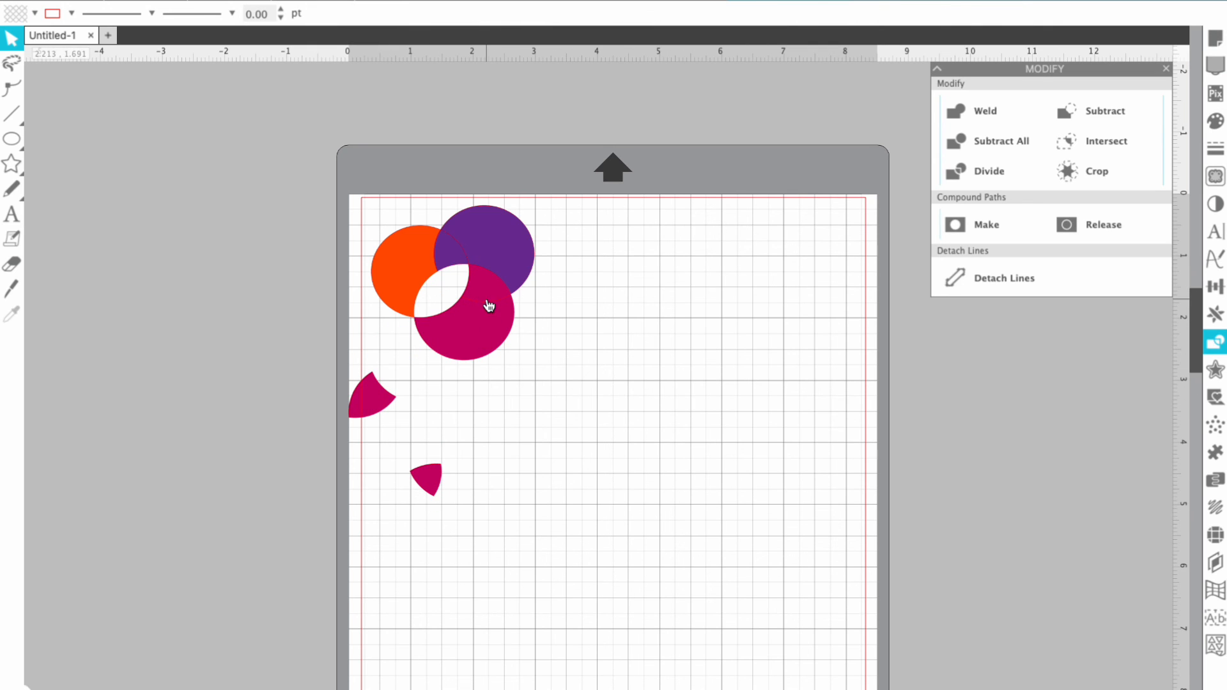